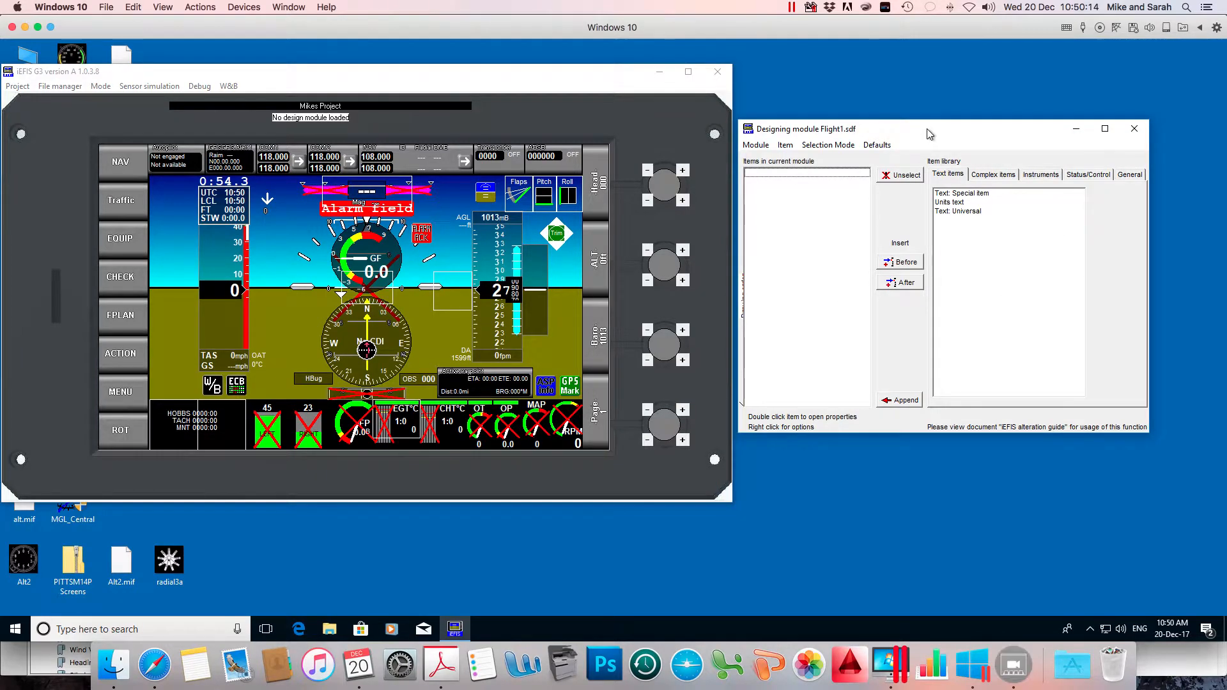
# Load the default F111 flight screen module via Module > Select default Flight module.
pyautogui.click(755, 144)
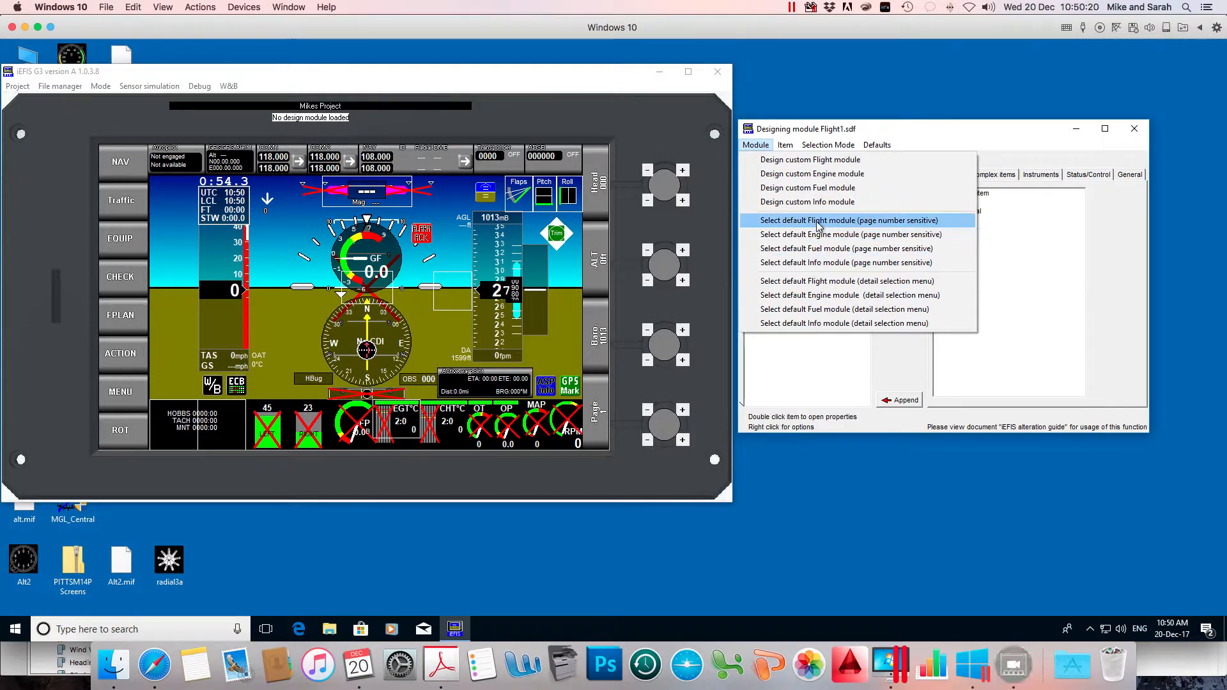
pyautogui.click(847, 220)
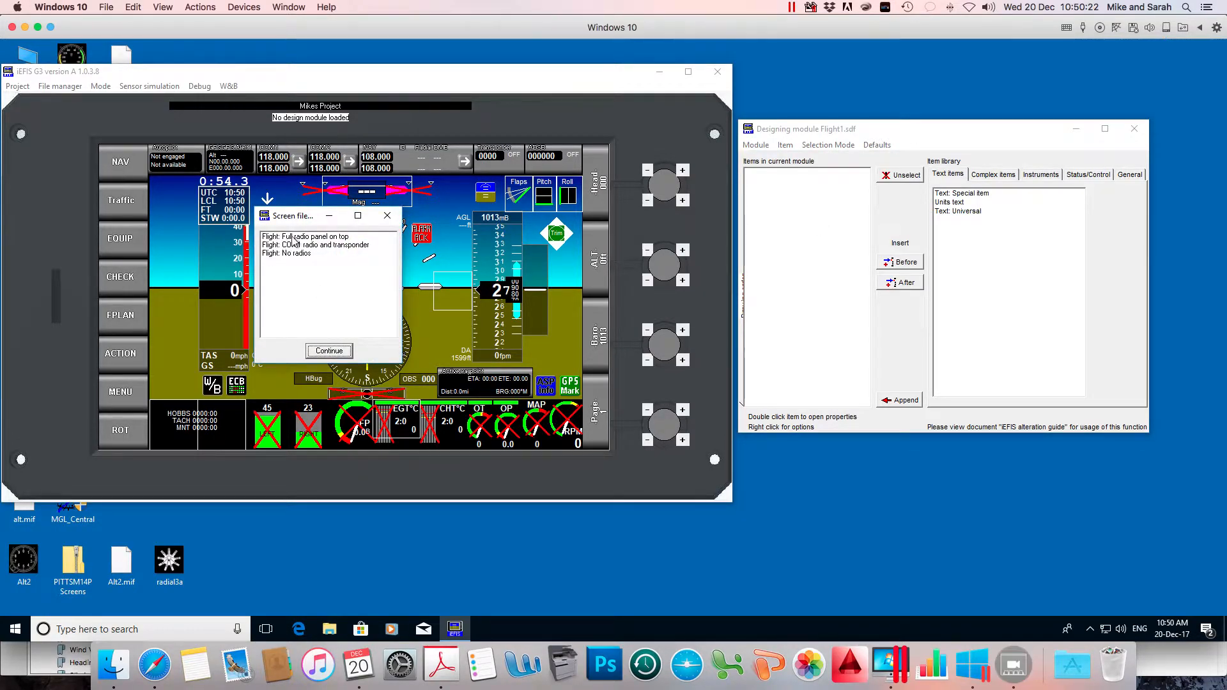
pyautogui.click(328, 350)
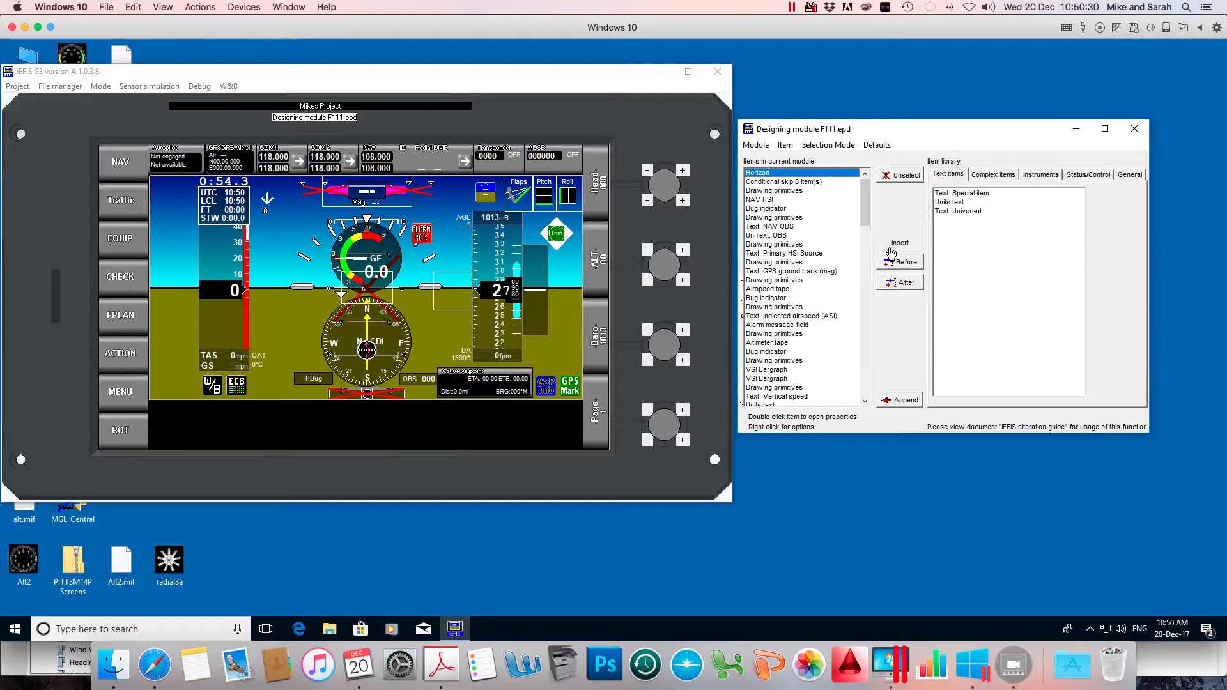
pyautogui.scroll(-3)
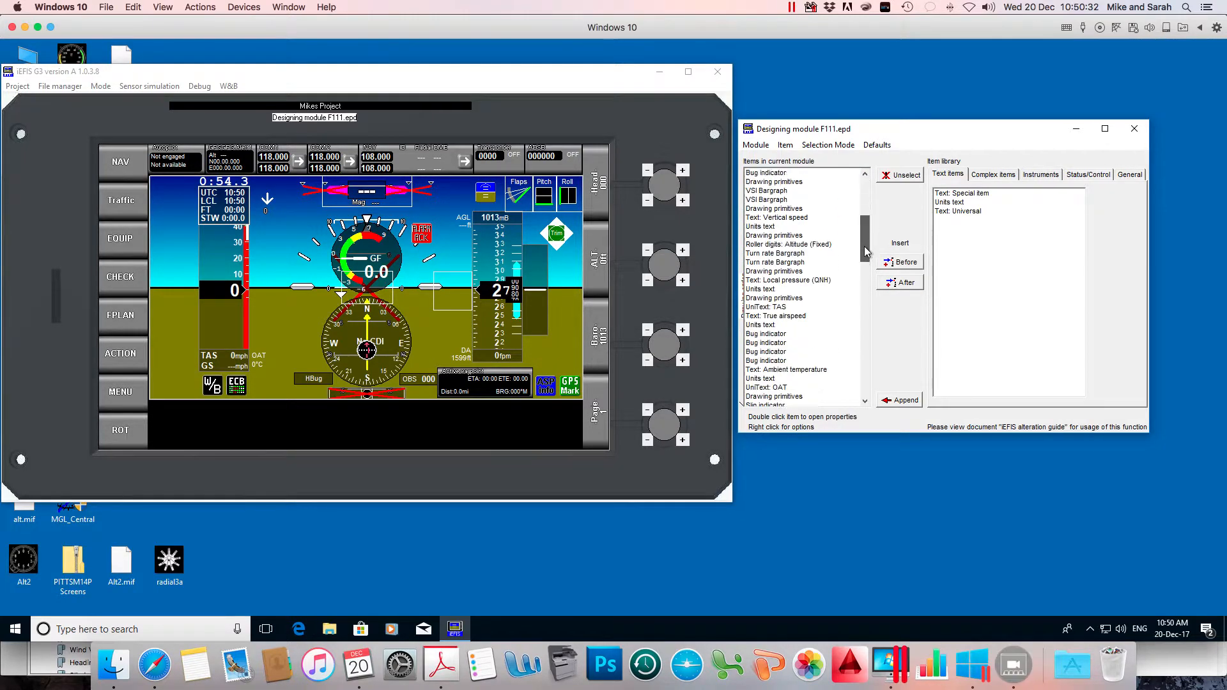
pyautogui.scroll(-3)
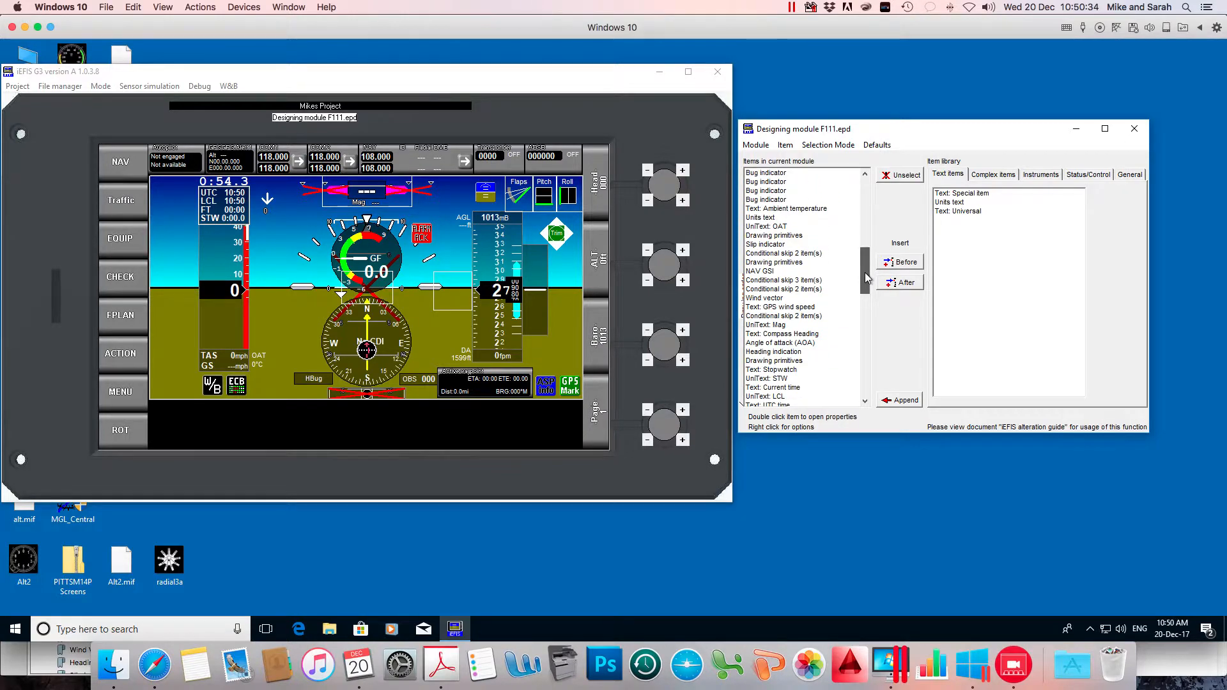
pyautogui.scroll(3)
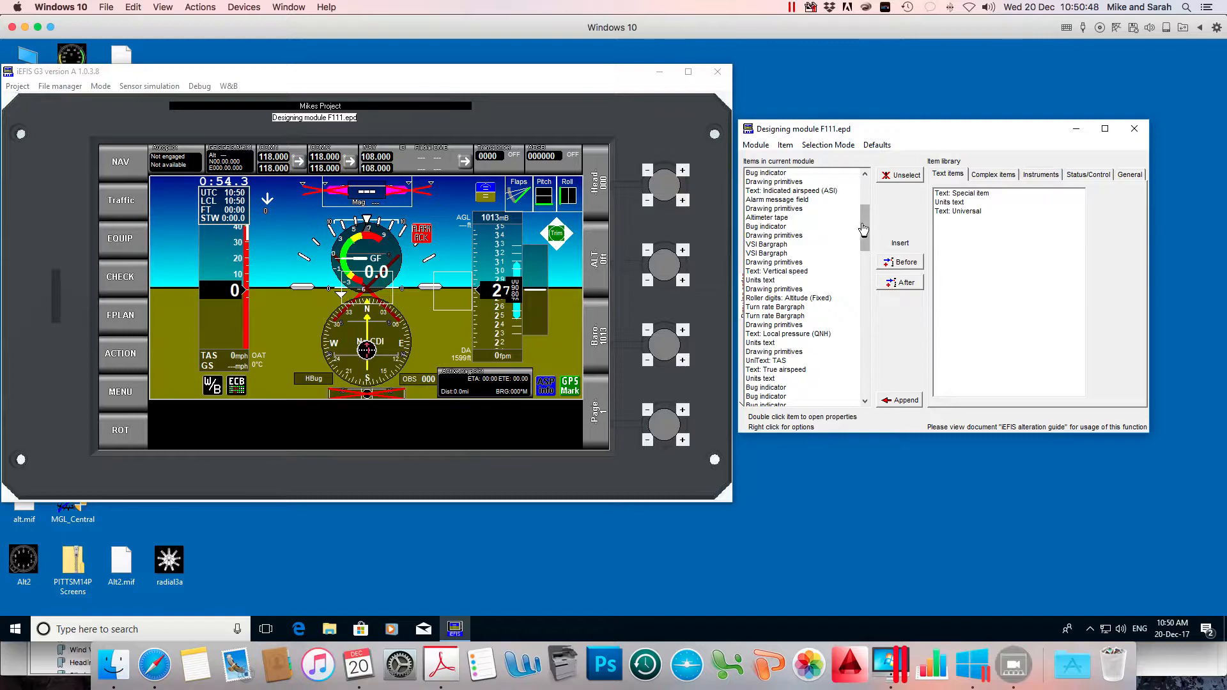
pyautogui.scroll(3)
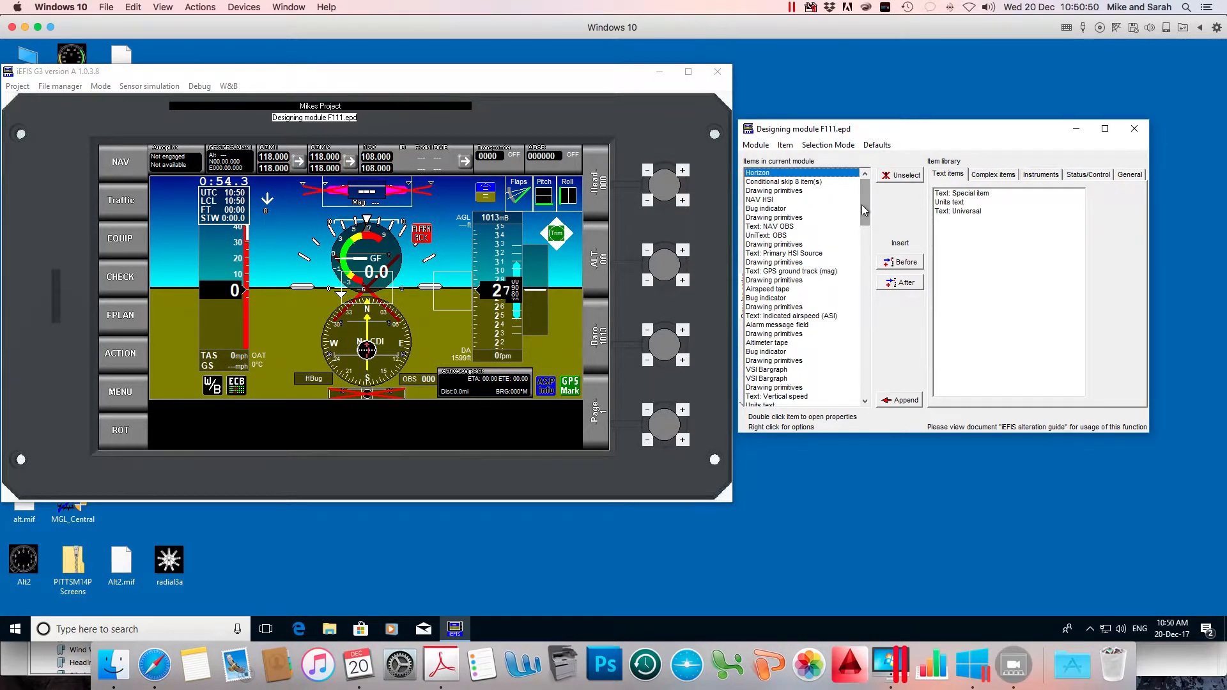
# Select the Airspeed tape with its drawing primitives, bug indicator and indicated airspeed text.
pyautogui.click(776, 323)
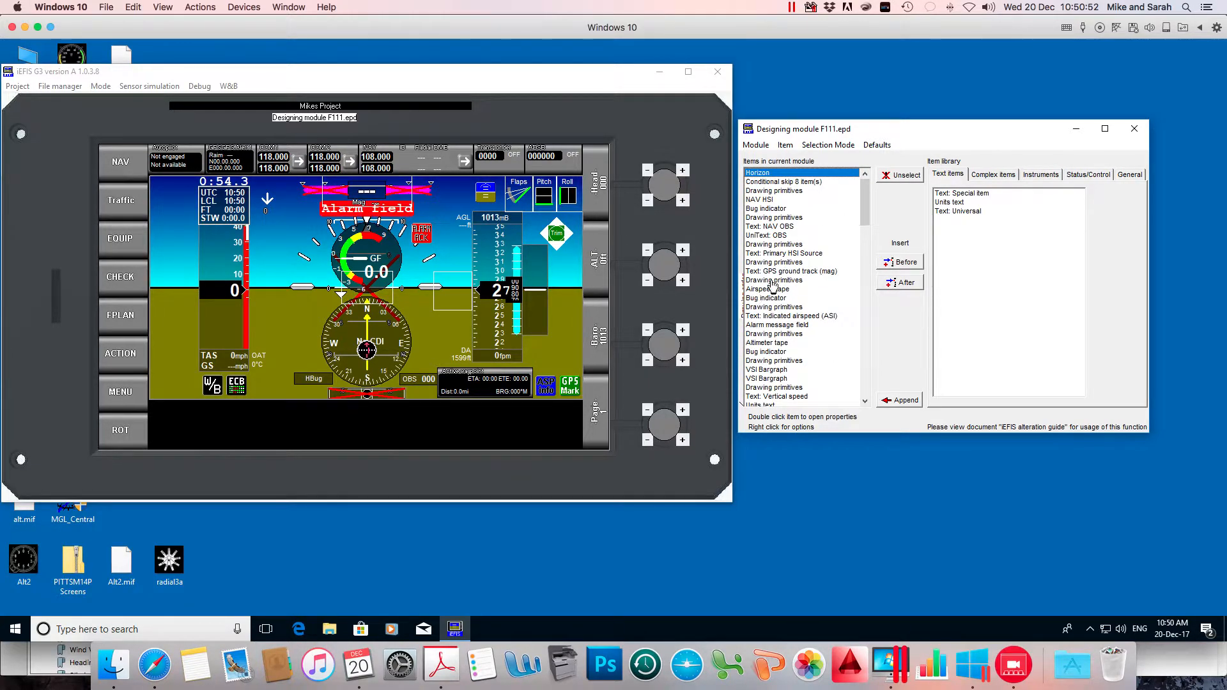
pyautogui.click(774, 280)
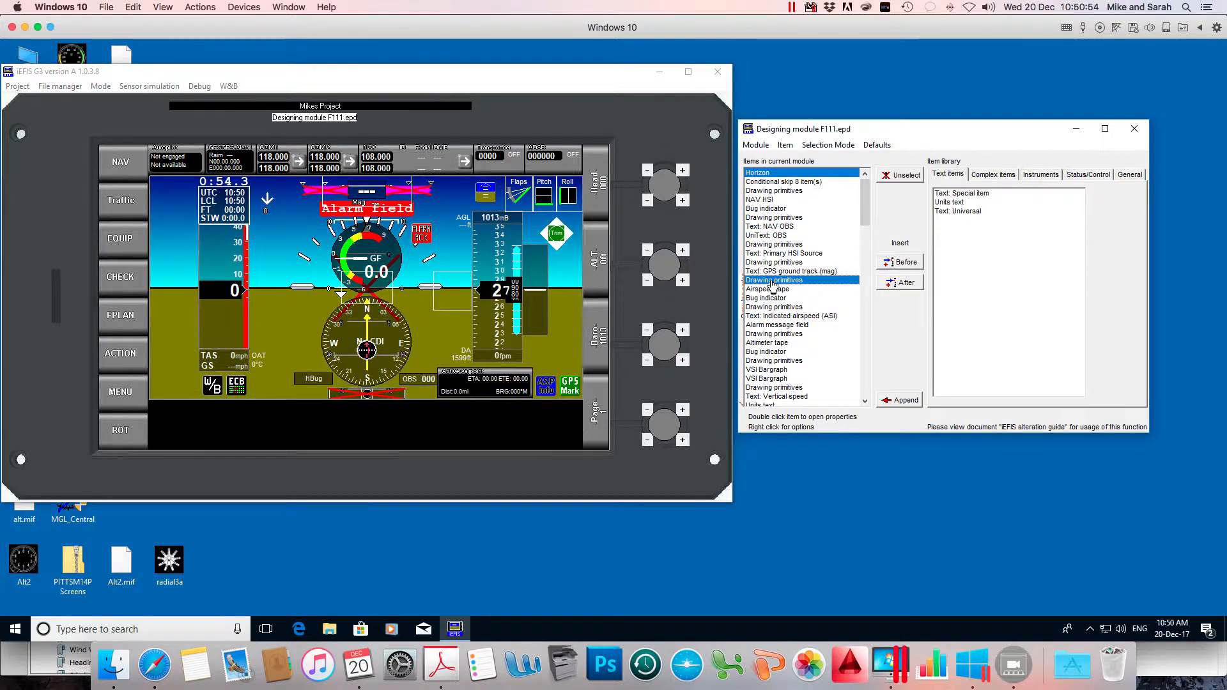
pyautogui.click(768, 289)
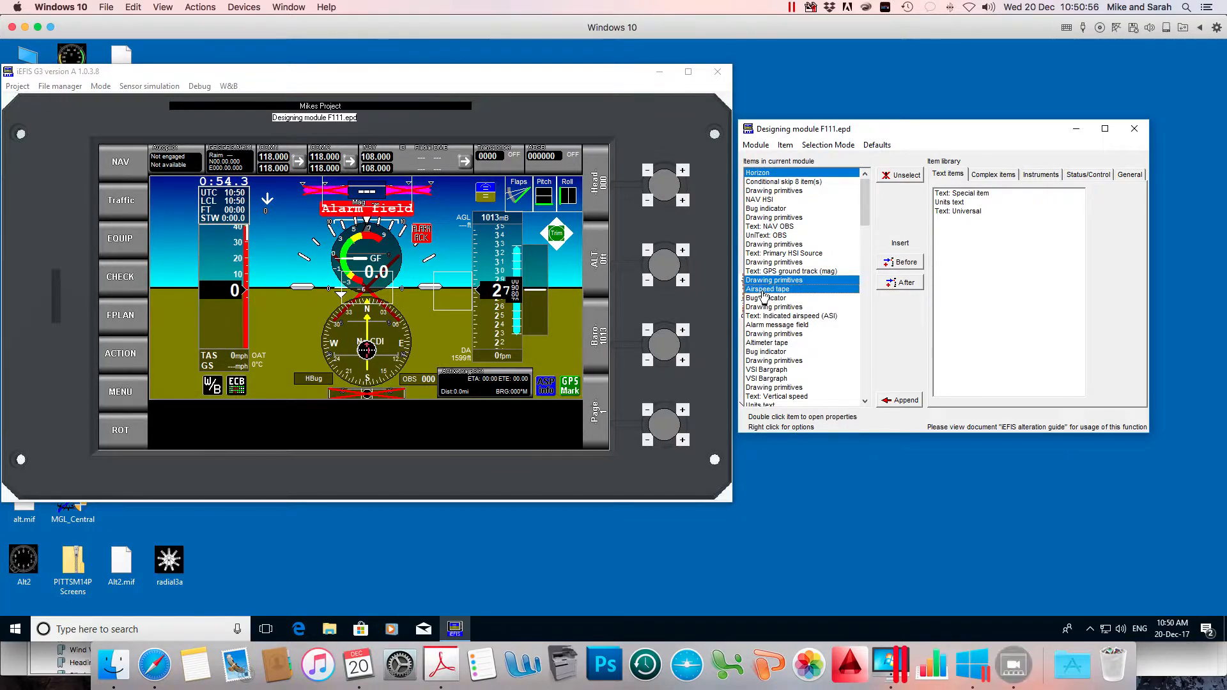
pyautogui.click(767, 298)
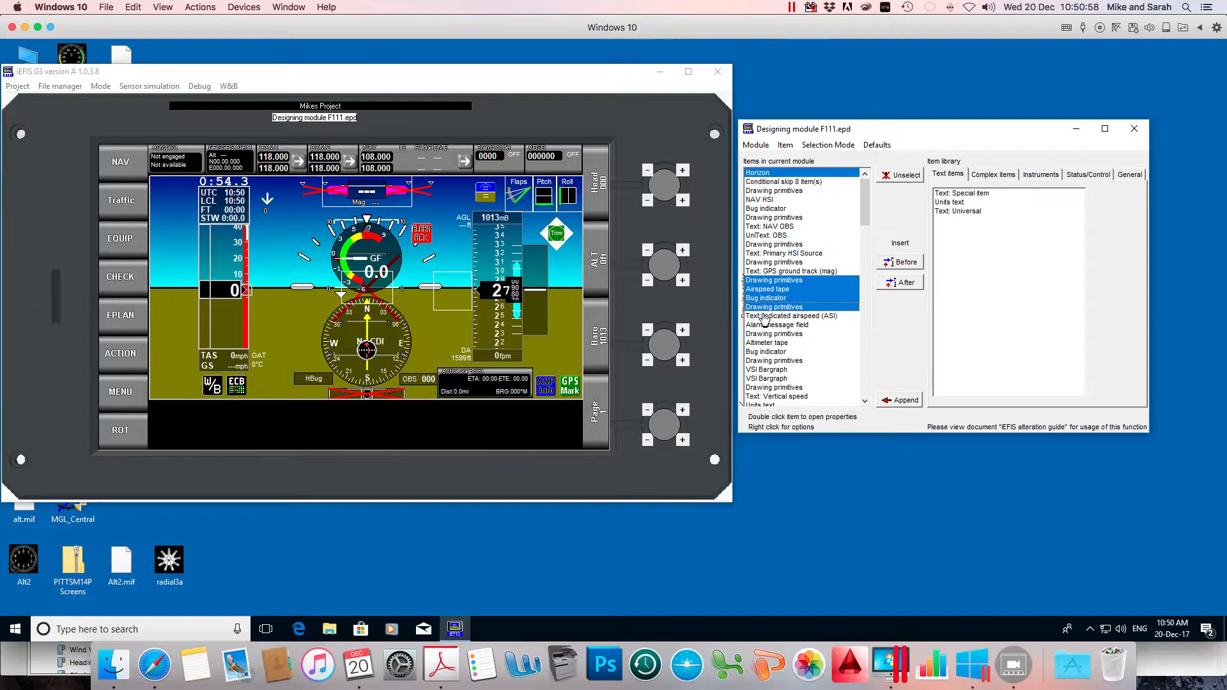
pyautogui.click(792, 316)
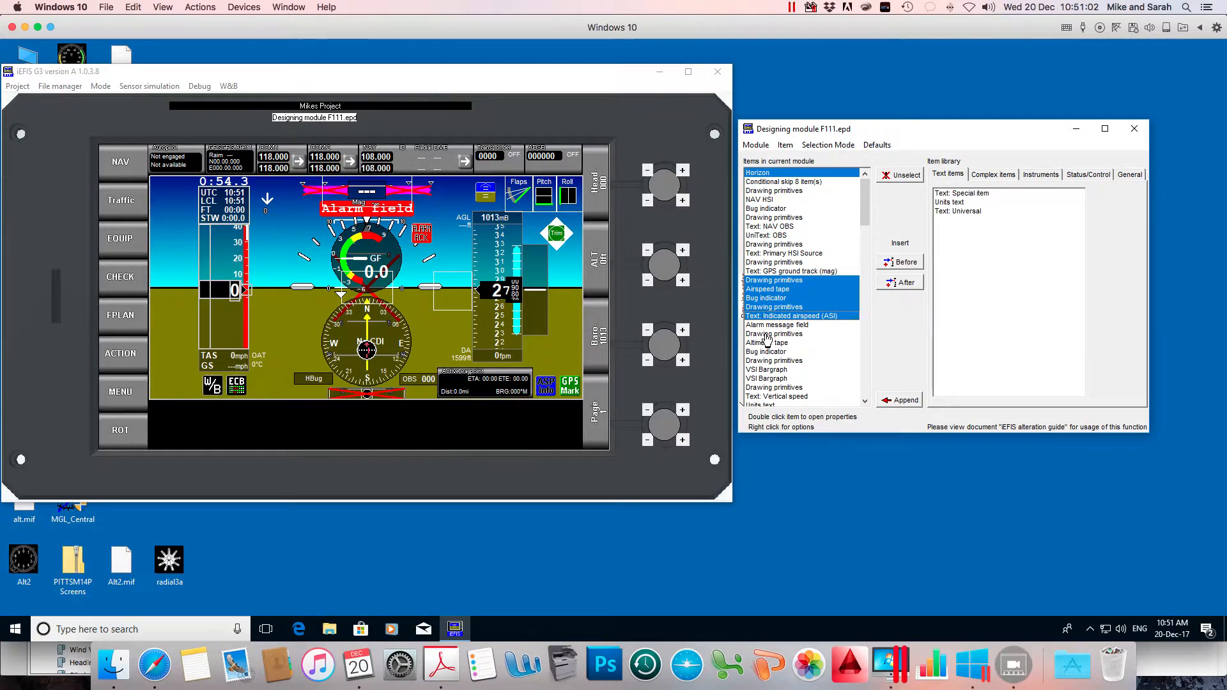
# Add the Altimeter tape, its bug indicator, VSI bargraphs, vertical speed and units text, primitives and altitude roller digits.
pyautogui.click(768, 343)
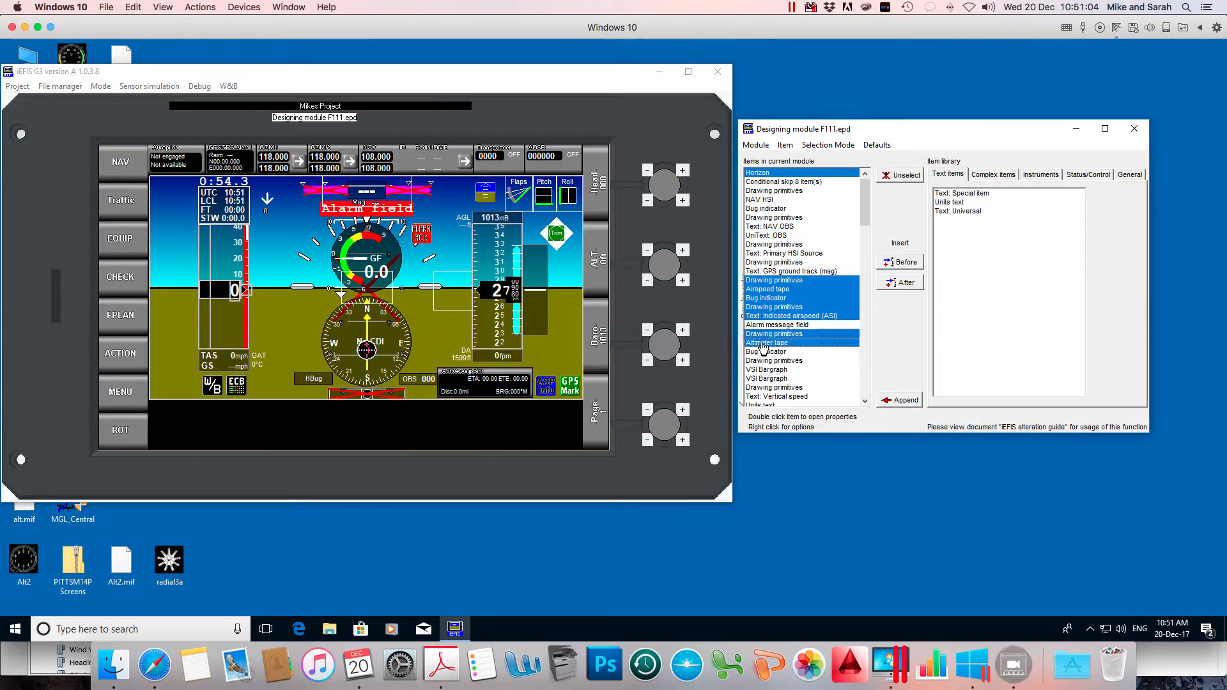
pyautogui.click(766, 351)
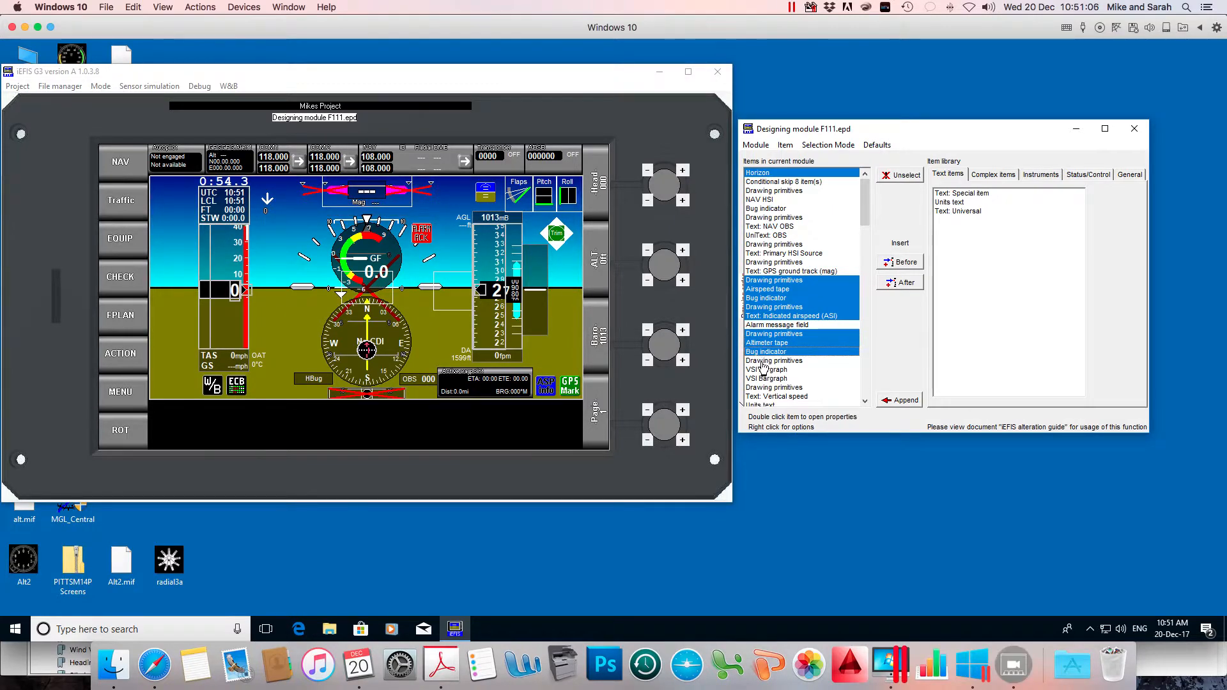
pyautogui.click(767, 379)
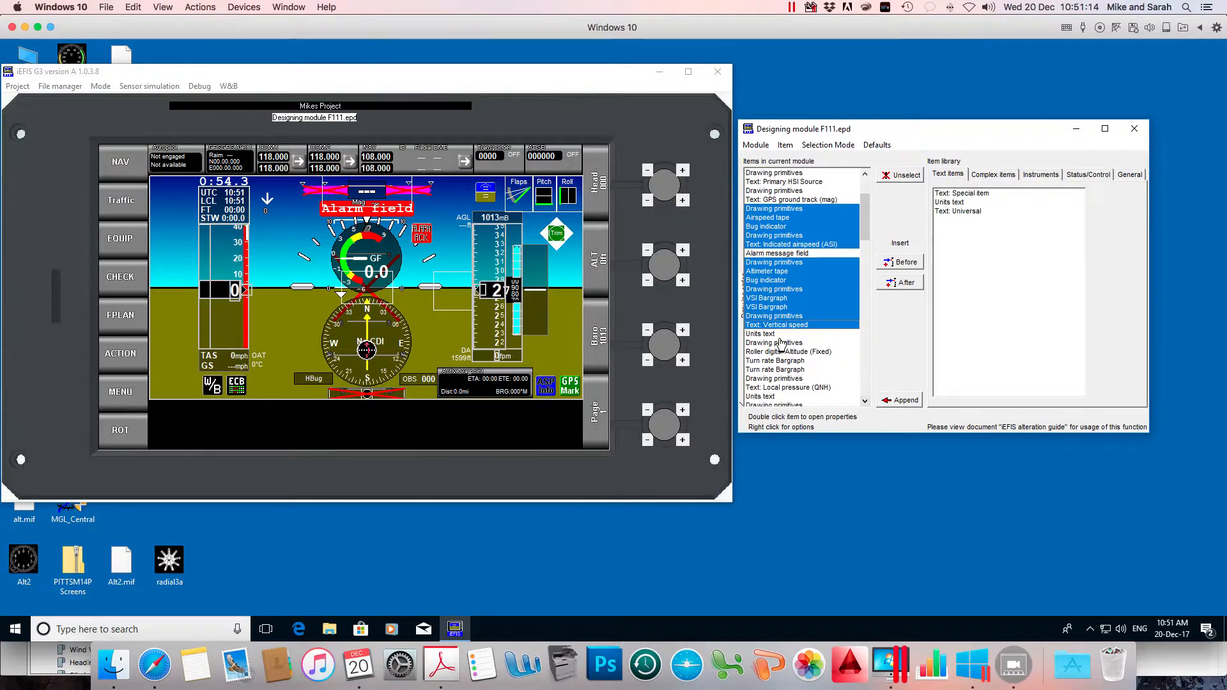
pyautogui.click(759, 333)
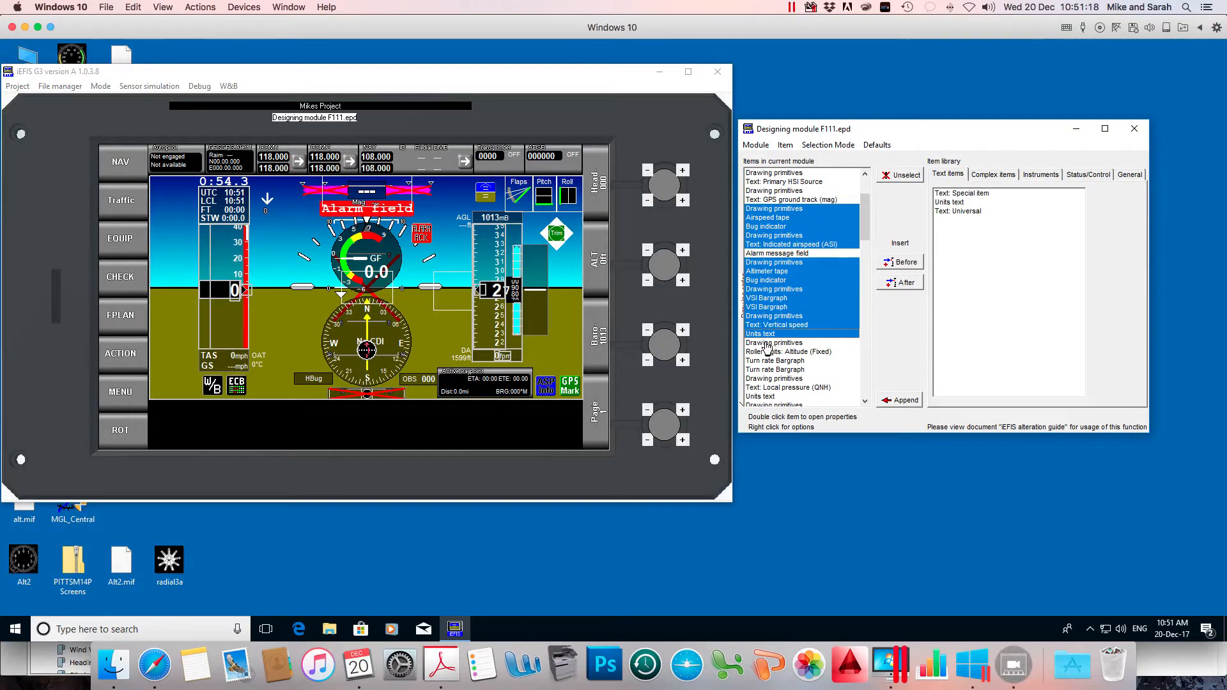
pyautogui.click(775, 342)
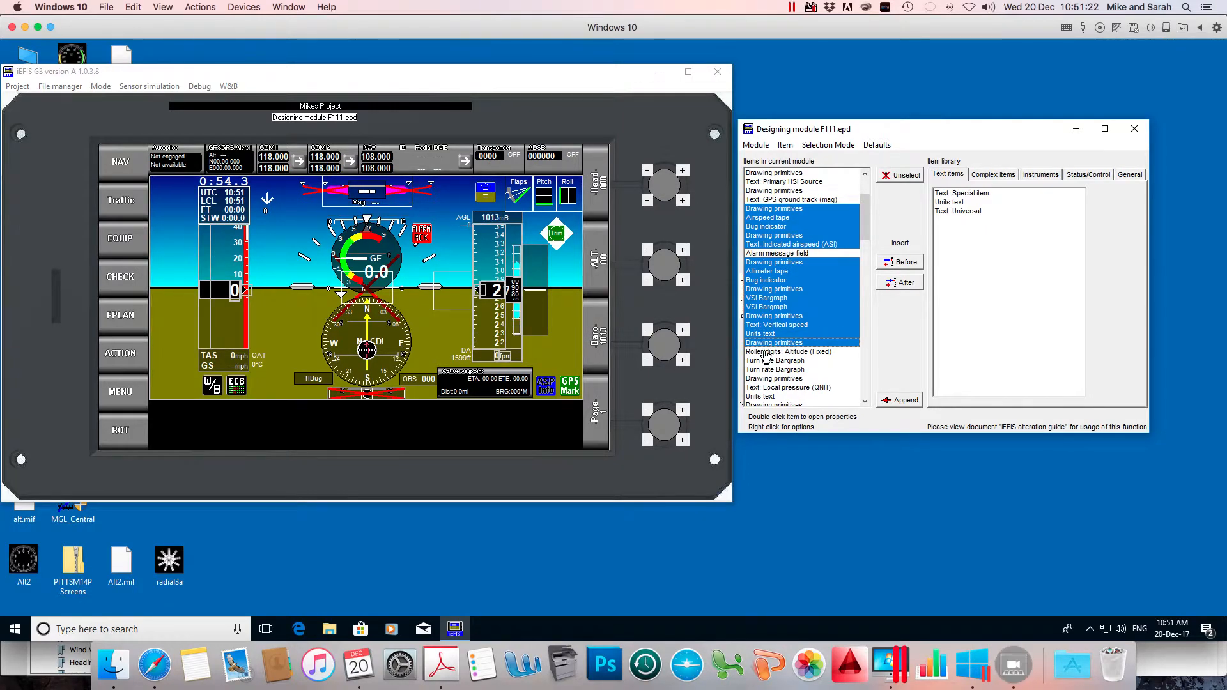
pyautogui.click(789, 352)
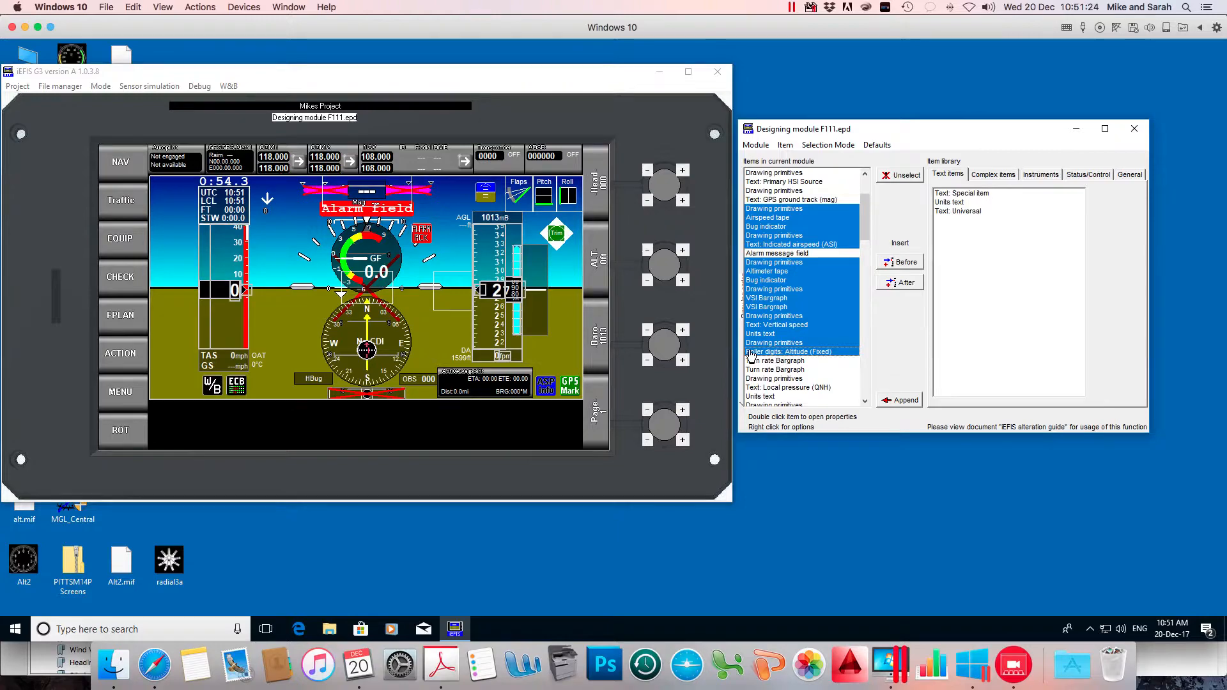
pyautogui.moveTo(814, 346)
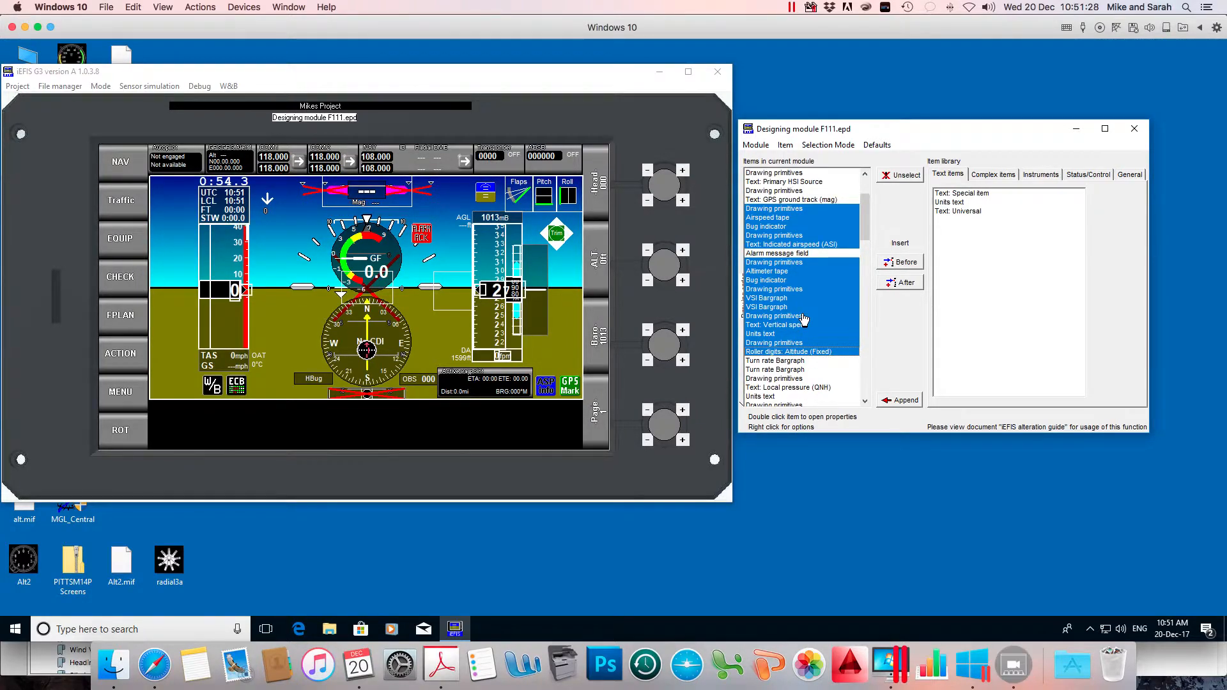
pyautogui.moveTo(794, 299)
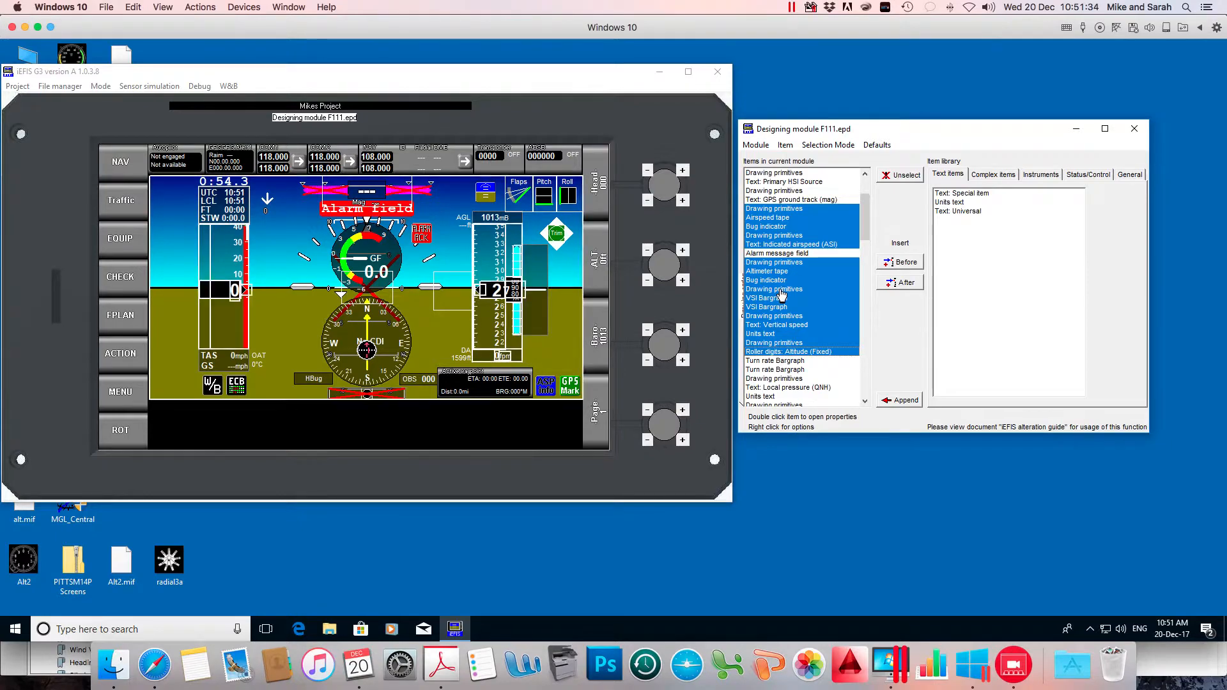
# Copy the 17 selected tape and indicator items to the clipboard and acknowledge the confirmation.
pyautogui.rightClick(774, 289)
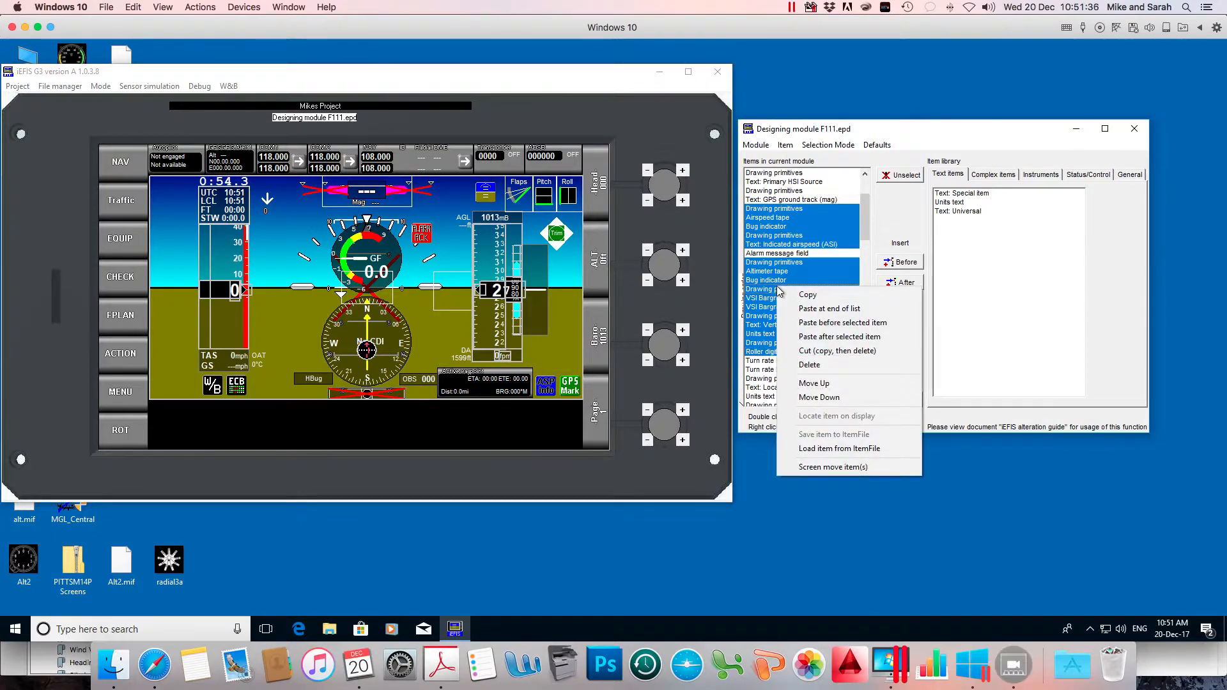
pyautogui.click(808, 296)
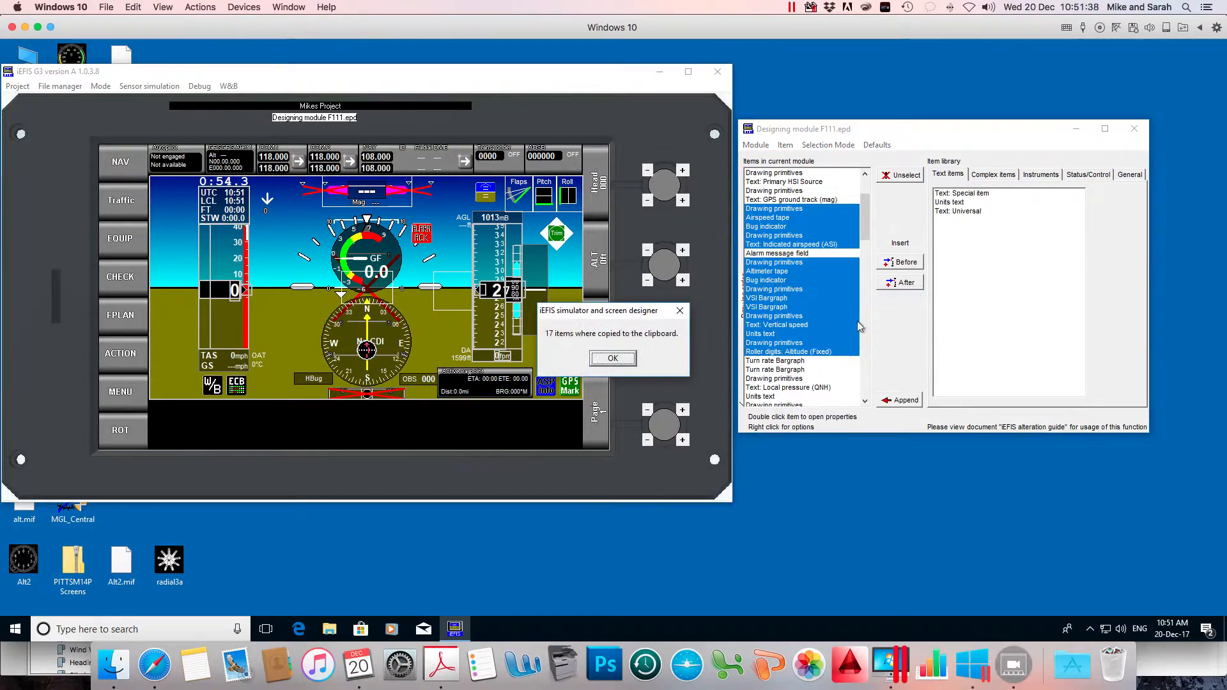
pyautogui.moveTo(615, 359)
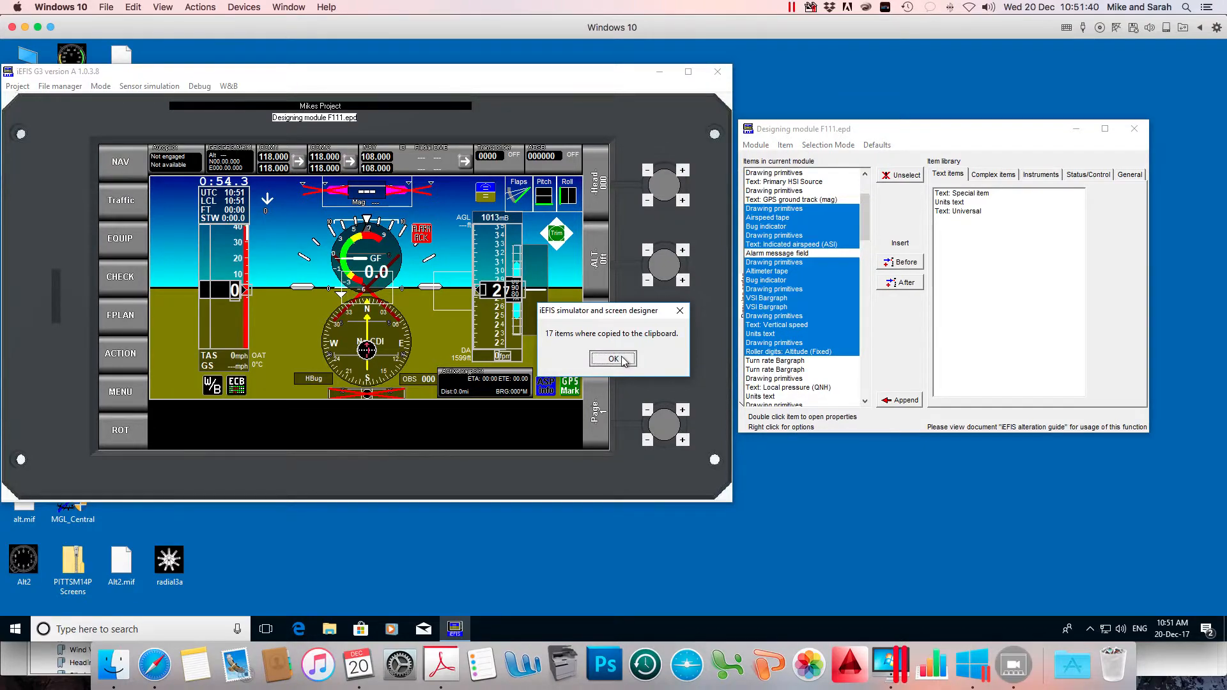
pyautogui.click(612, 357)
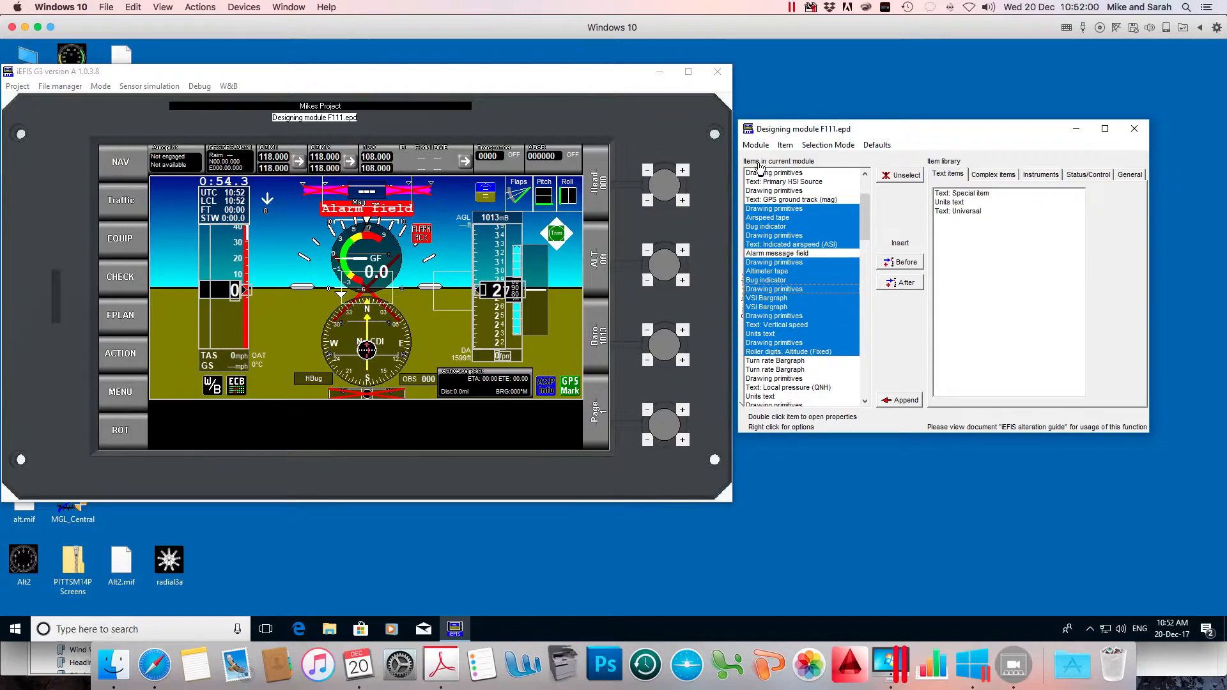
pyautogui.moveTo(1133, 128)
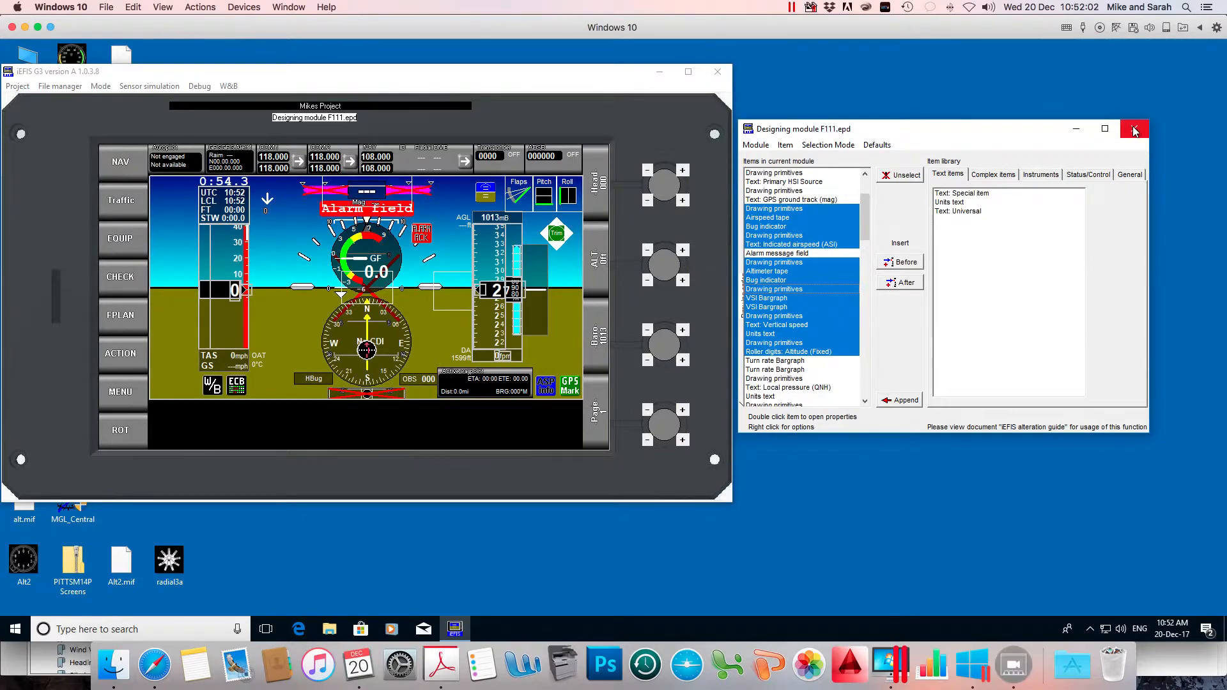
# Close the designer and start Module > Design custom Flight module, creating the empty Flight1.sdf.
pyautogui.click(1133, 129)
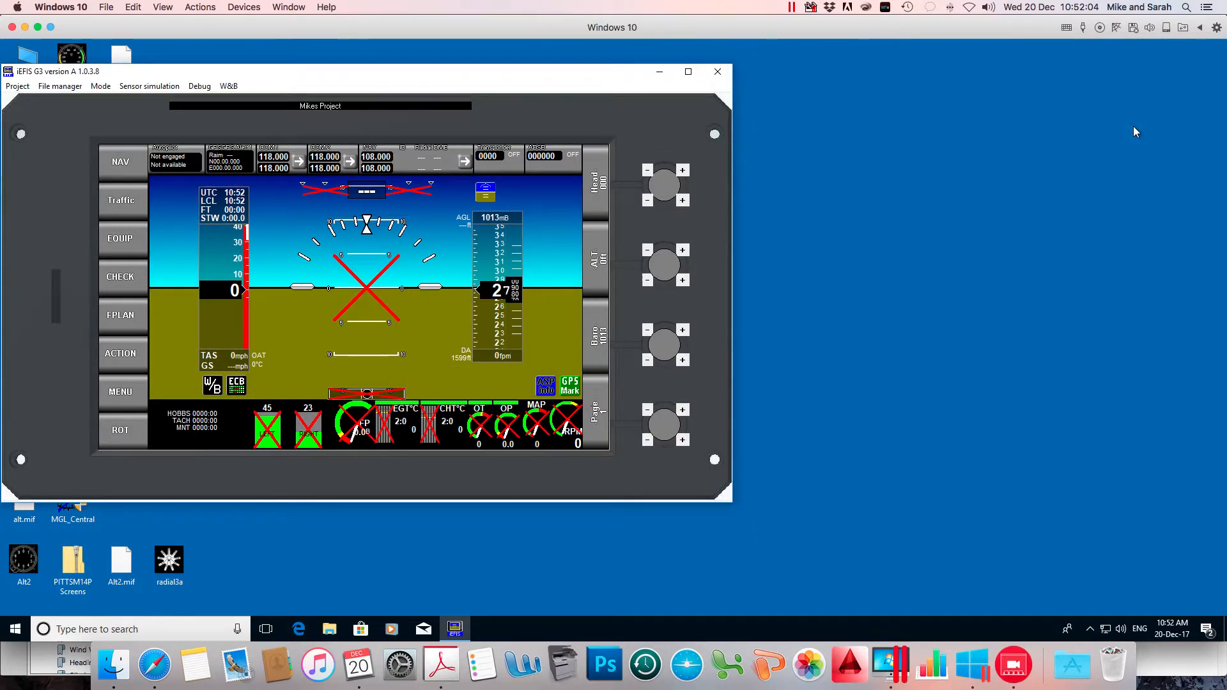
pyautogui.click(99, 85)
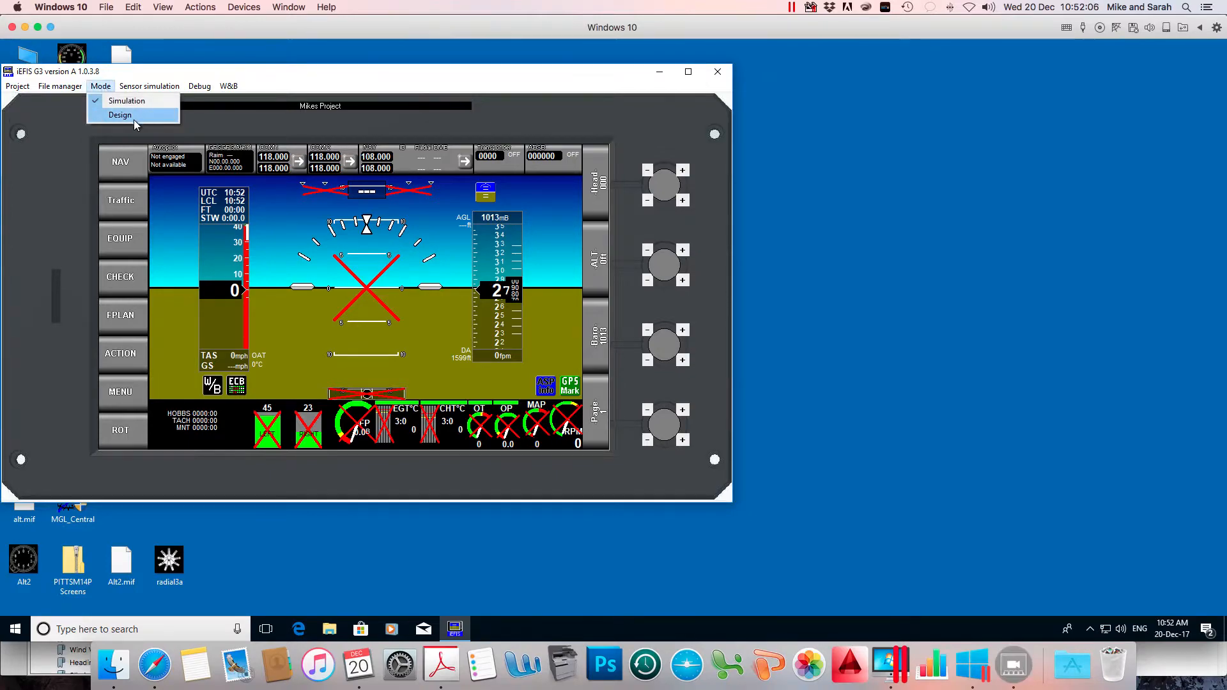
pyautogui.click(120, 115)
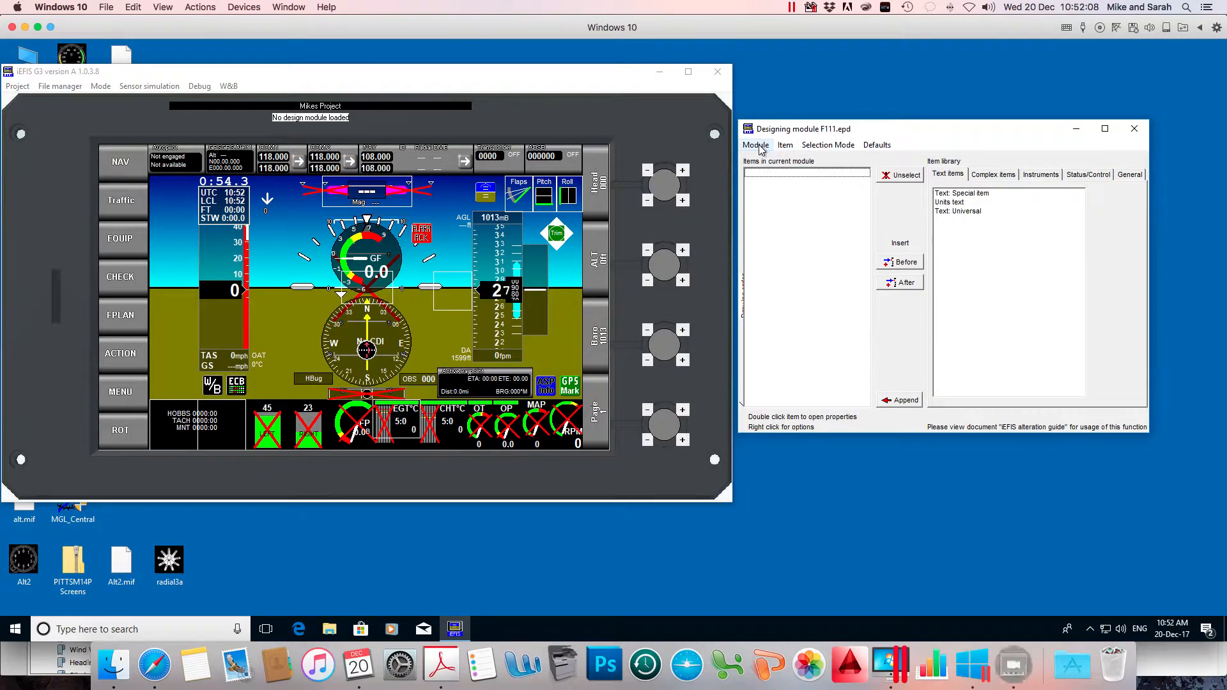
pyautogui.click(755, 144)
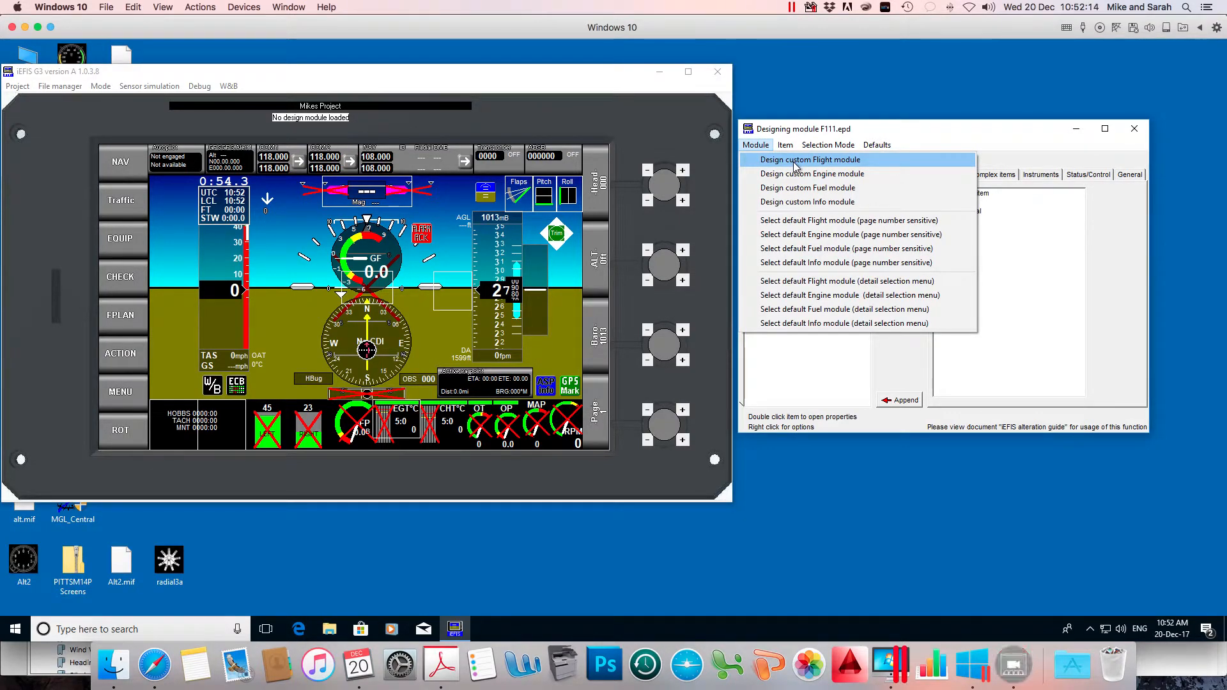
pyautogui.click(808, 160)
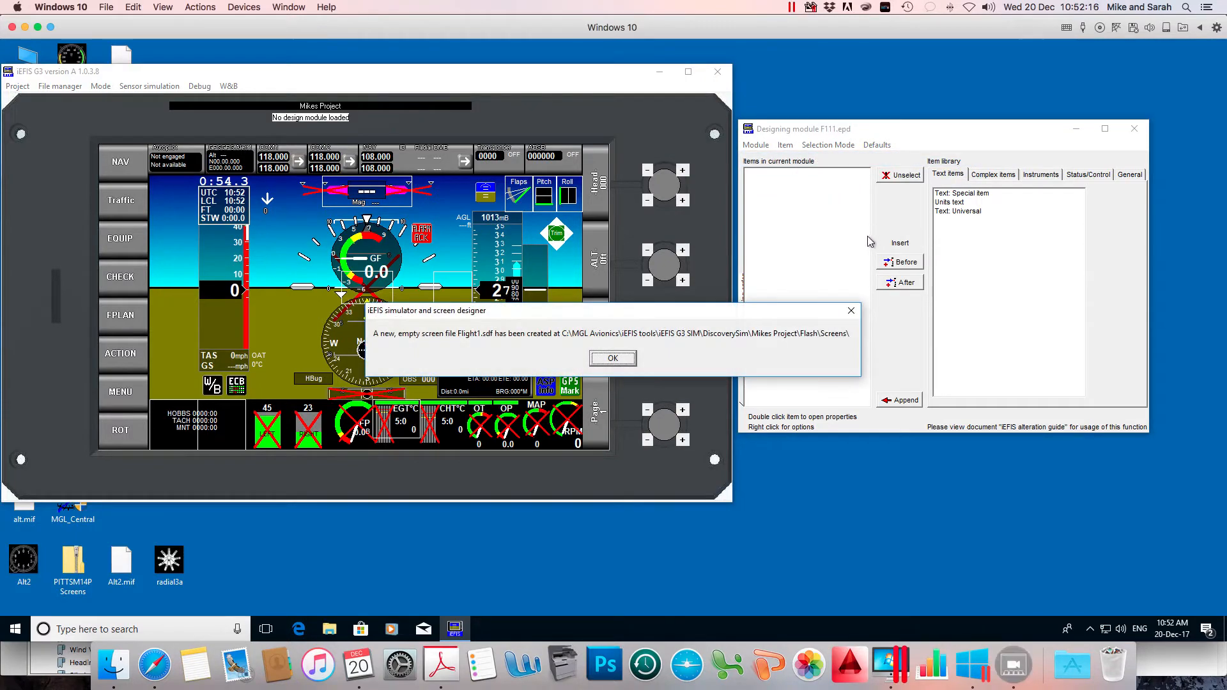
pyautogui.moveTo(480, 345)
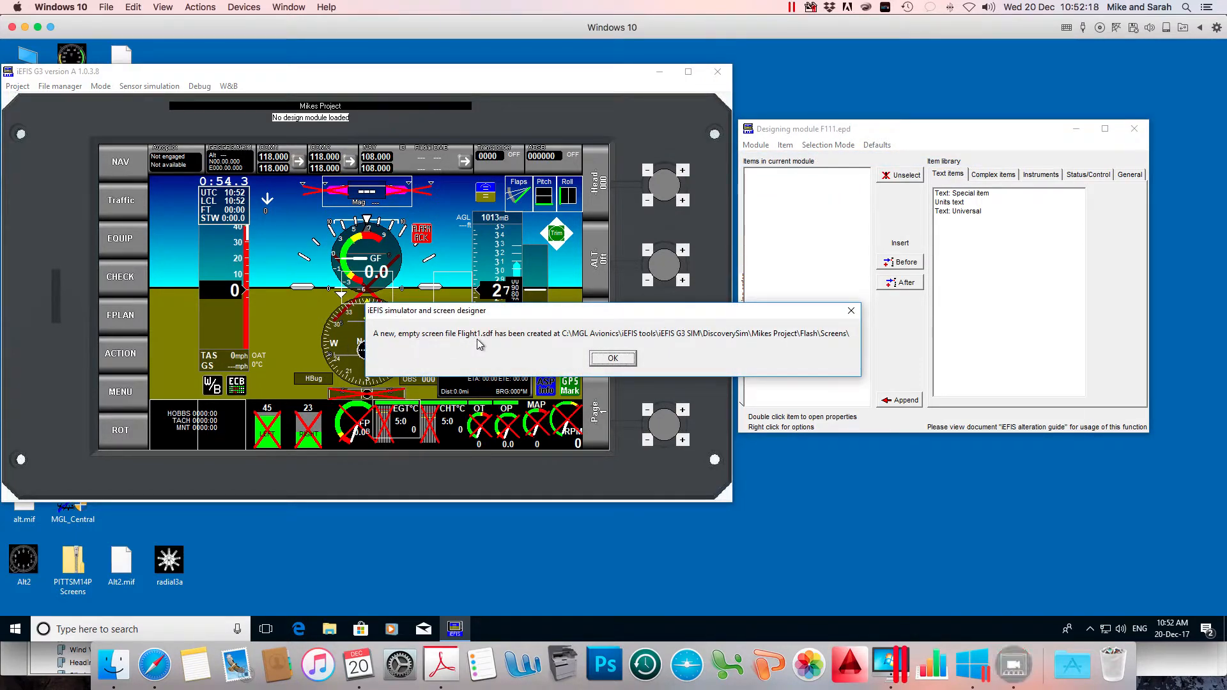
pyautogui.moveTo(625, 350)
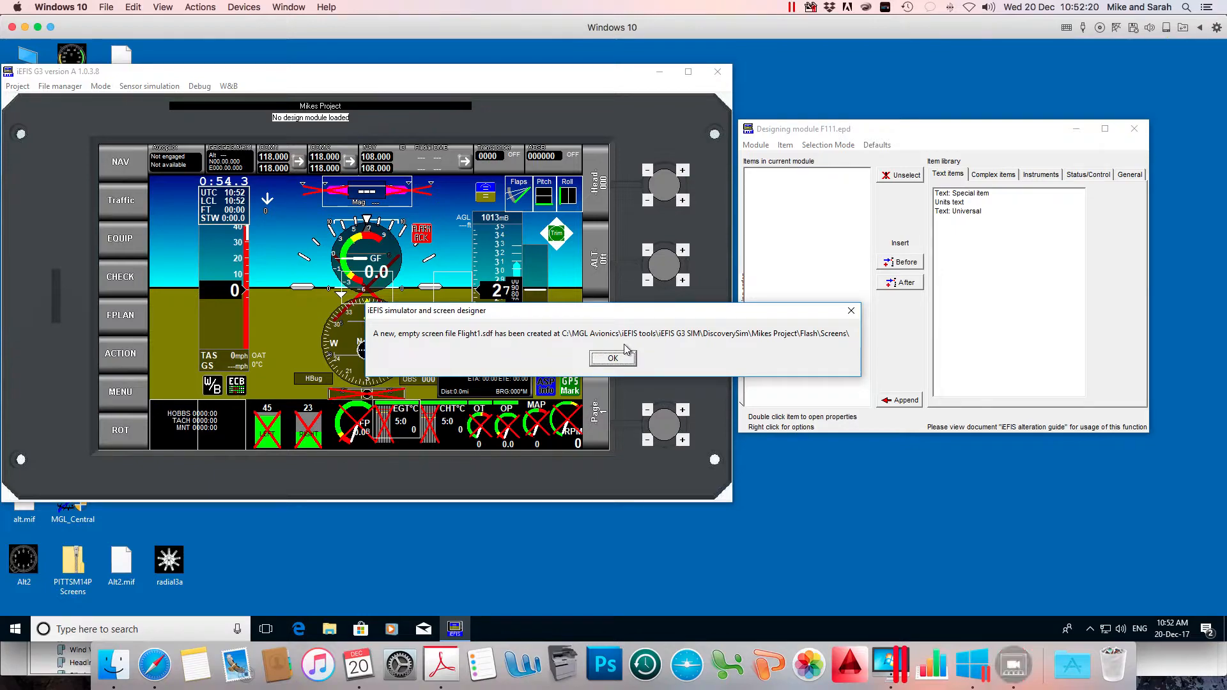
pyautogui.click(612, 358)
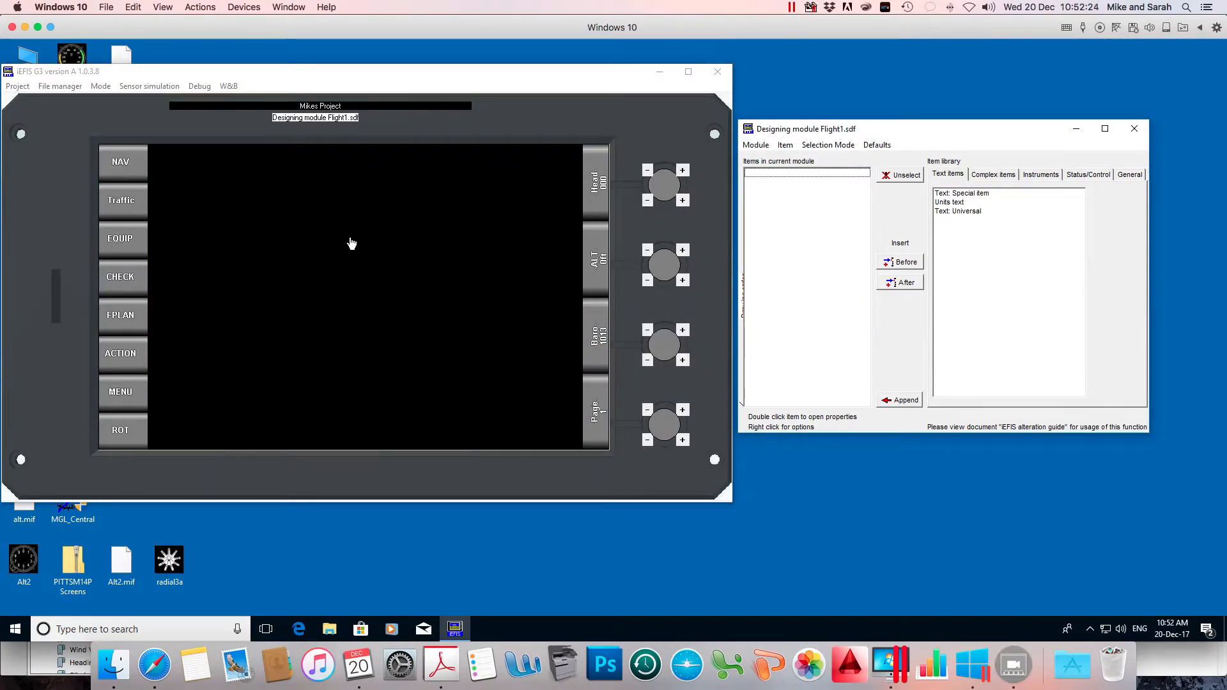
pyautogui.moveTo(583, 258)
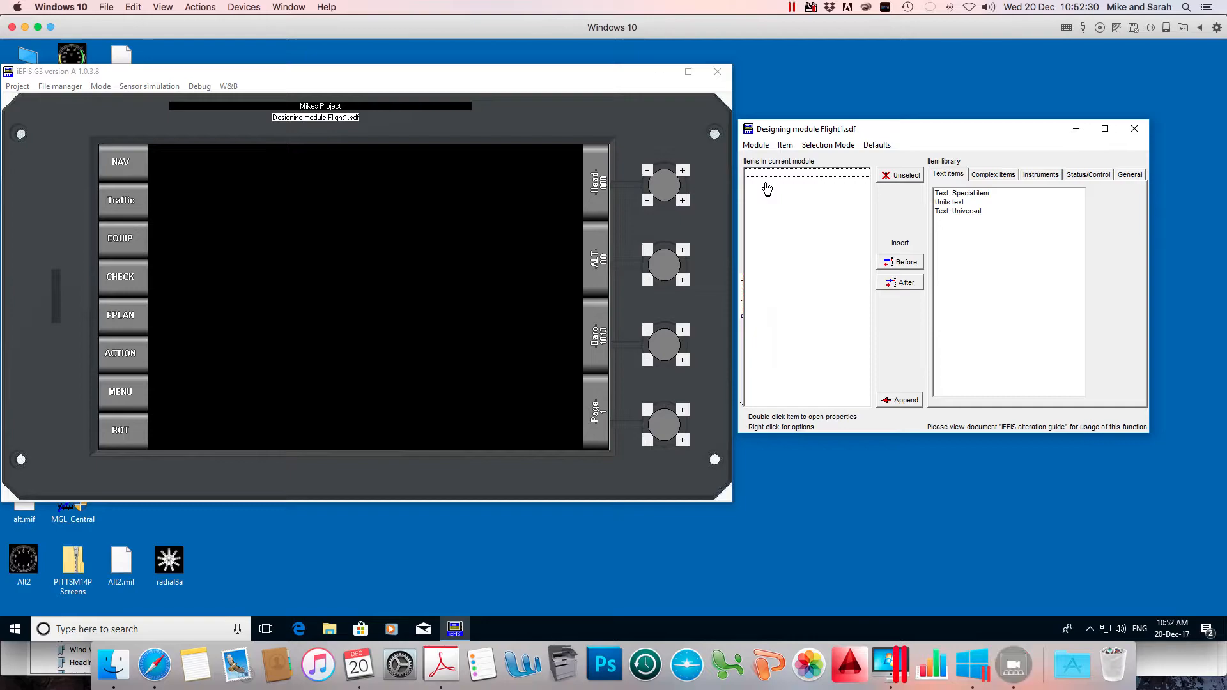
# Bring up the paste options on the empty Flight1.sdf item list.
pyautogui.rightClick(807, 172)
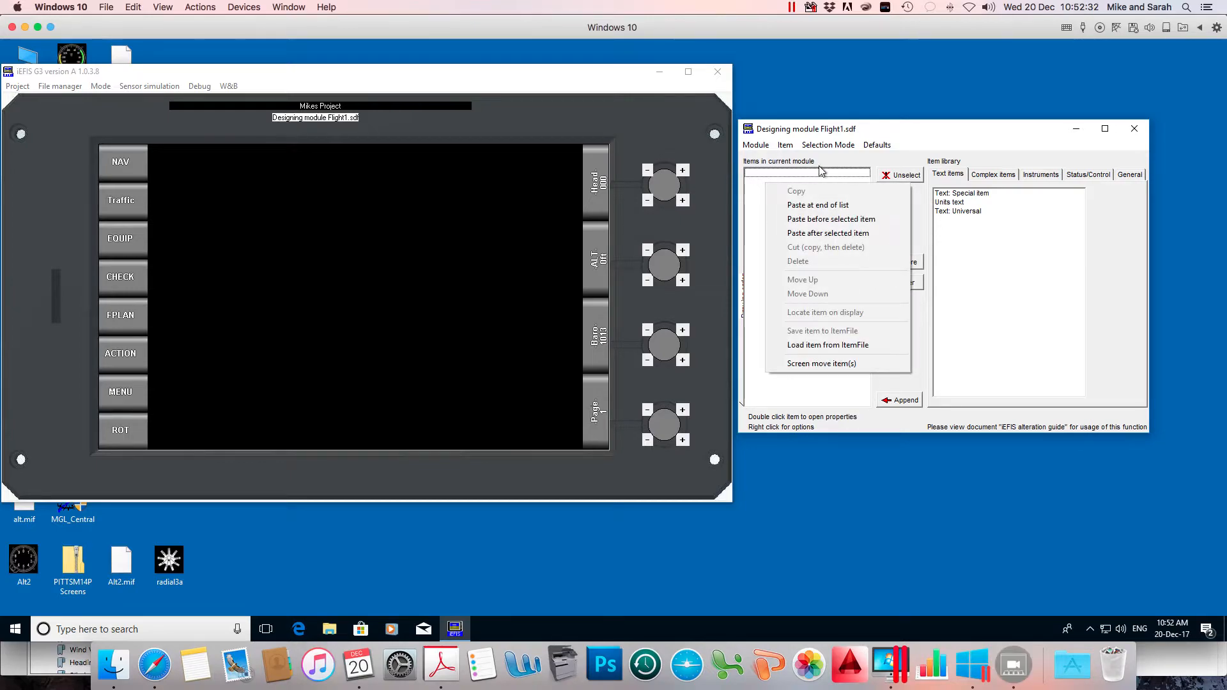
pyautogui.moveTo(817, 204)
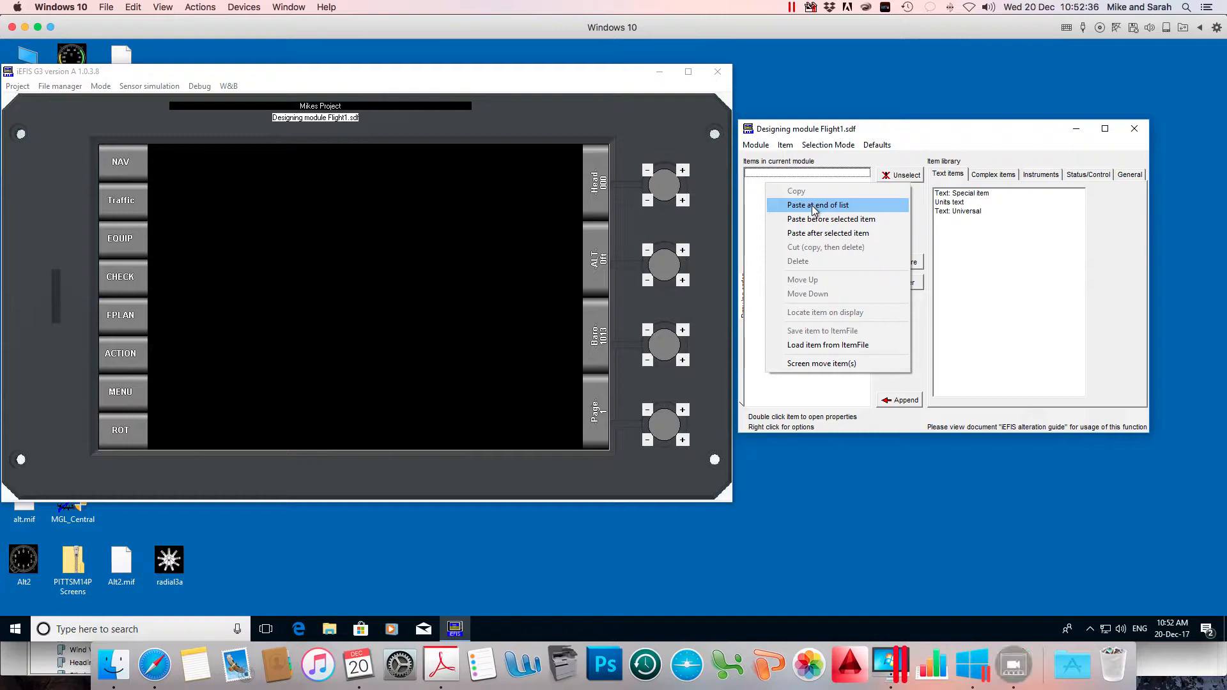
pyautogui.moveTo(814, 254)
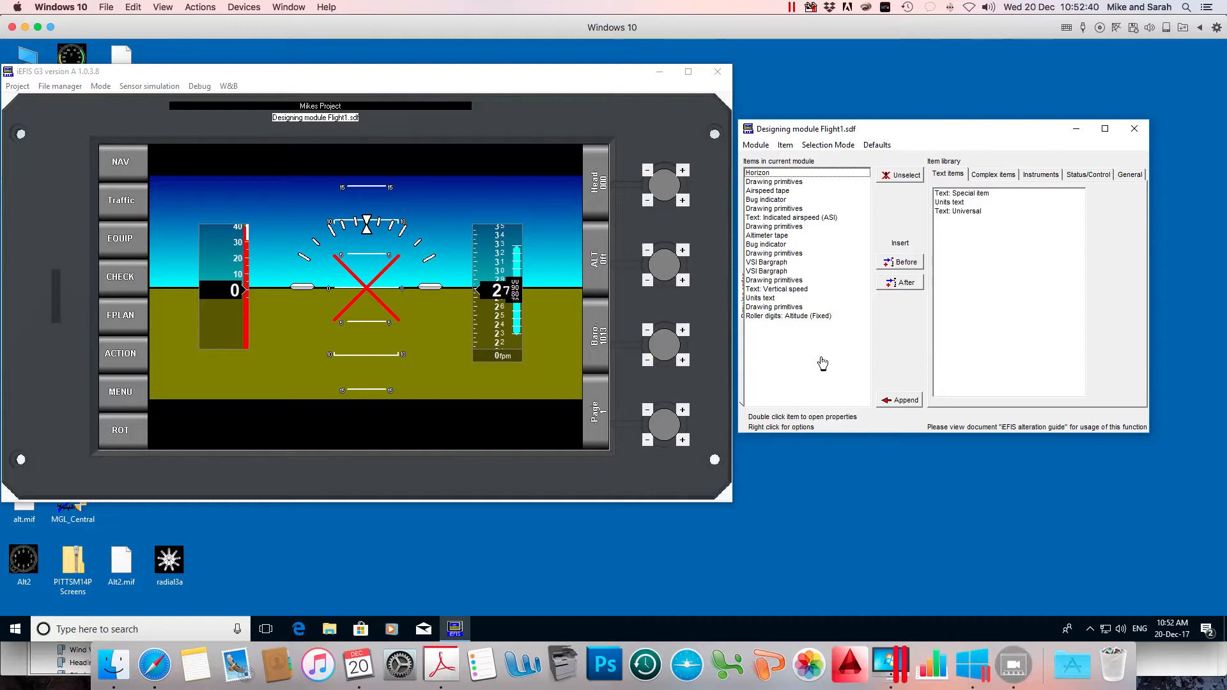
pyautogui.moveTo(751, 377)
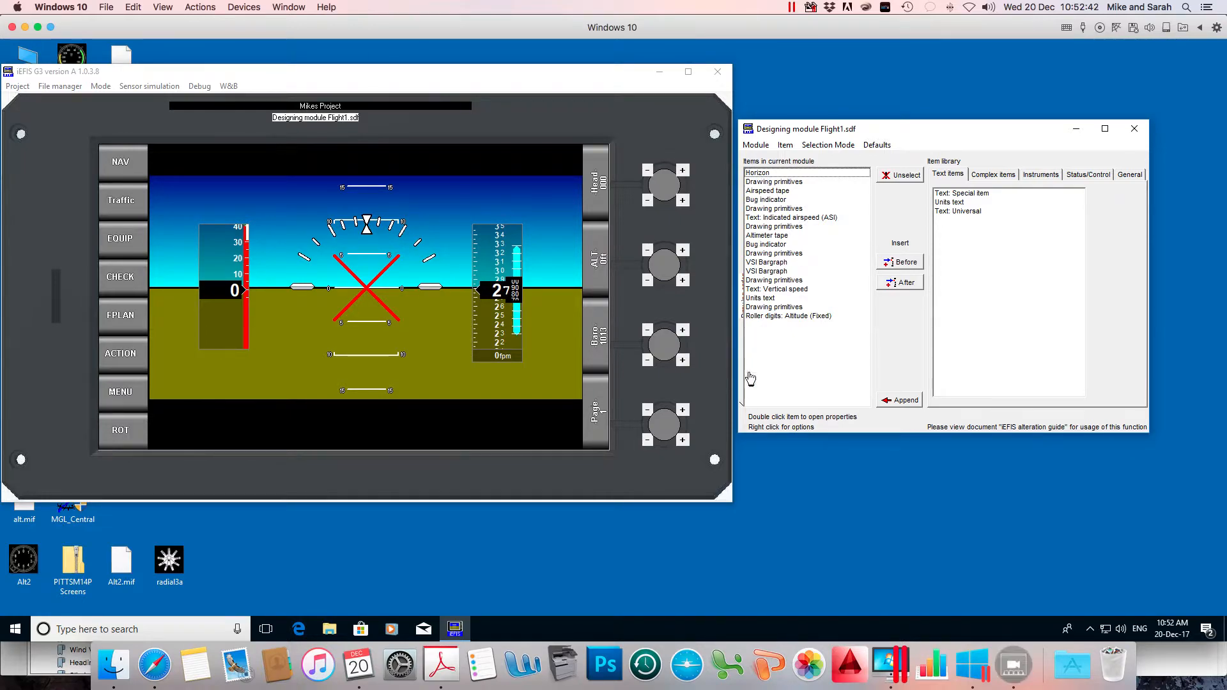
pyautogui.moveTo(772, 323)
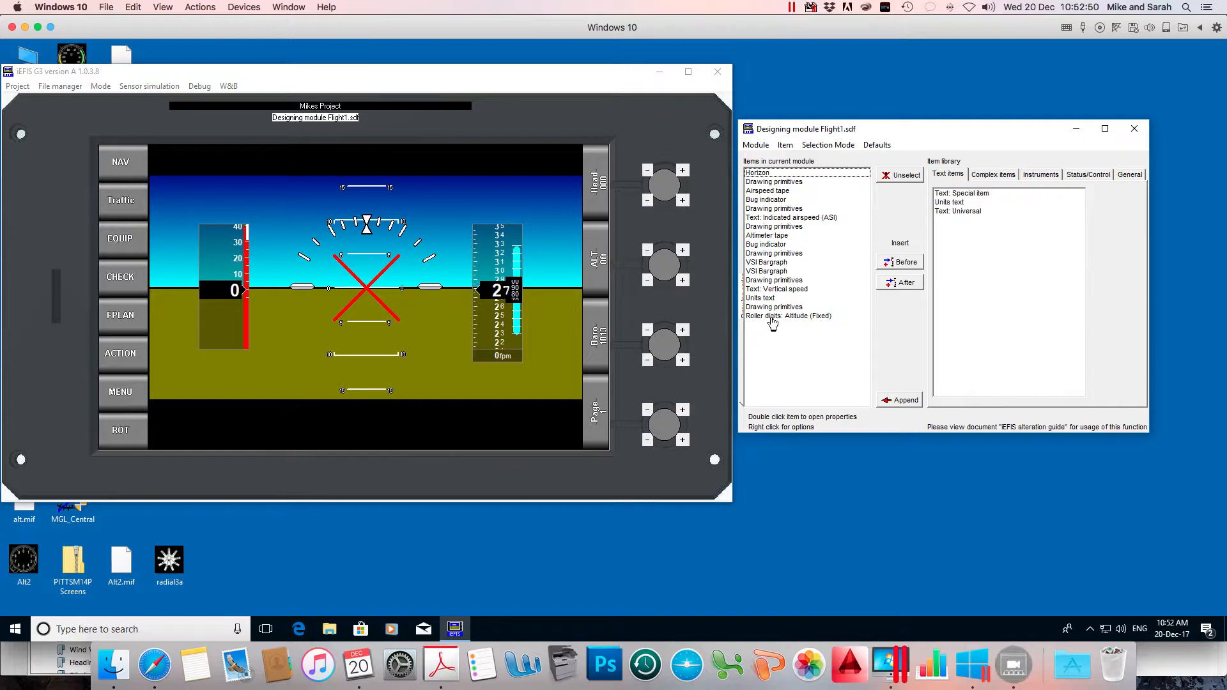
pyautogui.moveTo(357, 132)
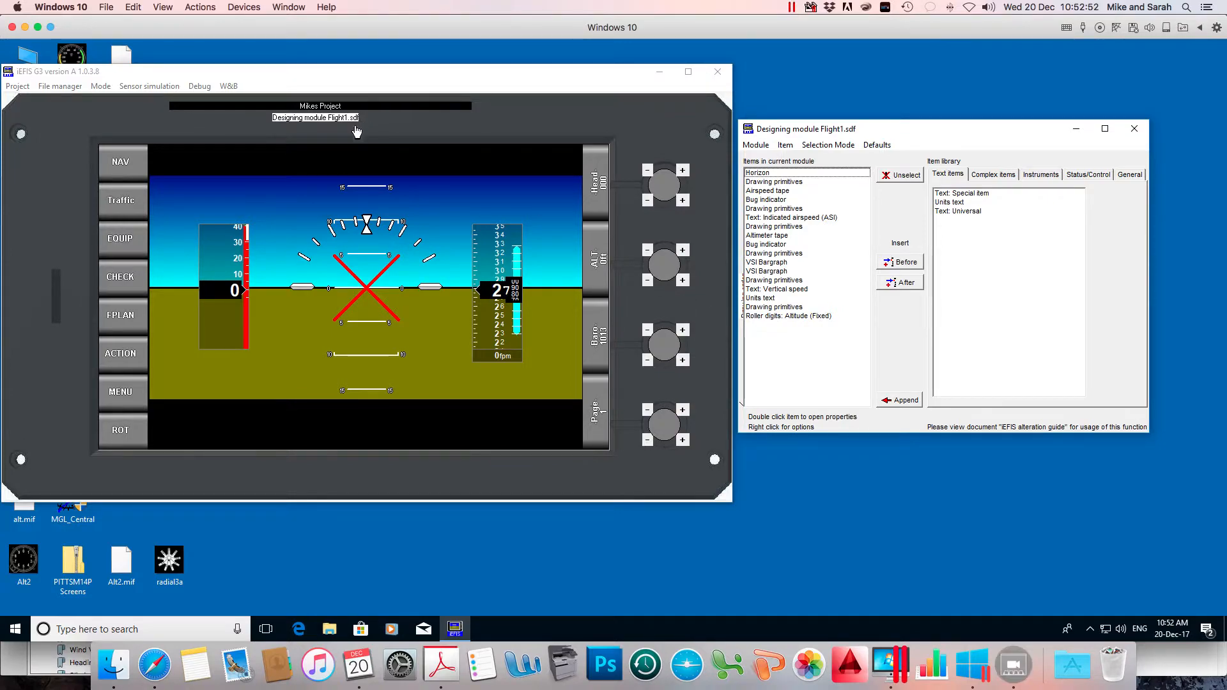
pyautogui.moveTo(575, 429)
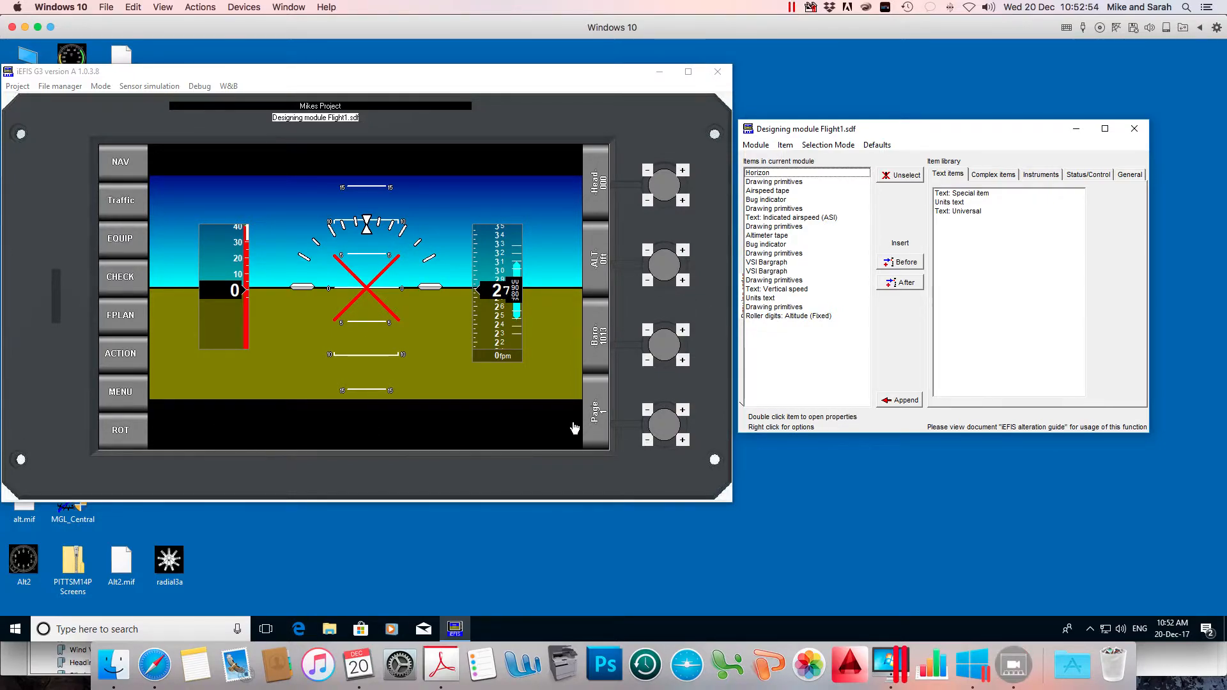
pyautogui.moveTo(192, 164)
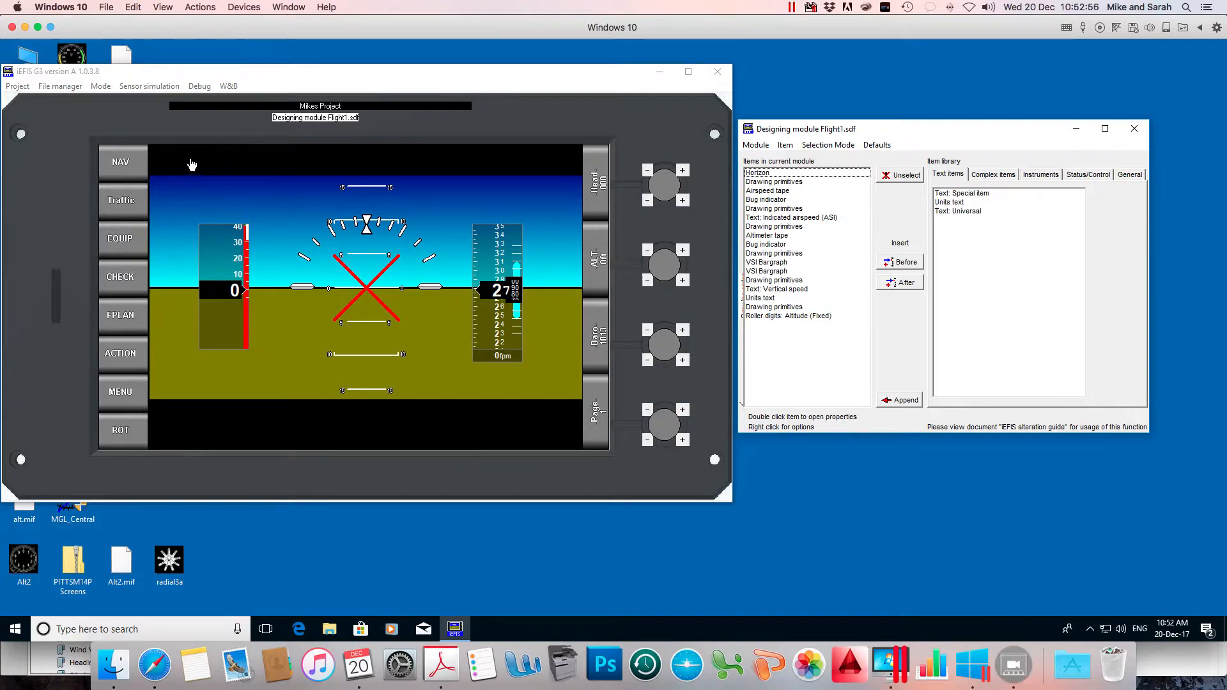
pyautogui.moveTo(304, 169)
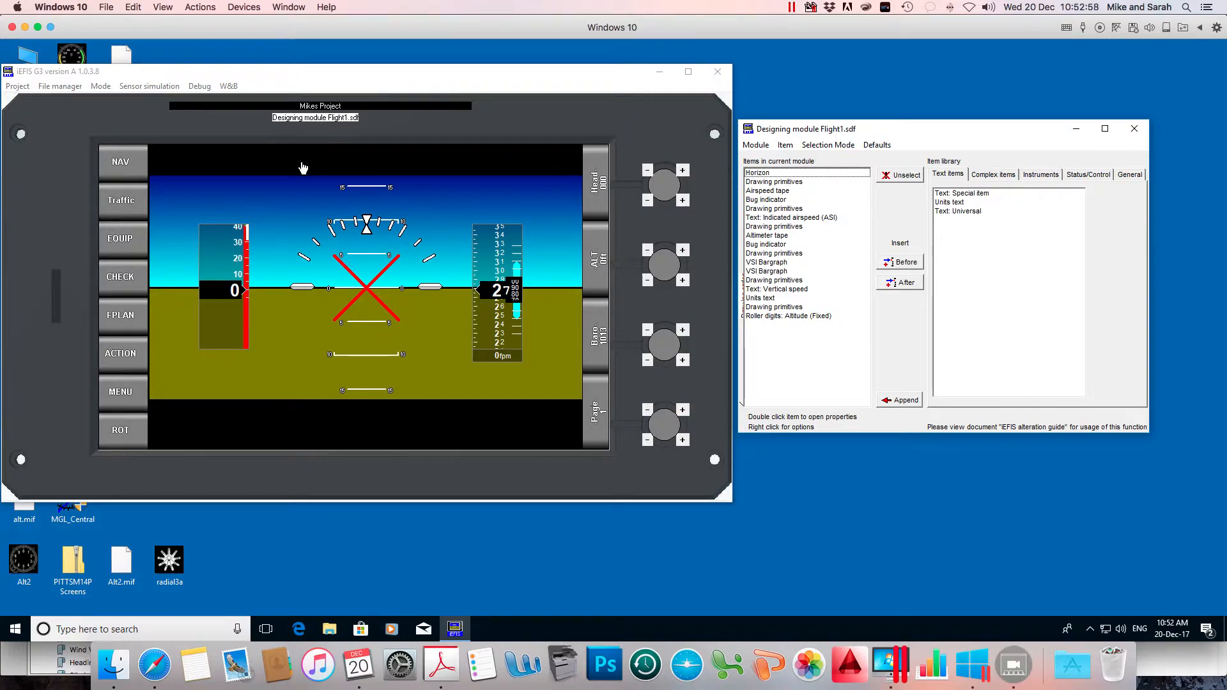
pyautogui.moveTo(537, 440)
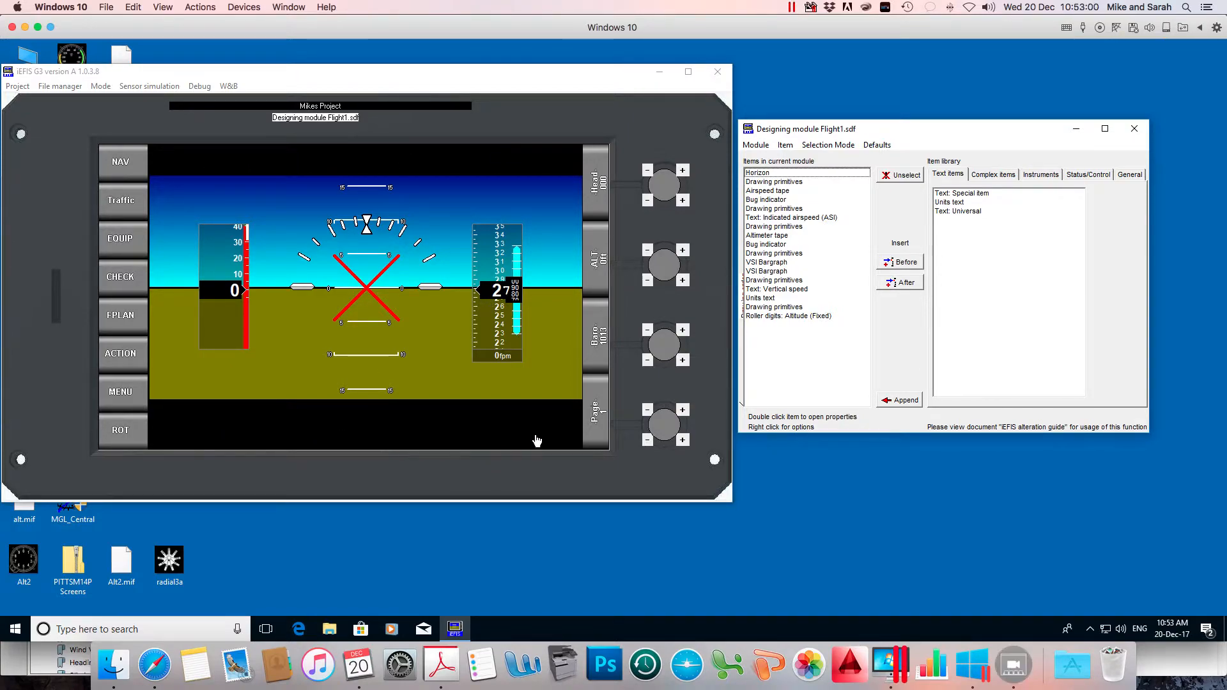
pyautogui.moveTo(552, 445)
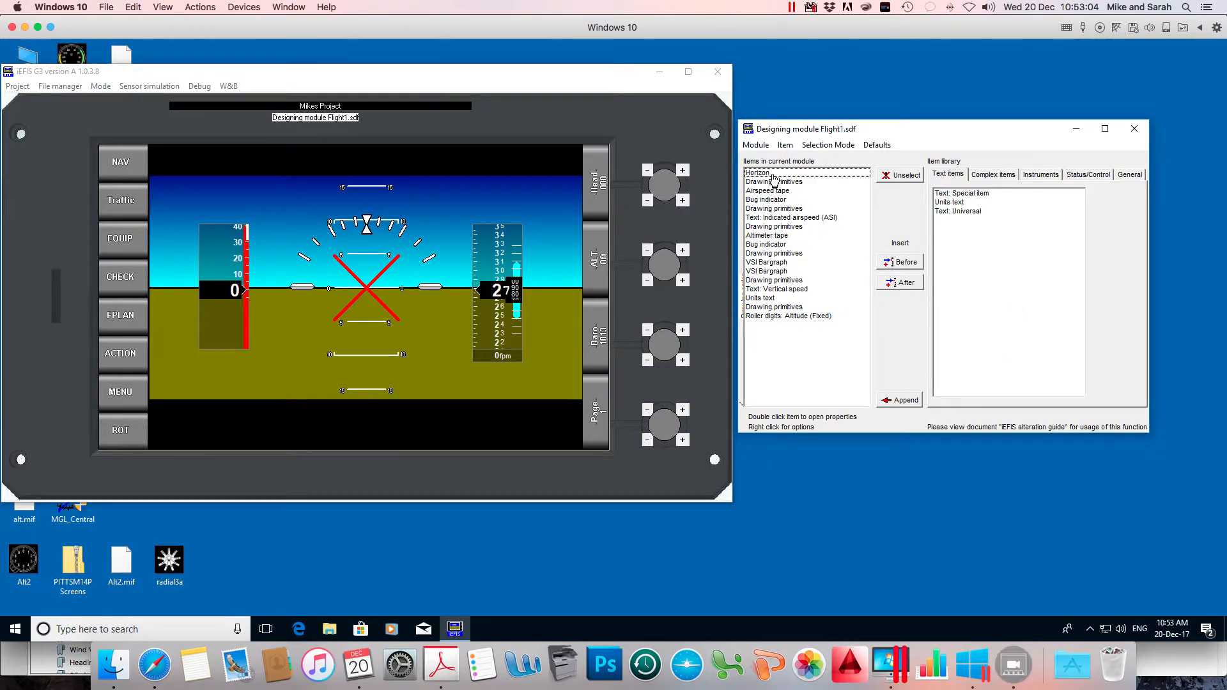
# In the Horizon item's AHRS editor, enlarge its vertical size step by step toward 477.
pyautogui.click(757, 173)
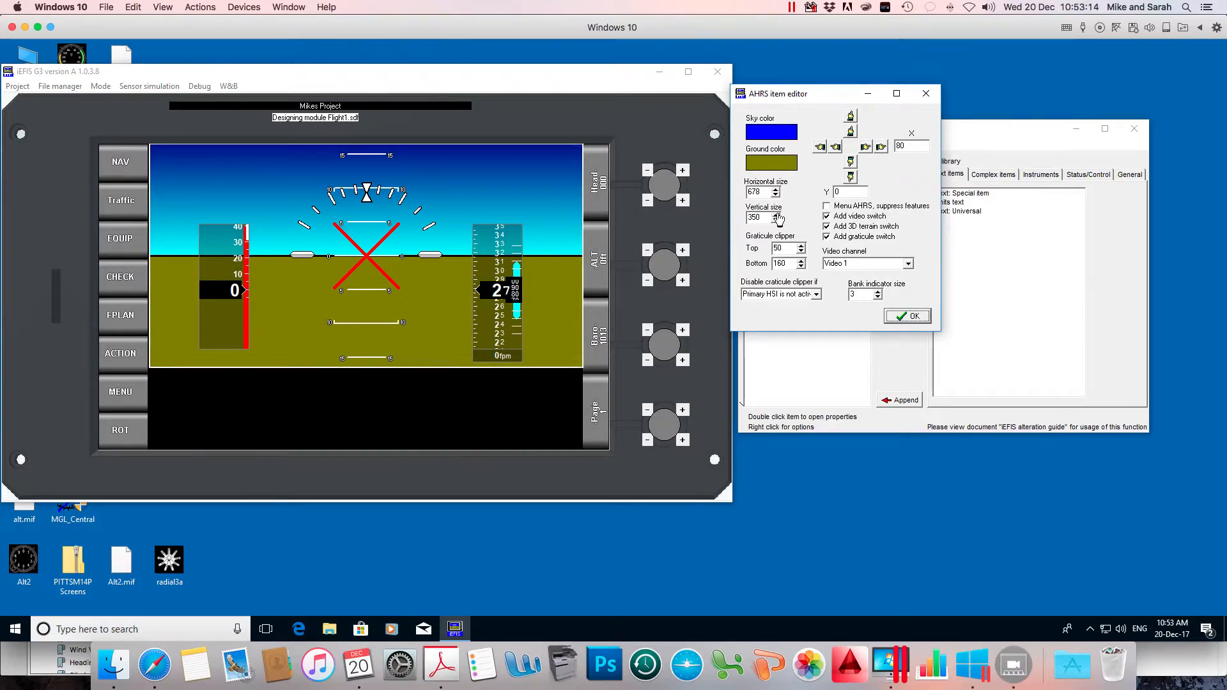
pyautogui.click(776, 215)
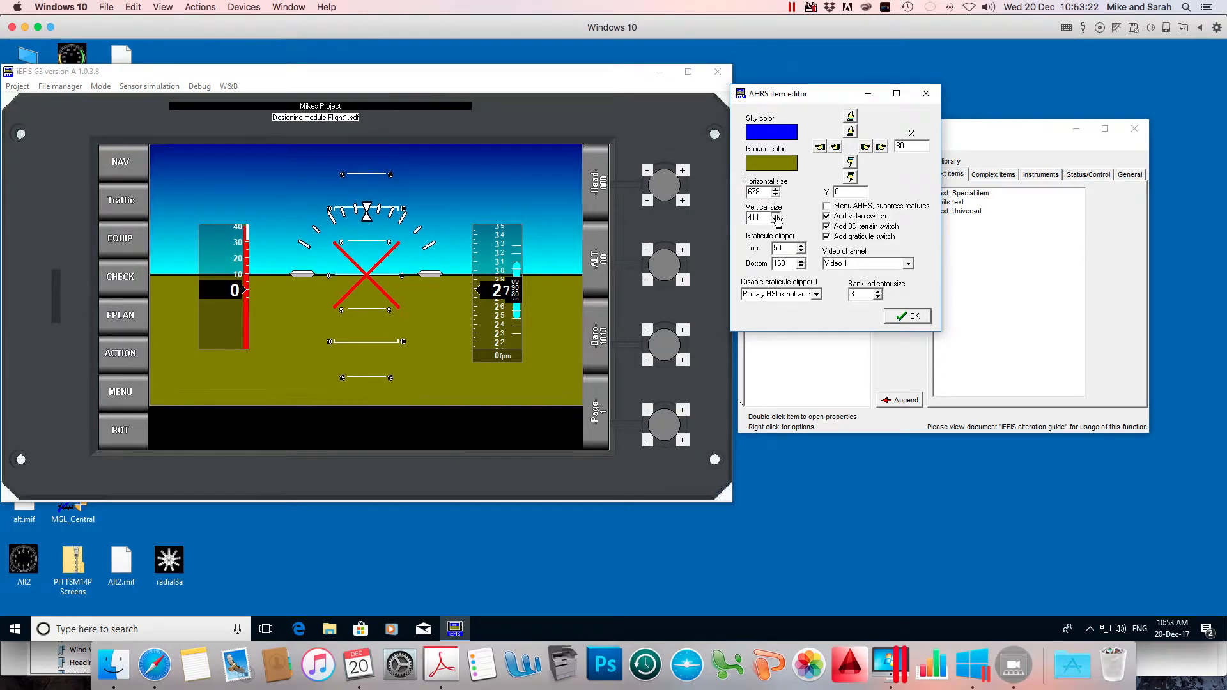
pyautogui.click(774, 215)
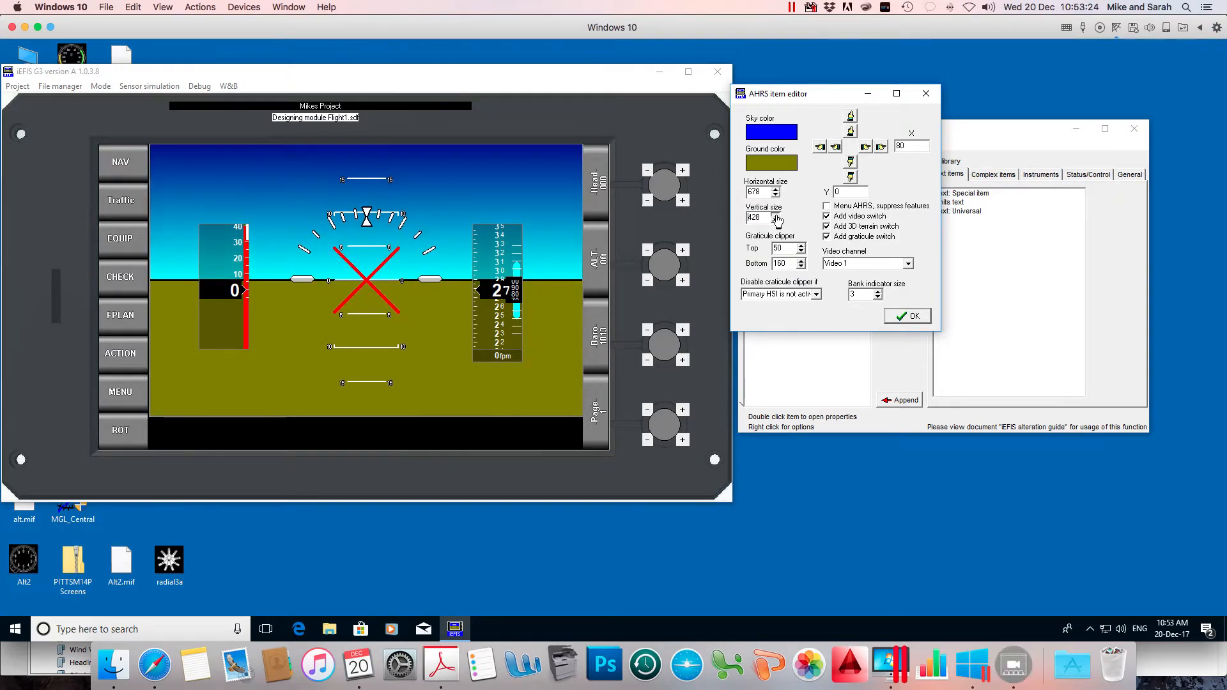
pyautogui.click(776, 215)
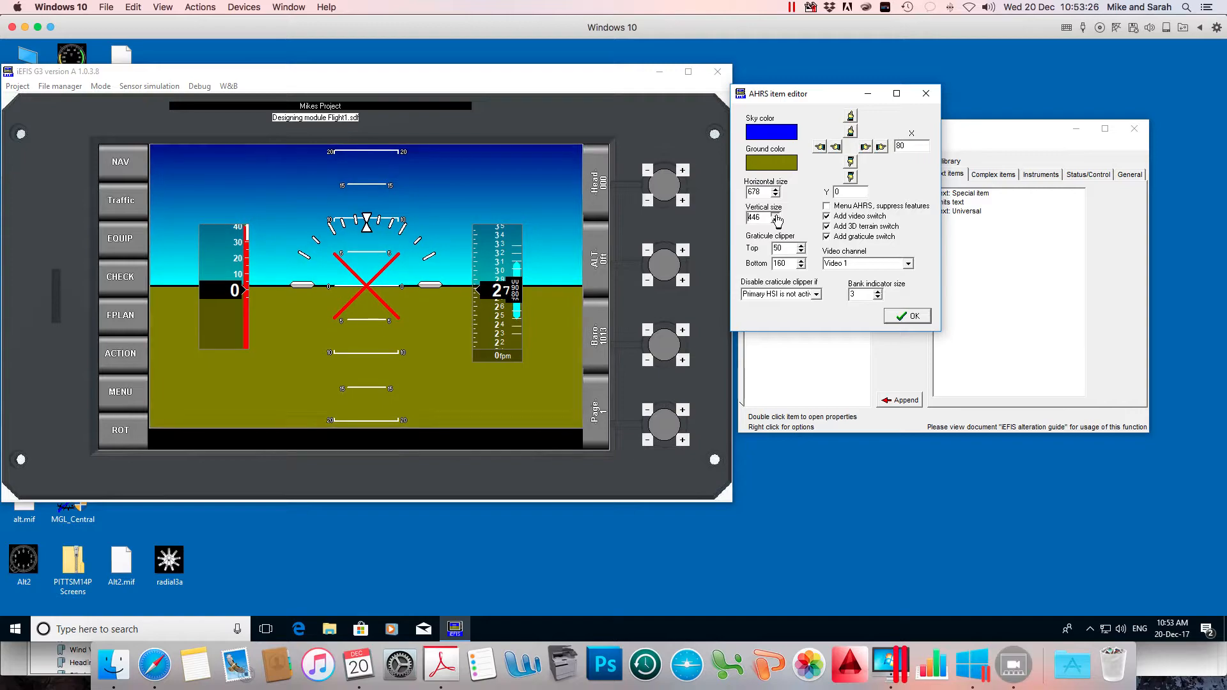
pyautogui.click(776, 215)
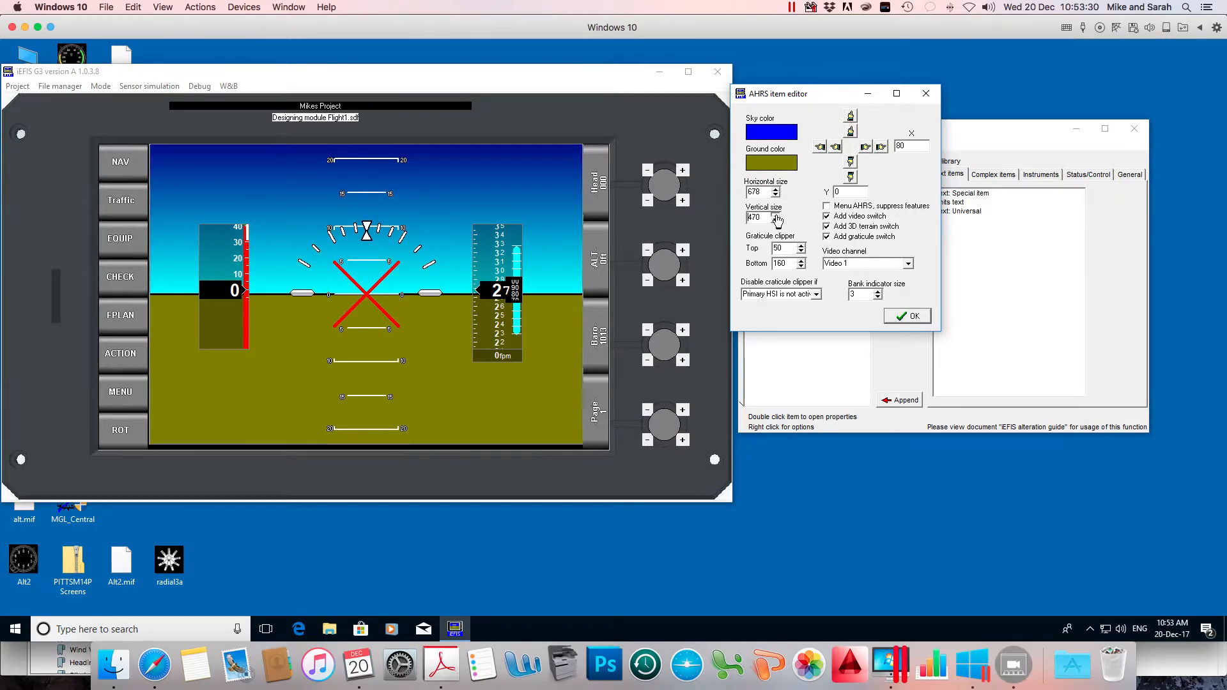
pyautogui.click(776, 215)
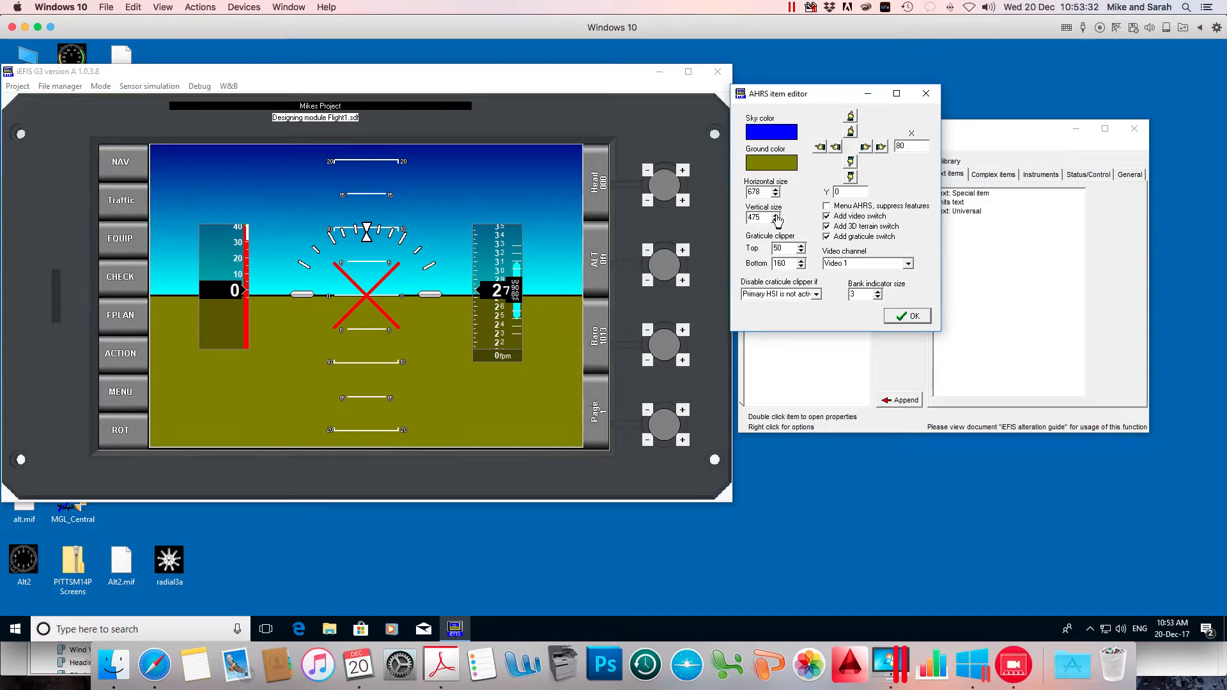
pyautogui.click(775, 215)
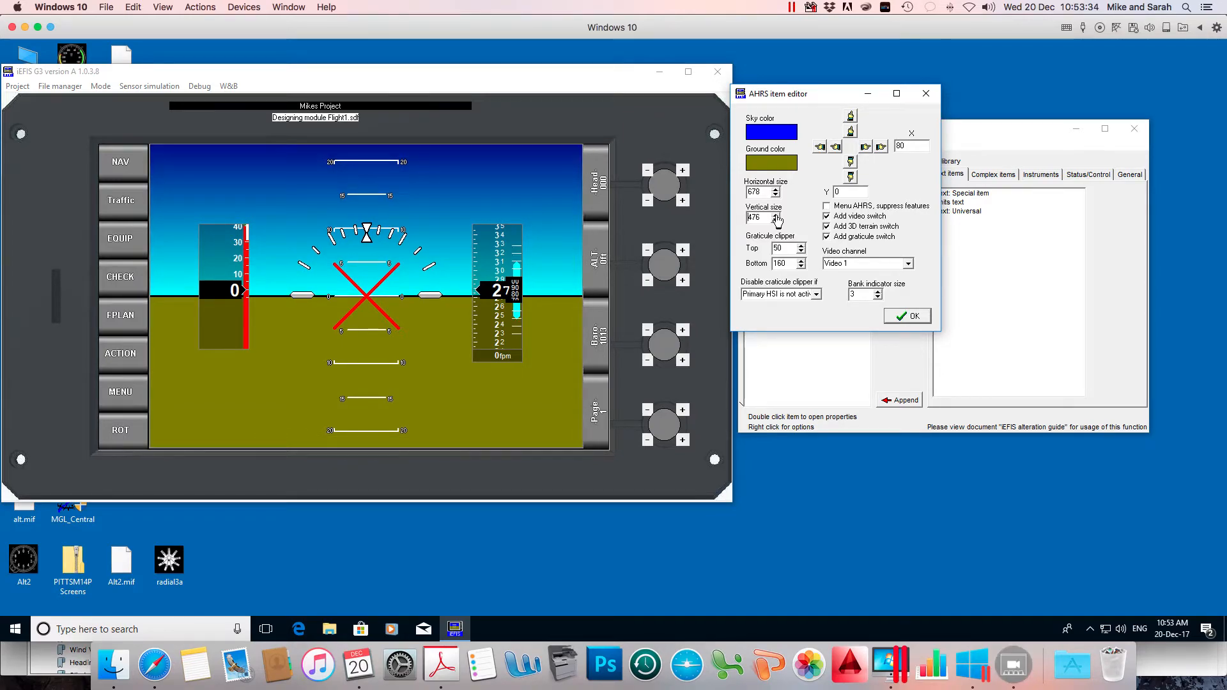
pyautogui.click(780, 215)
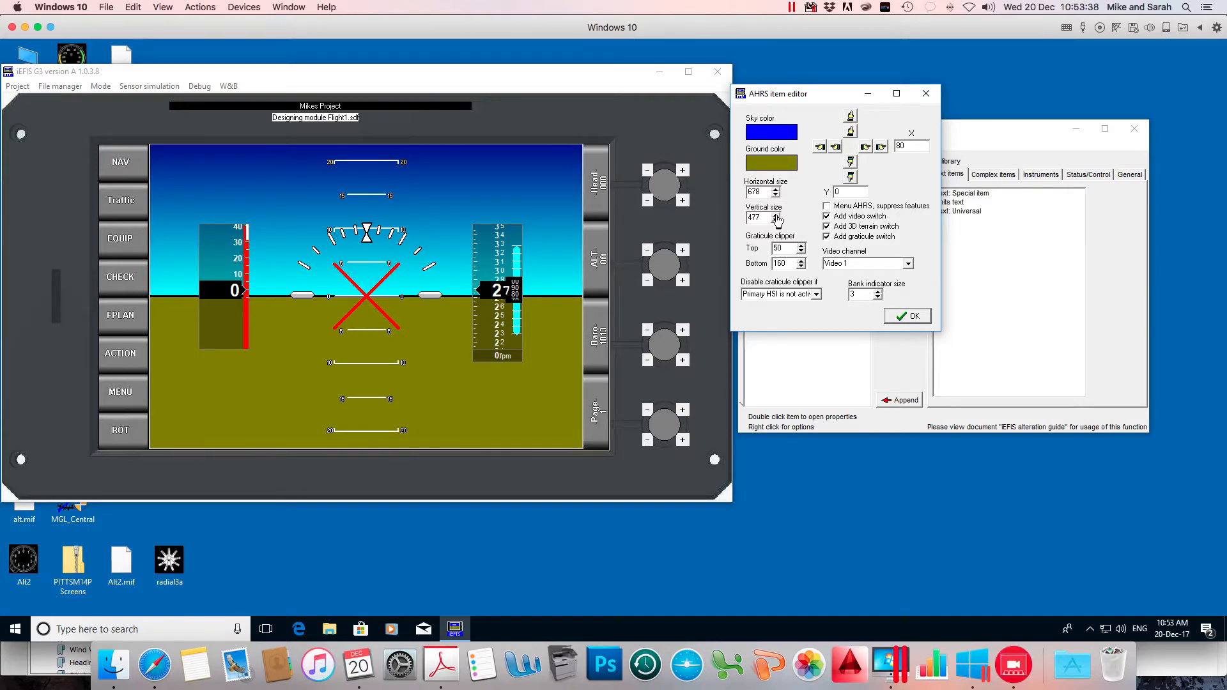
pyautogui.moveTo(294, 453)
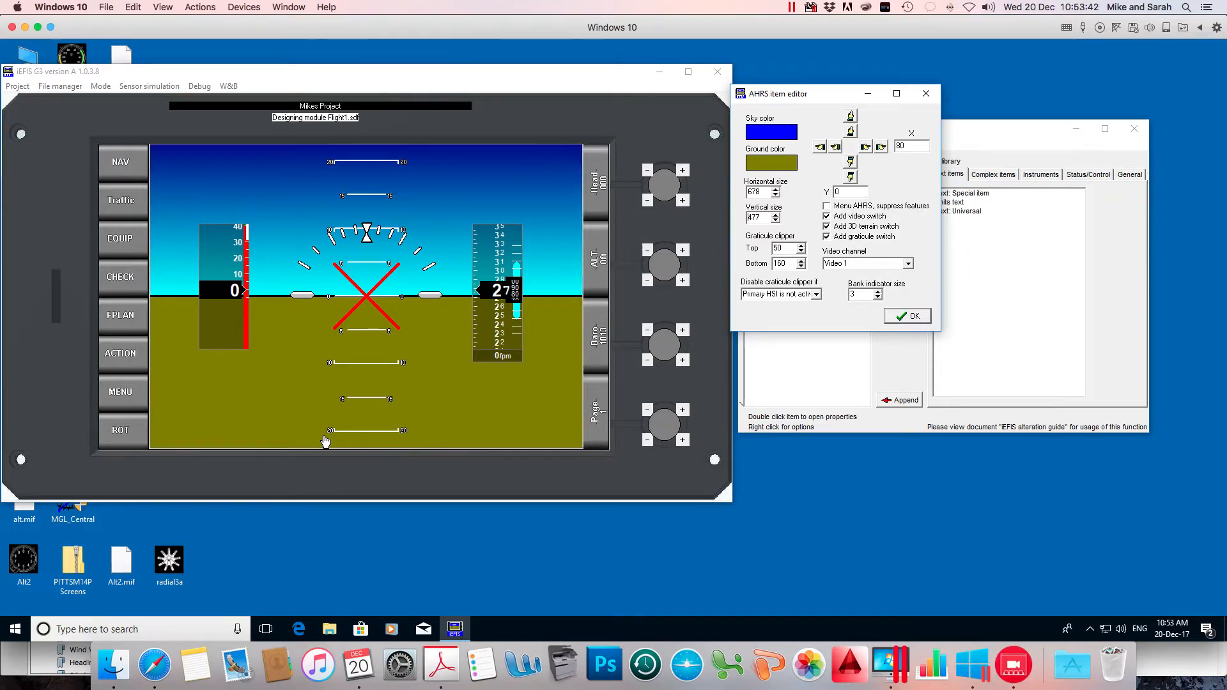
pyautogui.moveTo(345, 445)
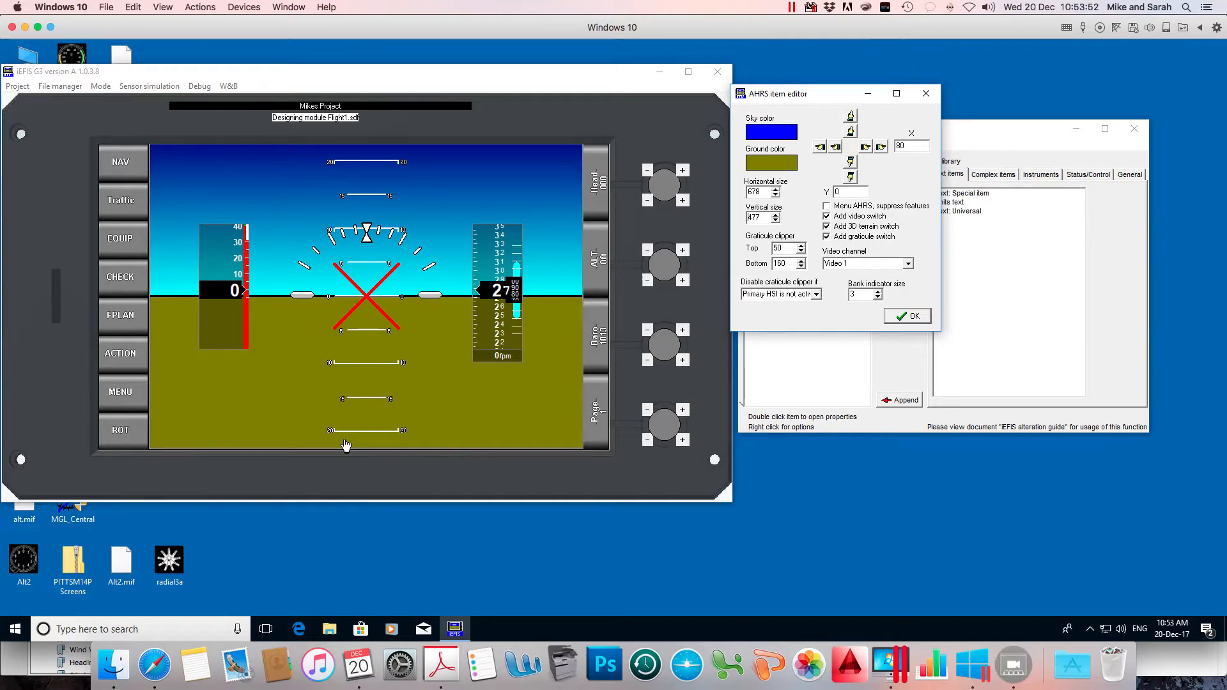
pyautogui.moveTo(562, 416)
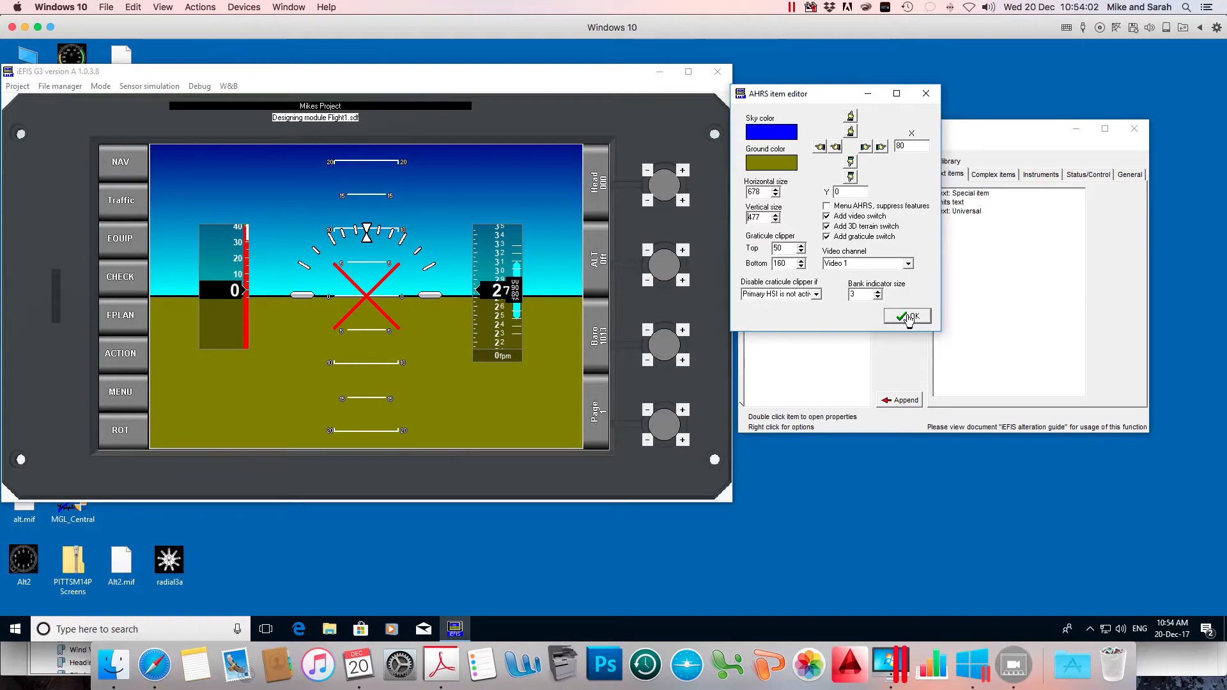
# Accept the horizon edits with OK and close the Designing module window.
pyautogui.click(906, 316)
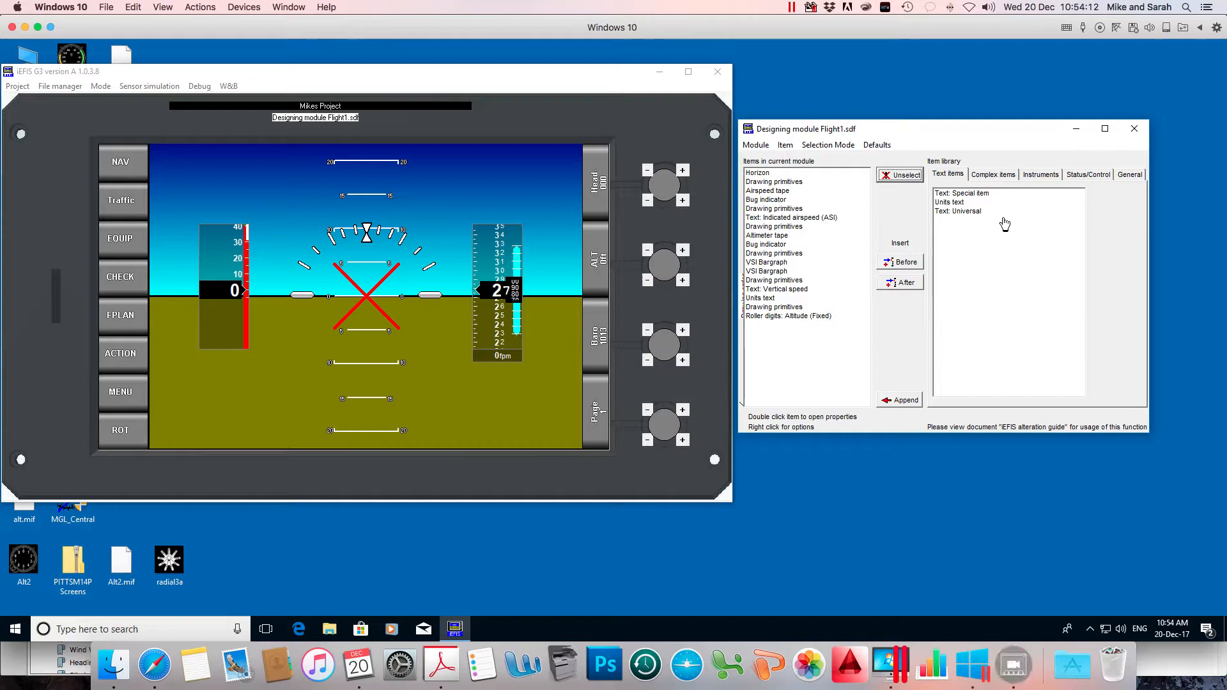
pyautogui.moveTo(1133, 128)
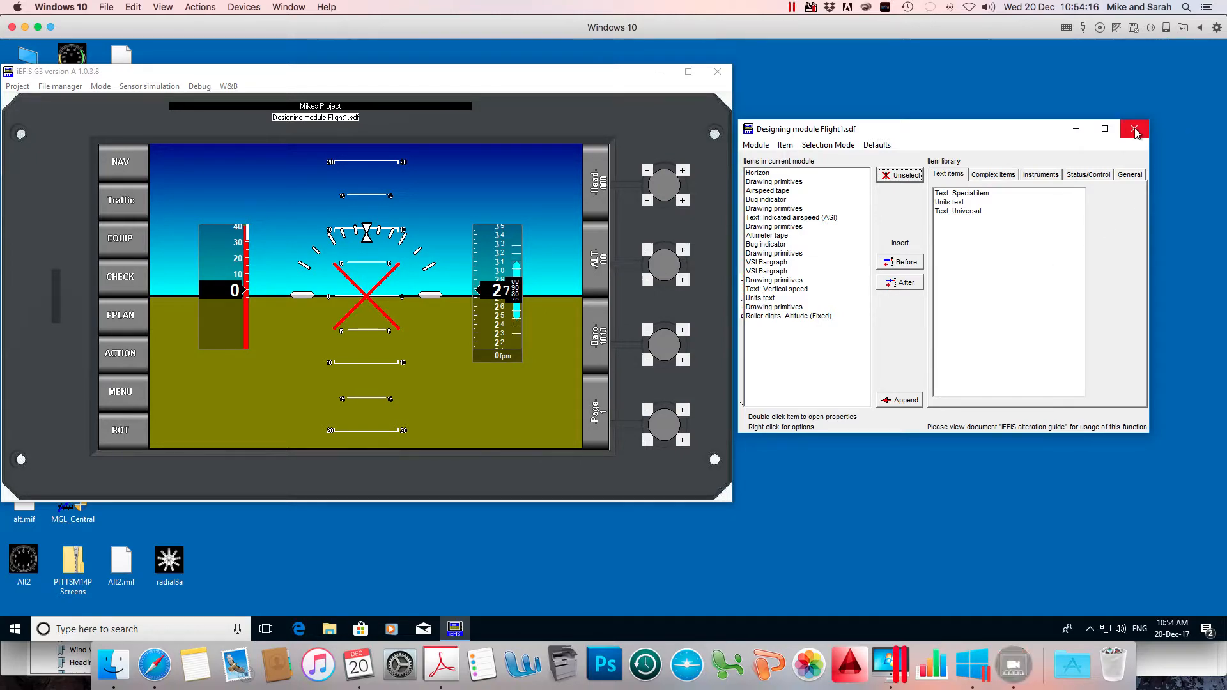
pyautogui.click(1134, 127)
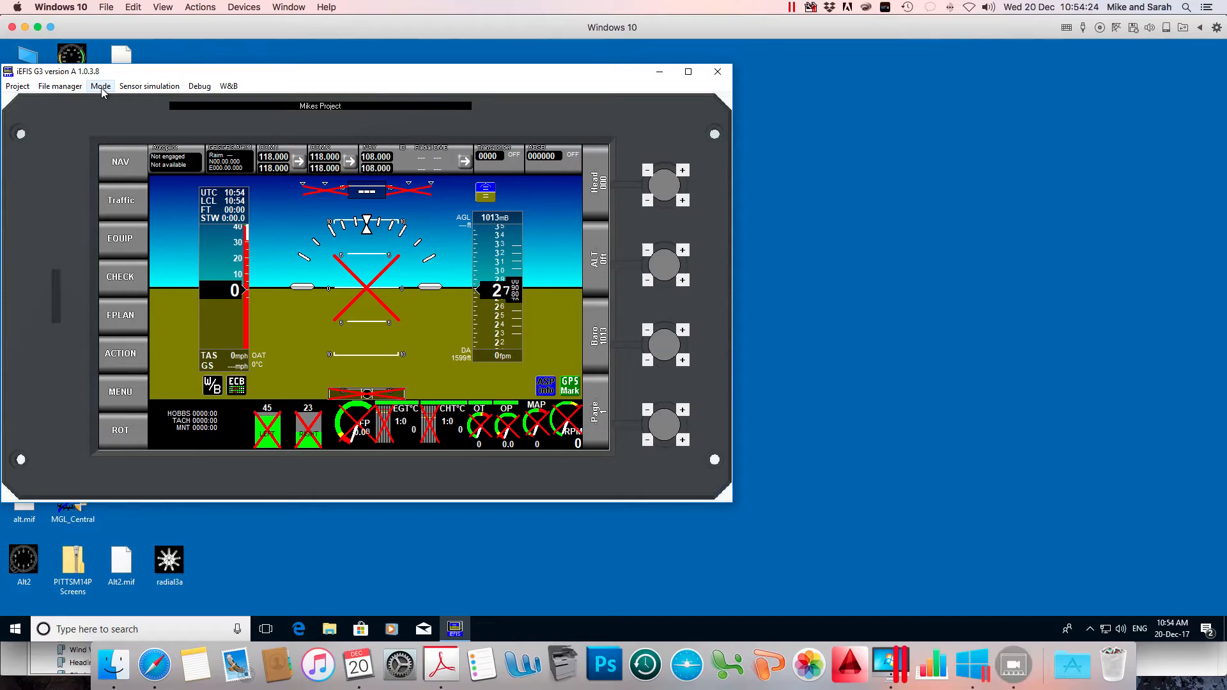
pyautogui.moveTo(156, 104)
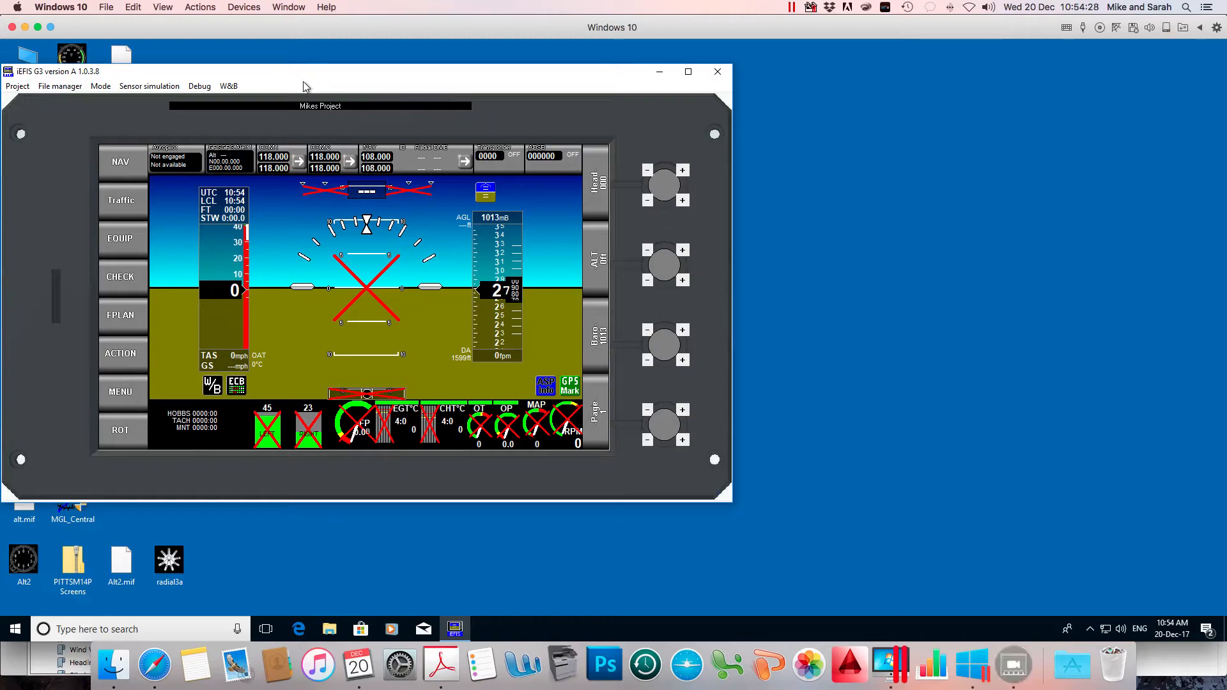
pyautogui.click(60, 86)
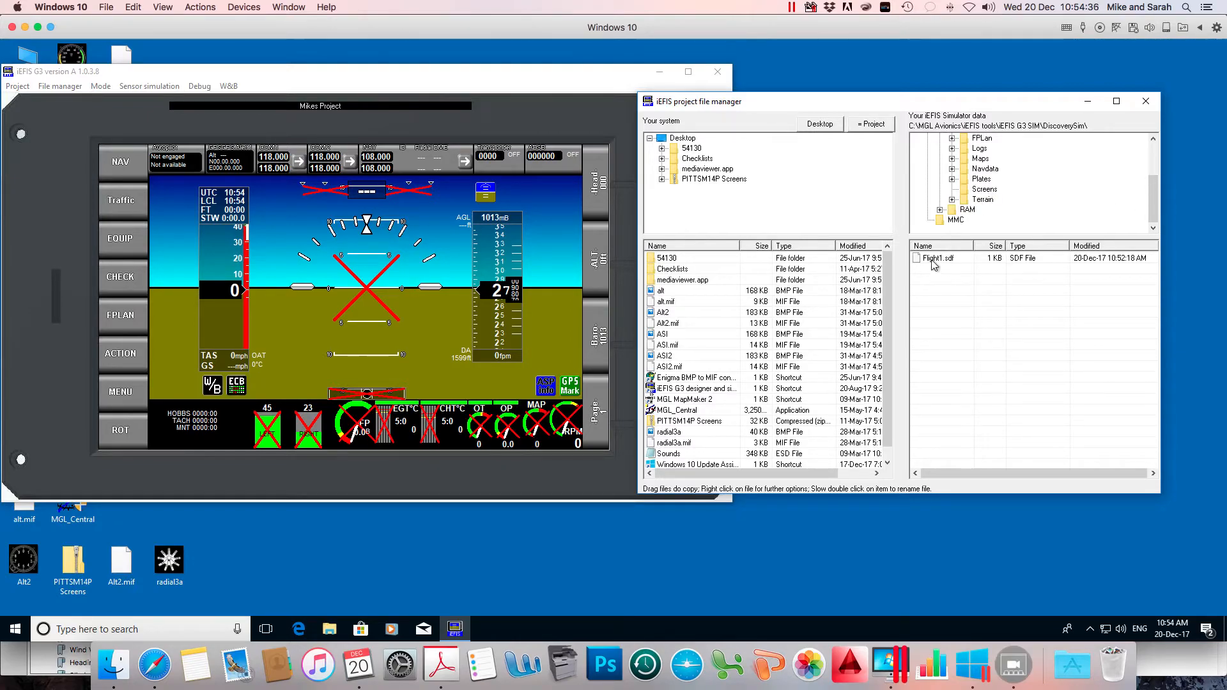
pyautogui.click(935, 257)
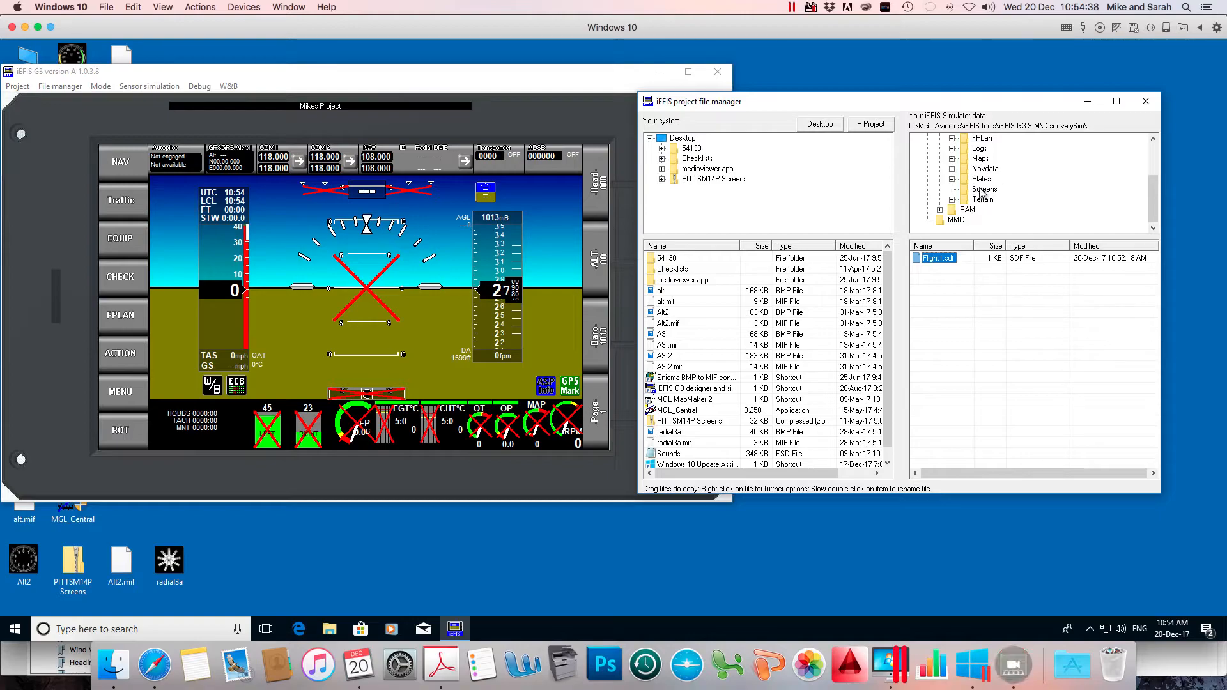
pyautogui.doubleClick(937, 257)
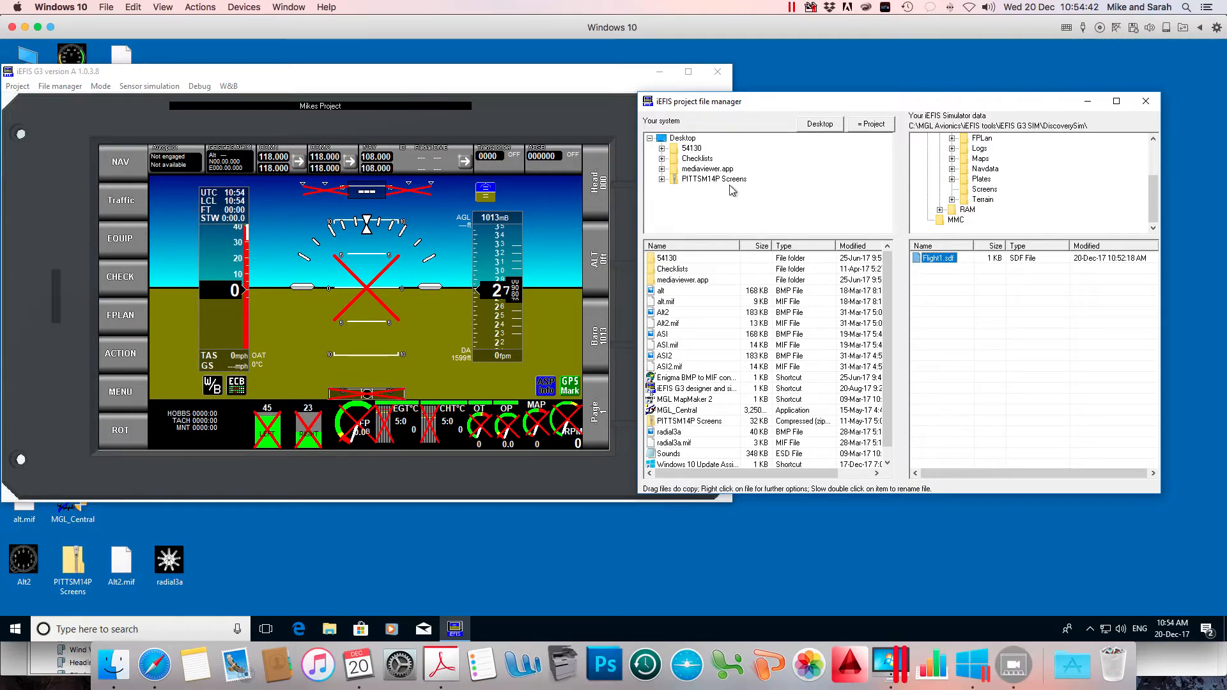
pyautogui.moveTo(682, 178)
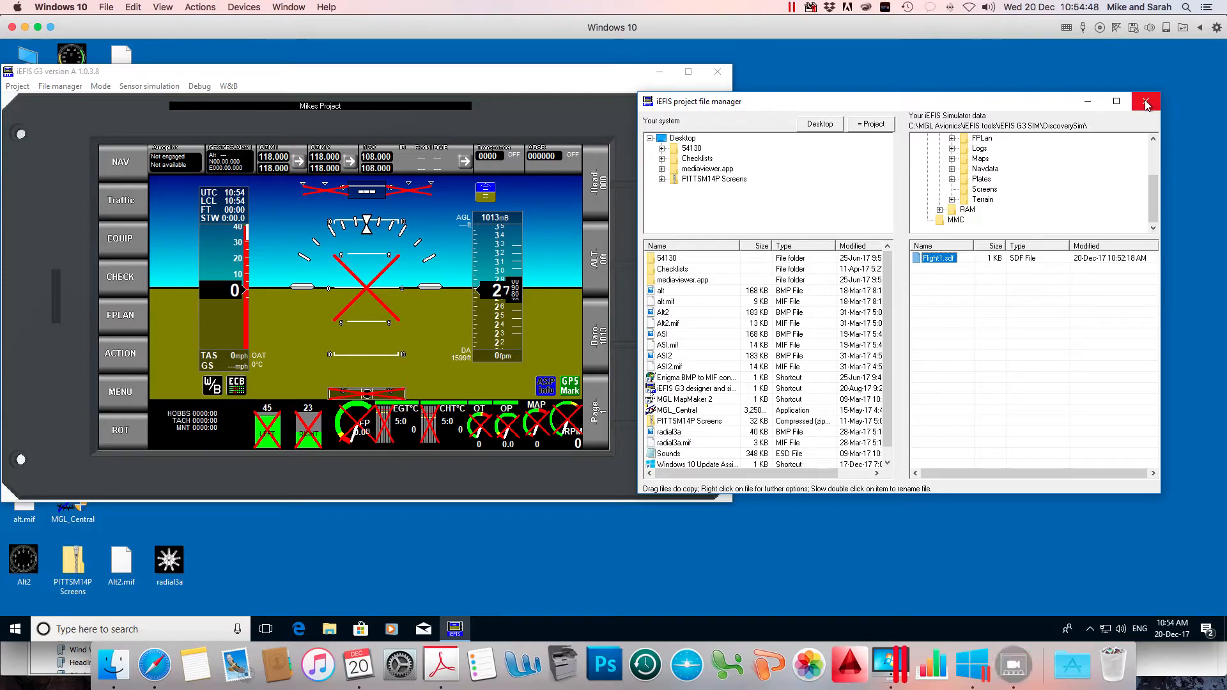
pyautogui.click(1146, 102)
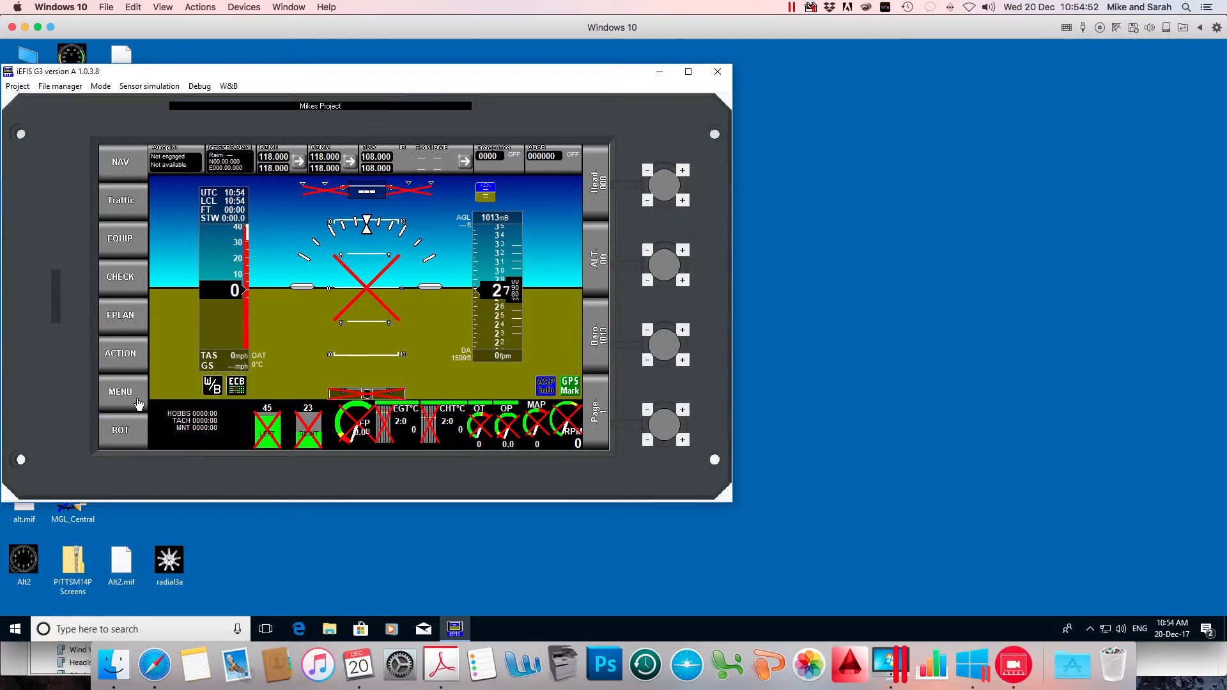
# From MENU, browse the Install tasks pages and back out to the main menu.
pyautogui.click(121, 391)
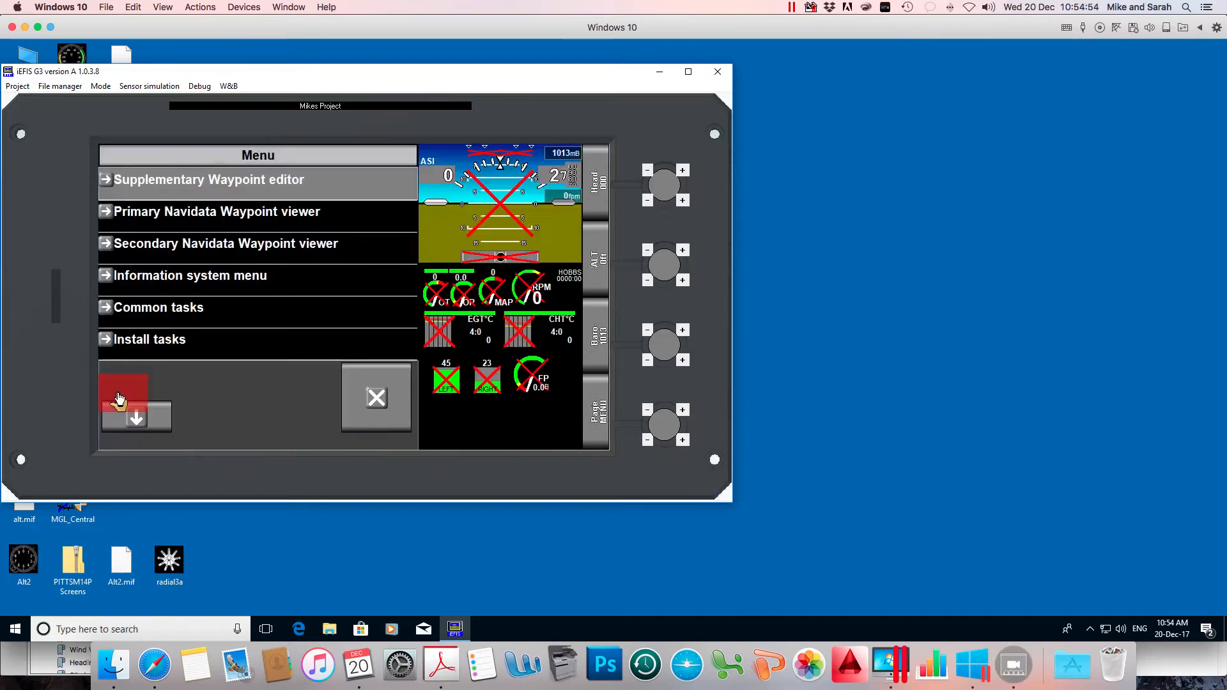
pyautogui.click(122, 391)
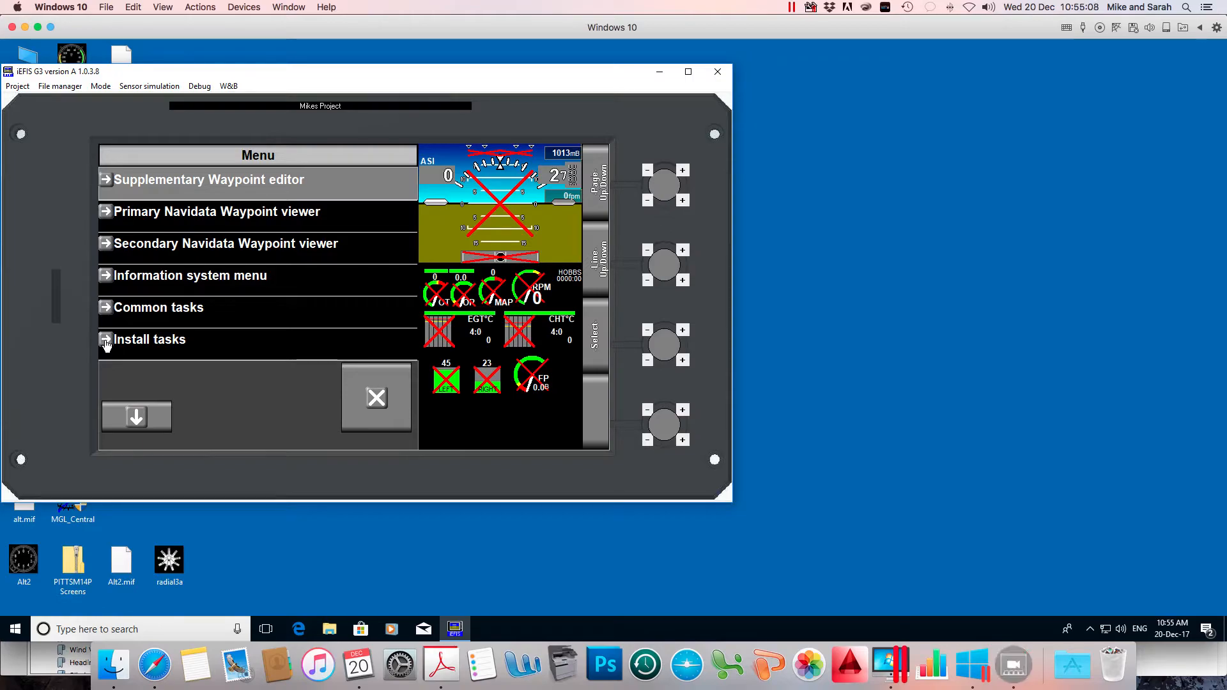
pyautogui.click(148, 338)
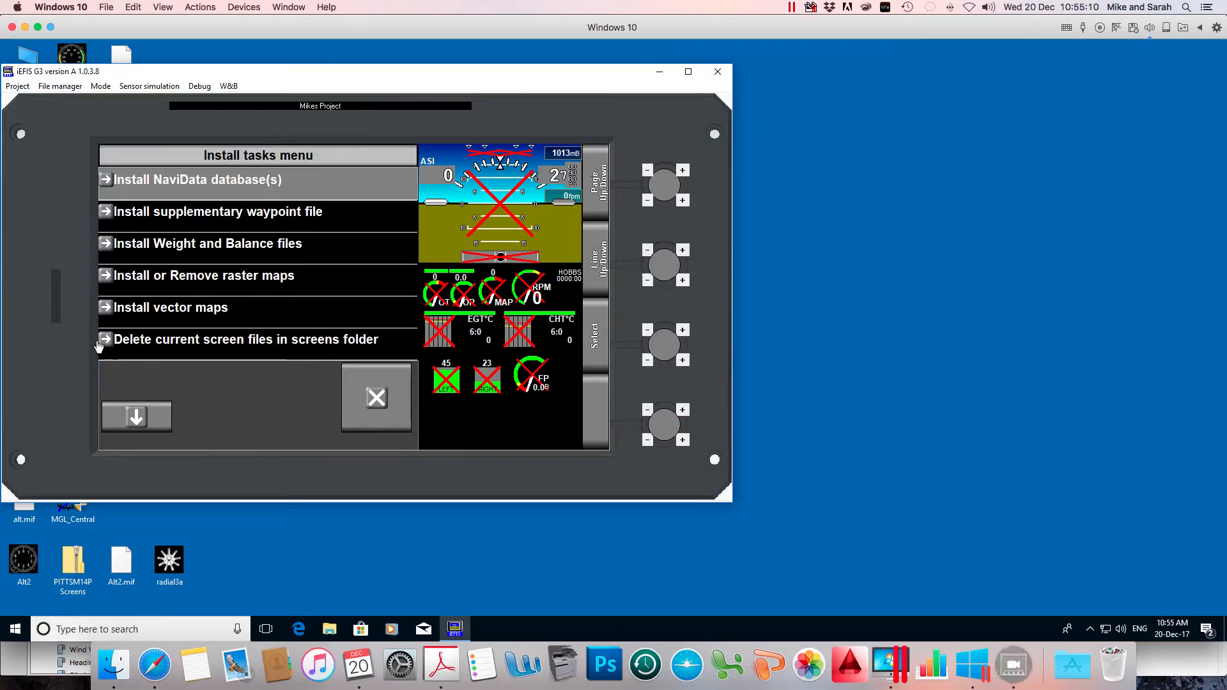
pyautogui.click(136, 415)
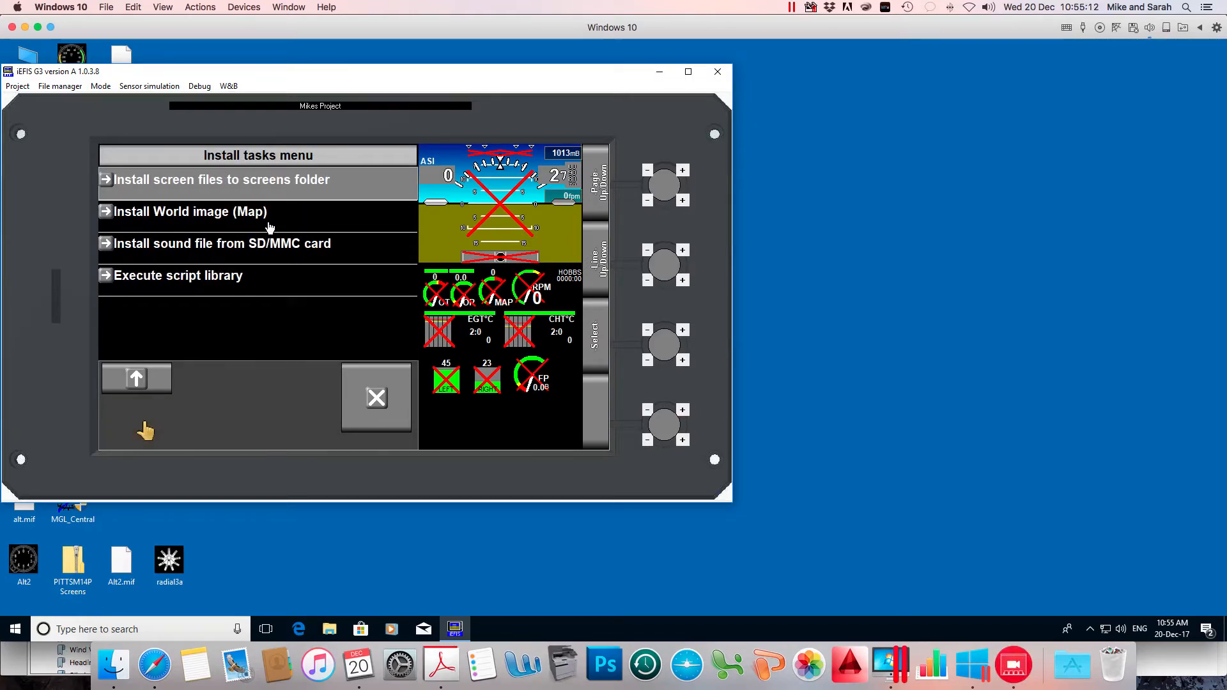
pyautogui.moveTo(256, 186)
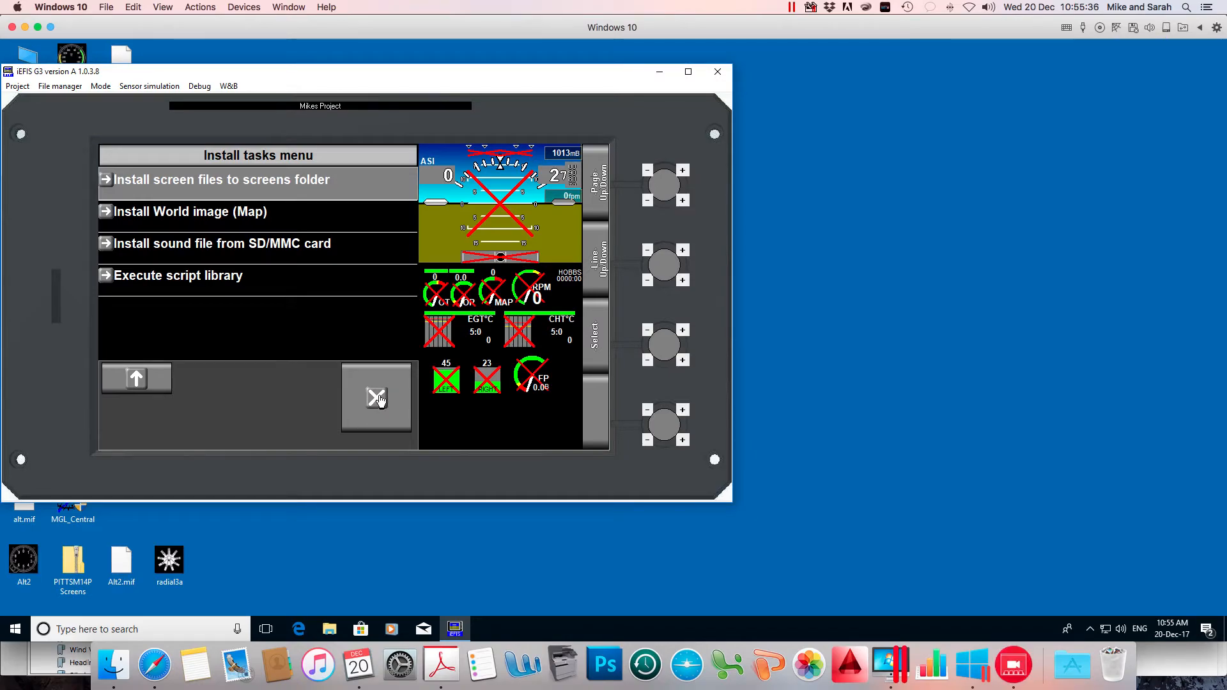
pyautogui.click(375, 399)
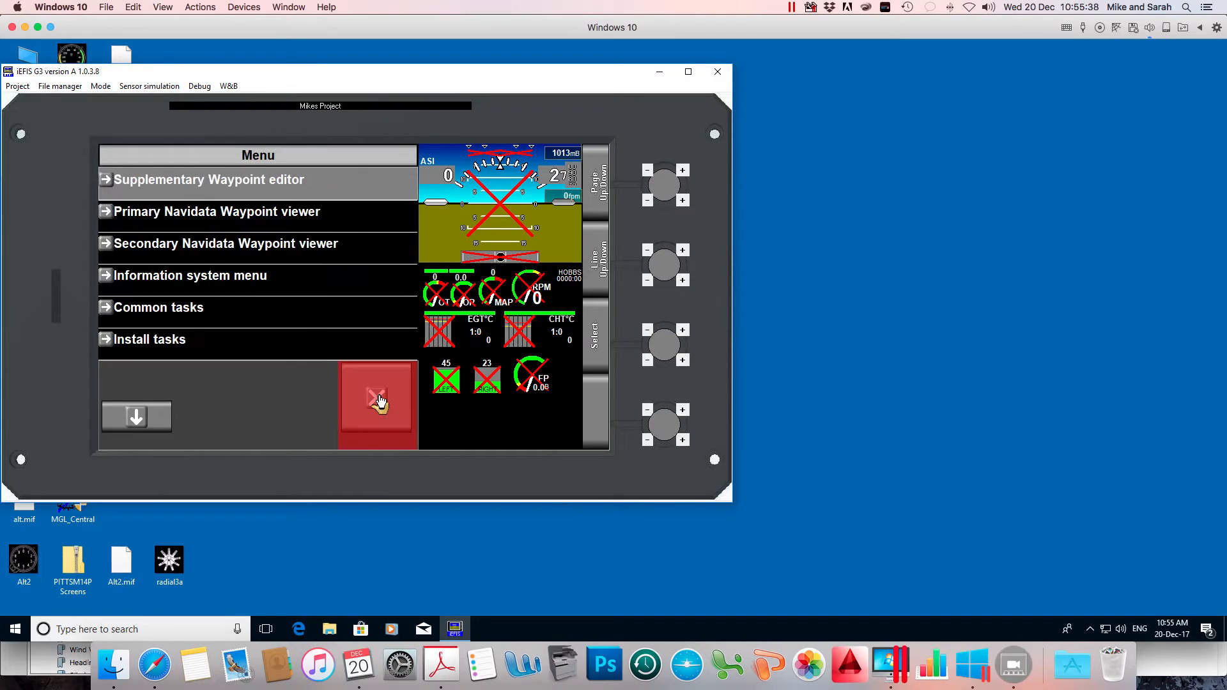
pyautogui.click(377, 398)
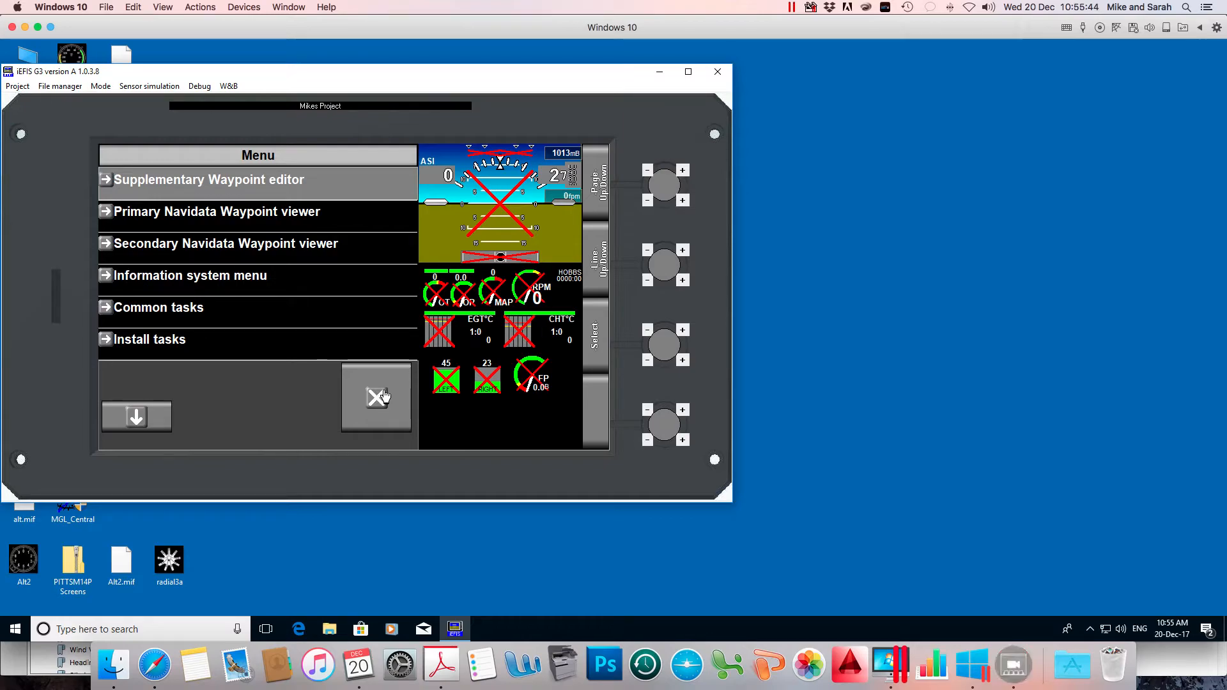
pyautogui.click(376, 397)
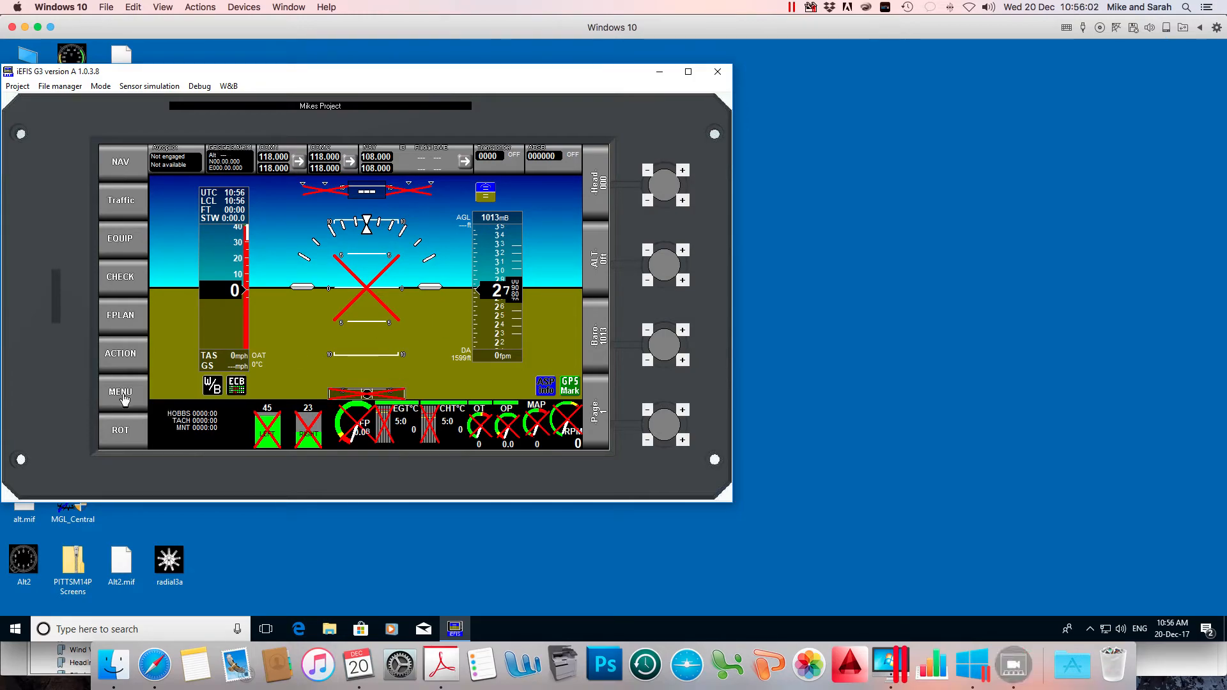
pyautogui.click(120, 391)
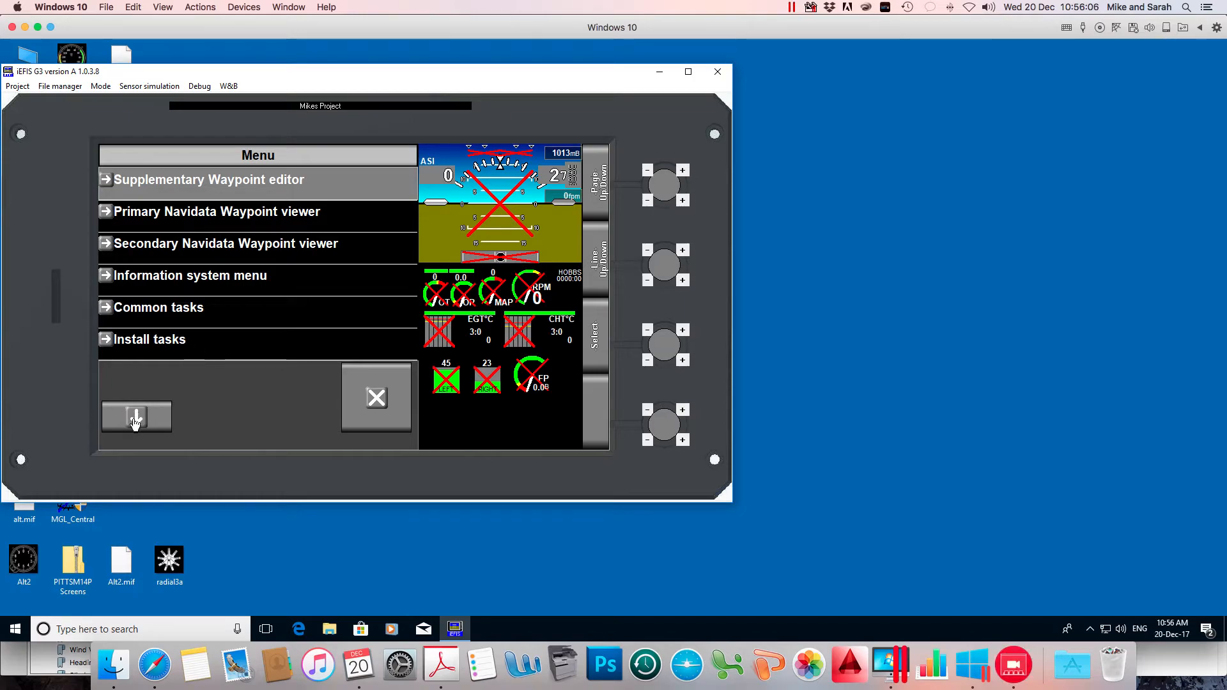
# Enter the System setup menu and page down to open Standard system selections.
pyautogui.click(135, 415)
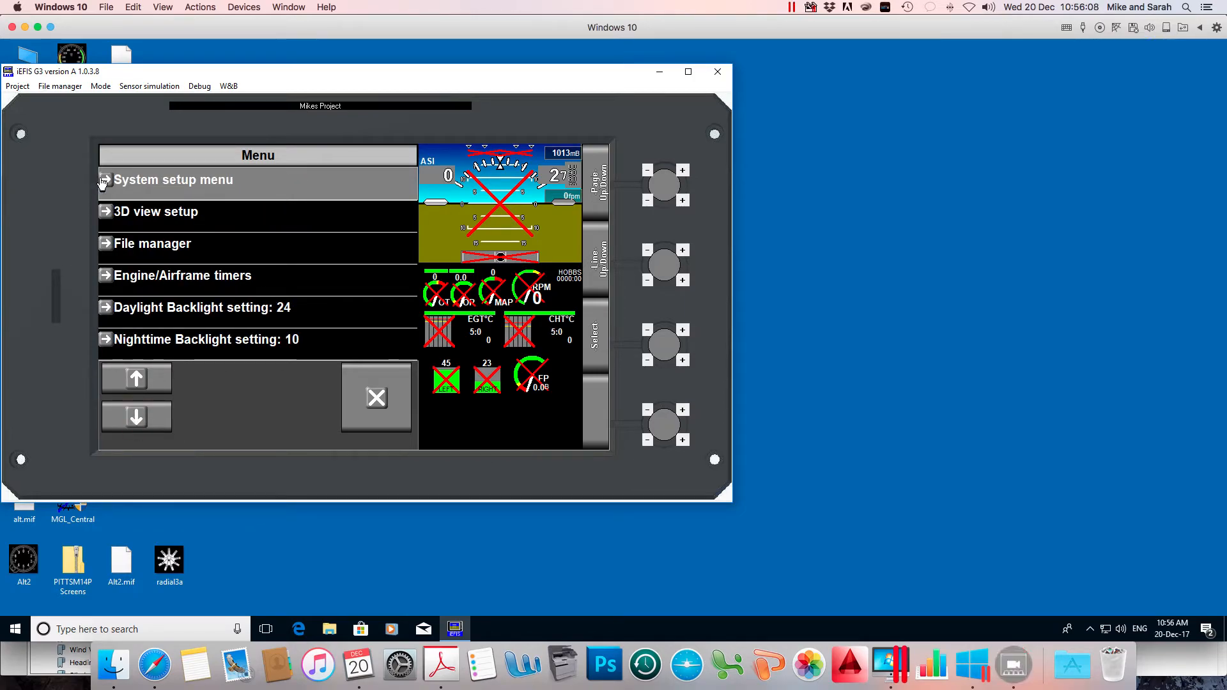
pyautogui.click(172, 179)
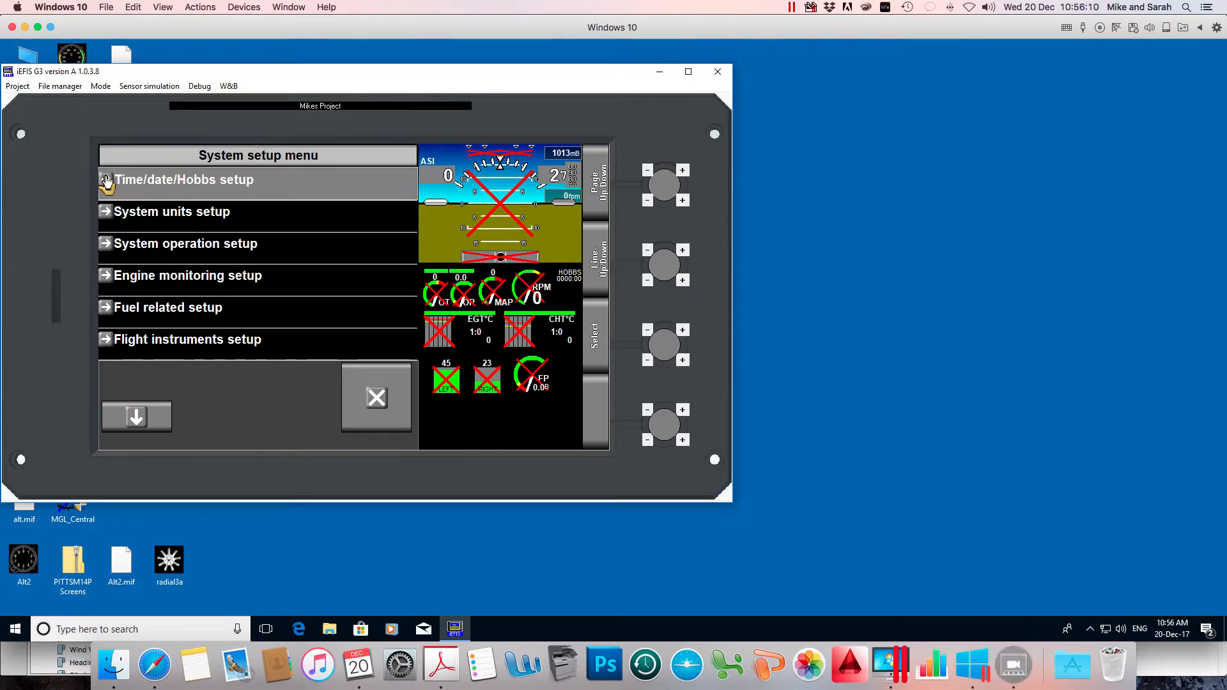
pyautogui.click(135, 414)
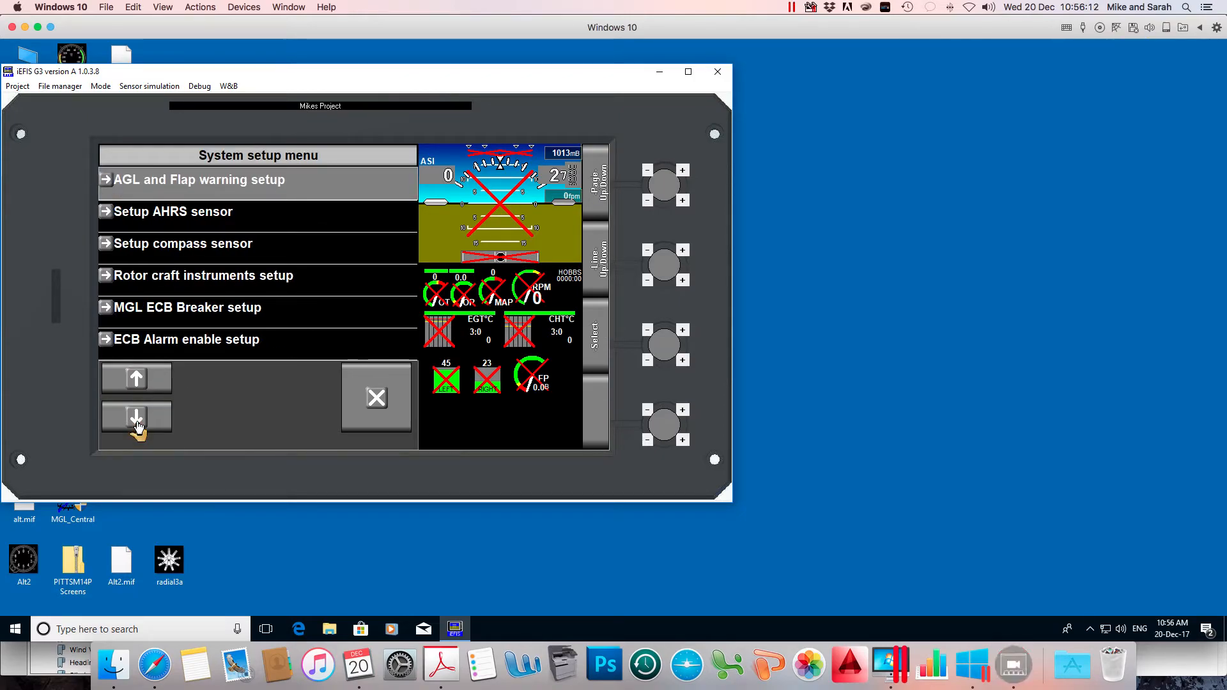
pyautogui.click(135, 416)
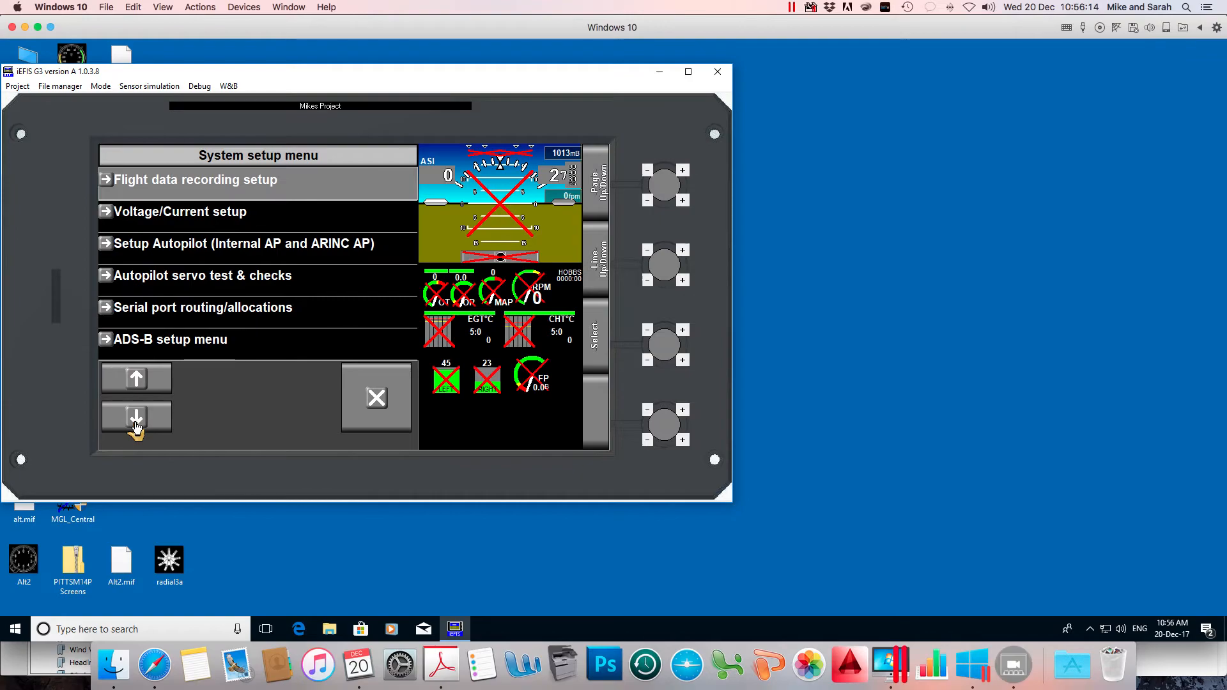
pyautogui.click(135, 415)
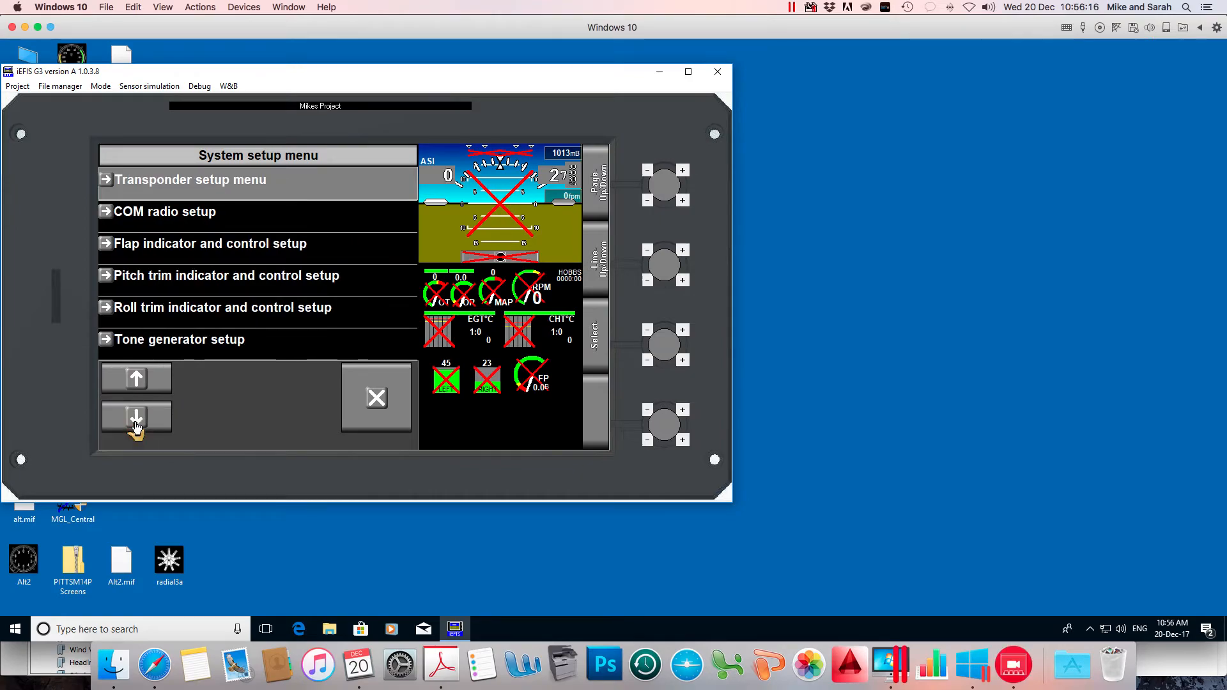
pyautogui.click(135, 416)
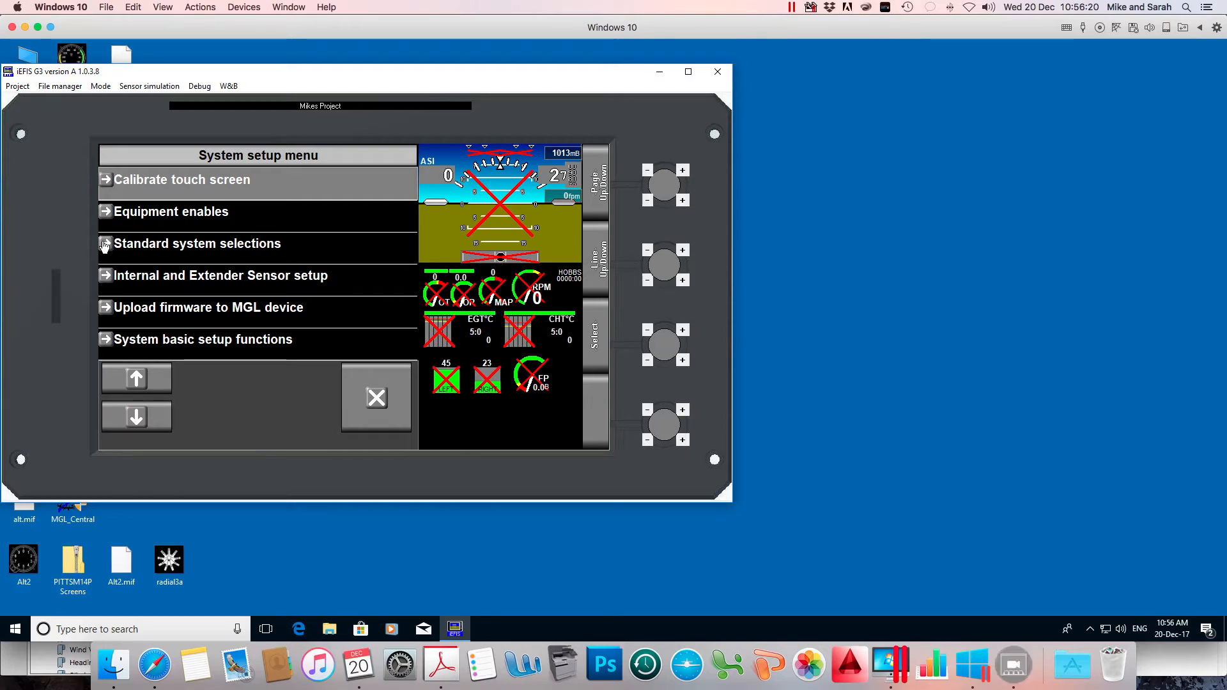
pyautogui.click(197, 243)
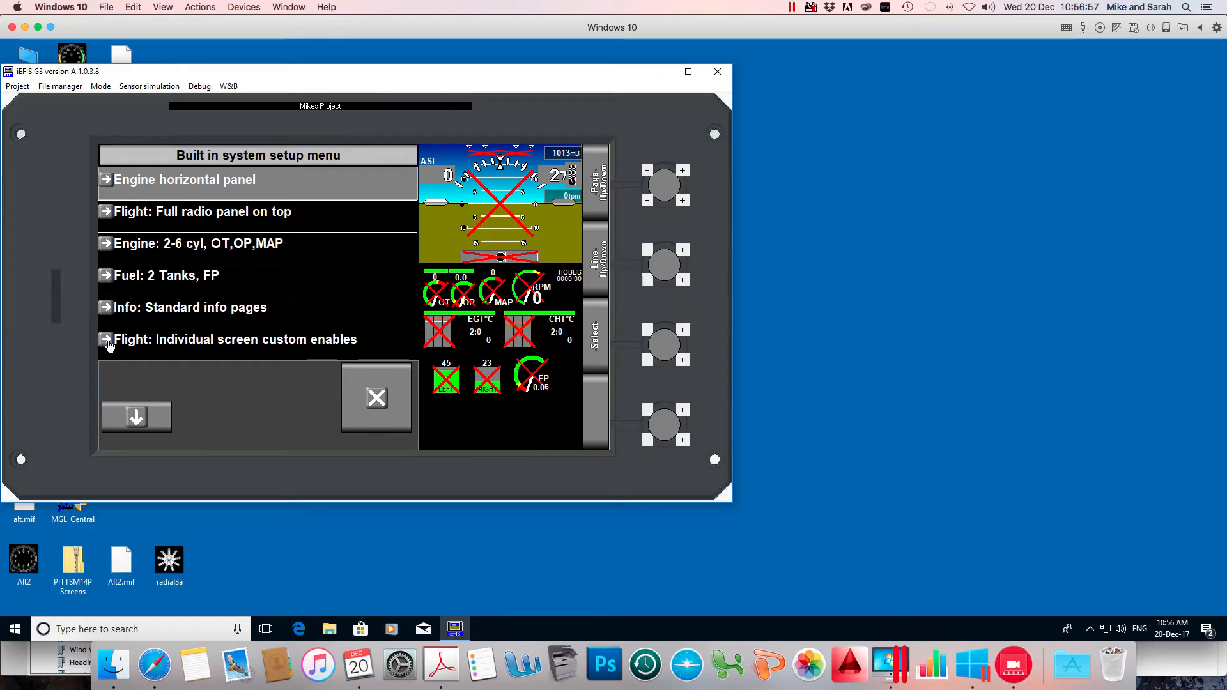
# In the flight-page custom enables, set Screen 1 to custom design and back out to the built-in setup list.
pyautogui.click(235, 339)
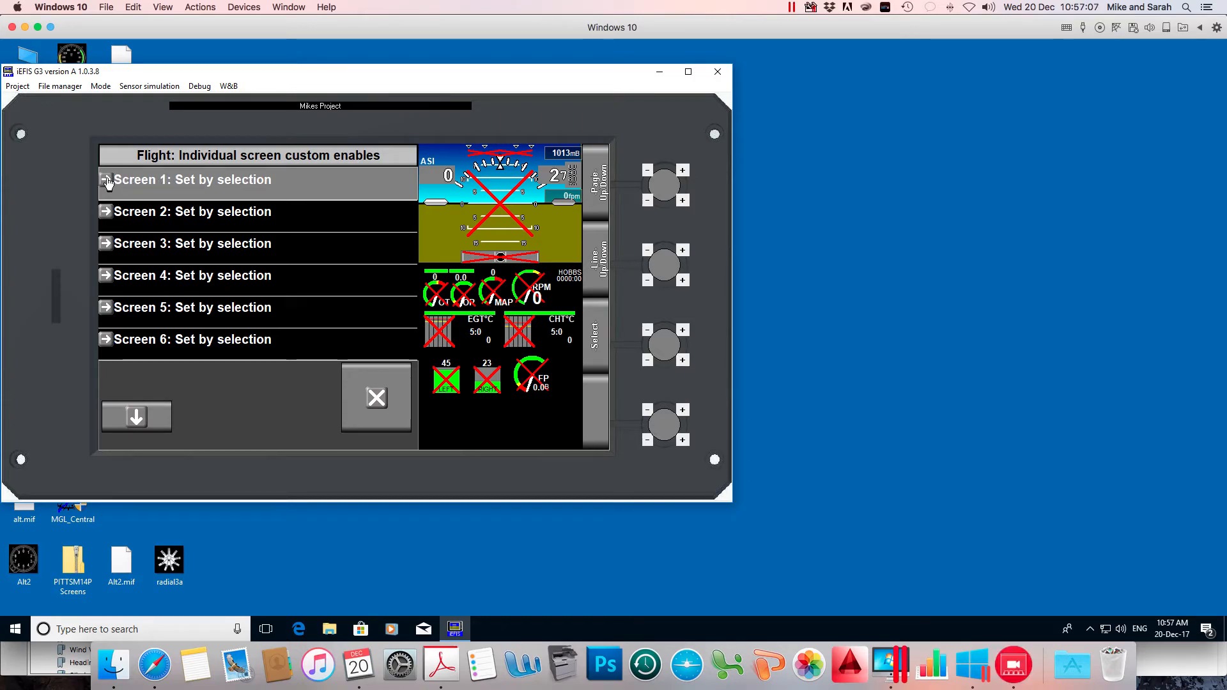
pyautogui.click(108, 179)
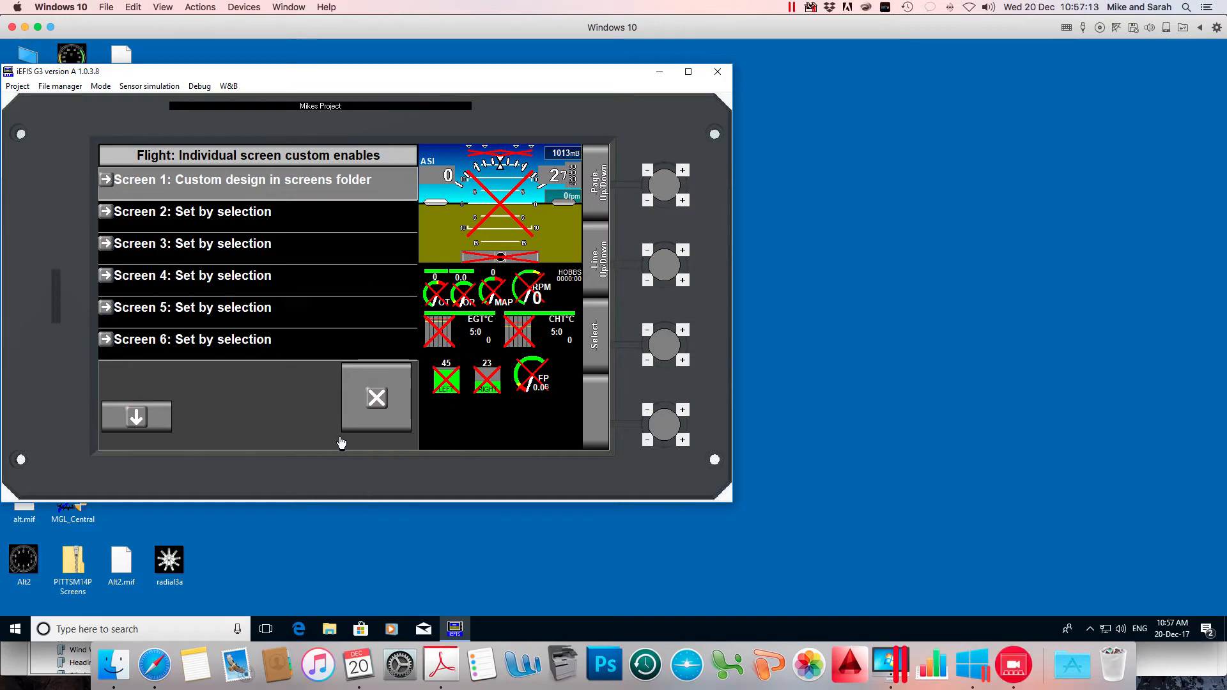
pyautogui.click(375, 398)
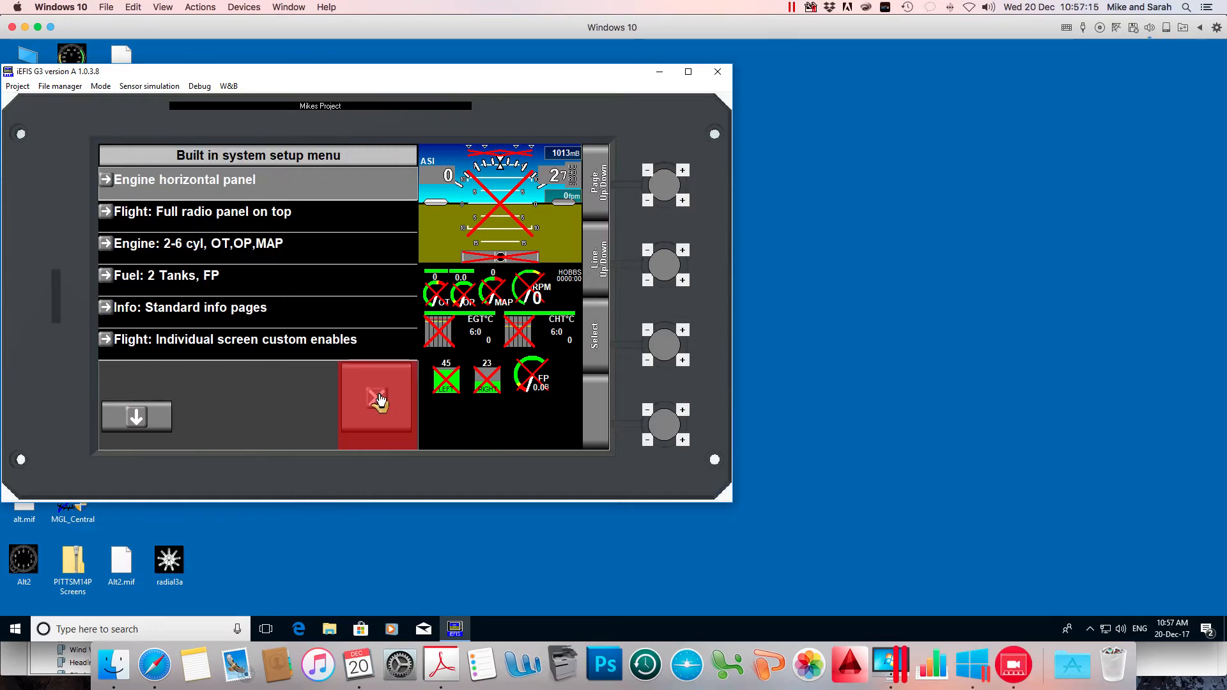
# Review the Engine, Fuel and Info individual screen custom enables for Screen 1 on the next setup page.
pyautogui.click(376, 402)
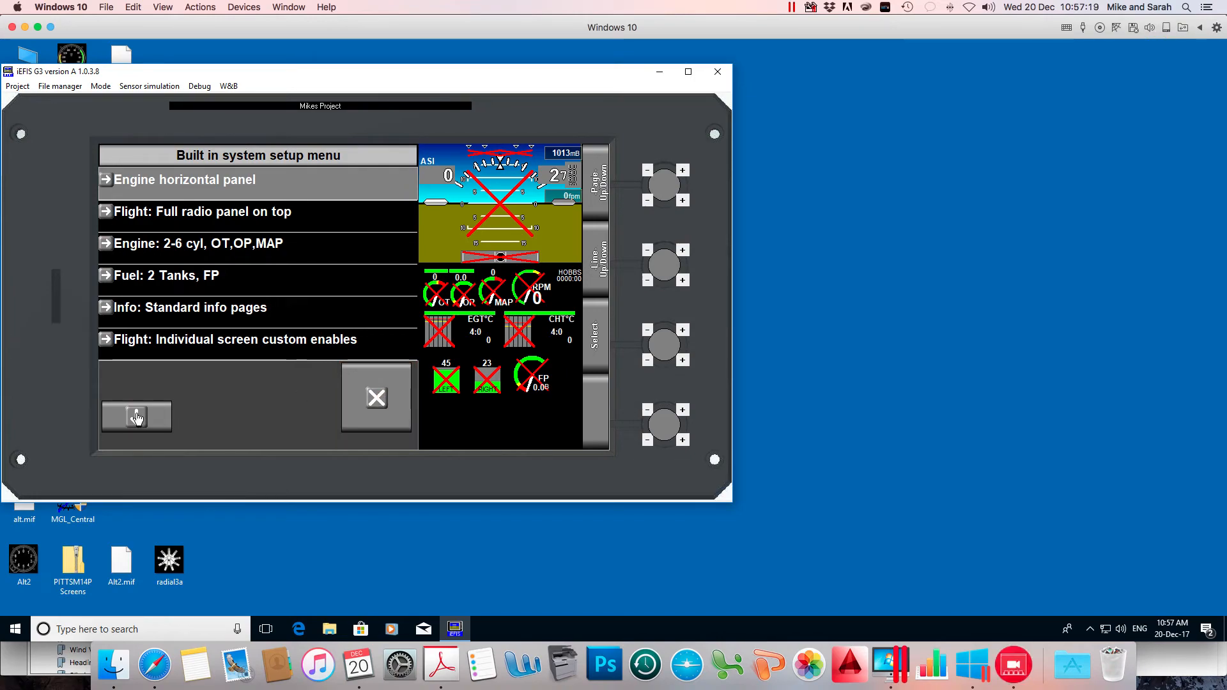
pyautogui.click(137, 415)
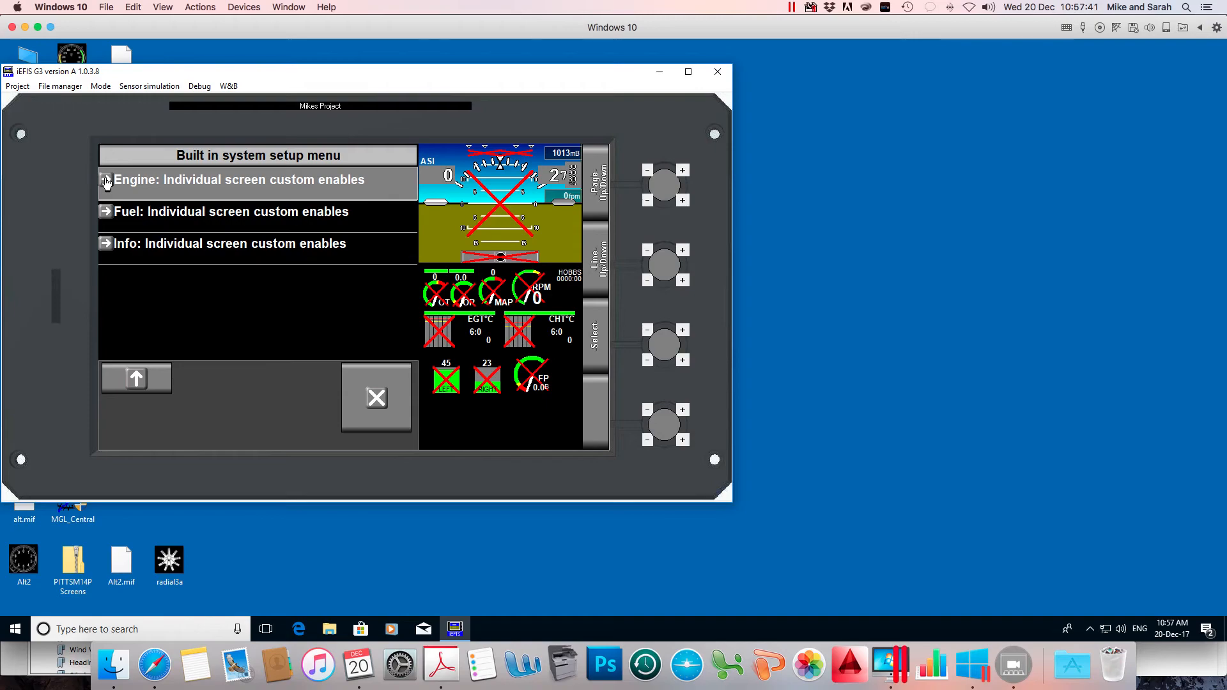
pyautogui.click(239, 179)
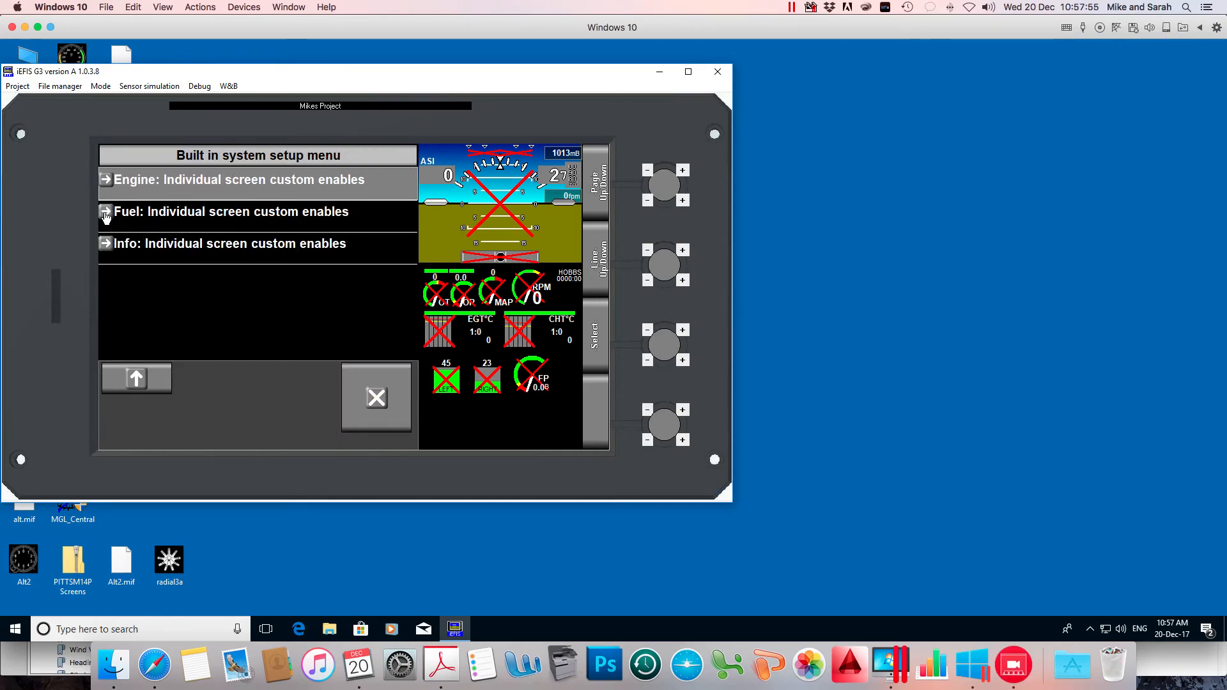
pyautogui.click(257, 211)
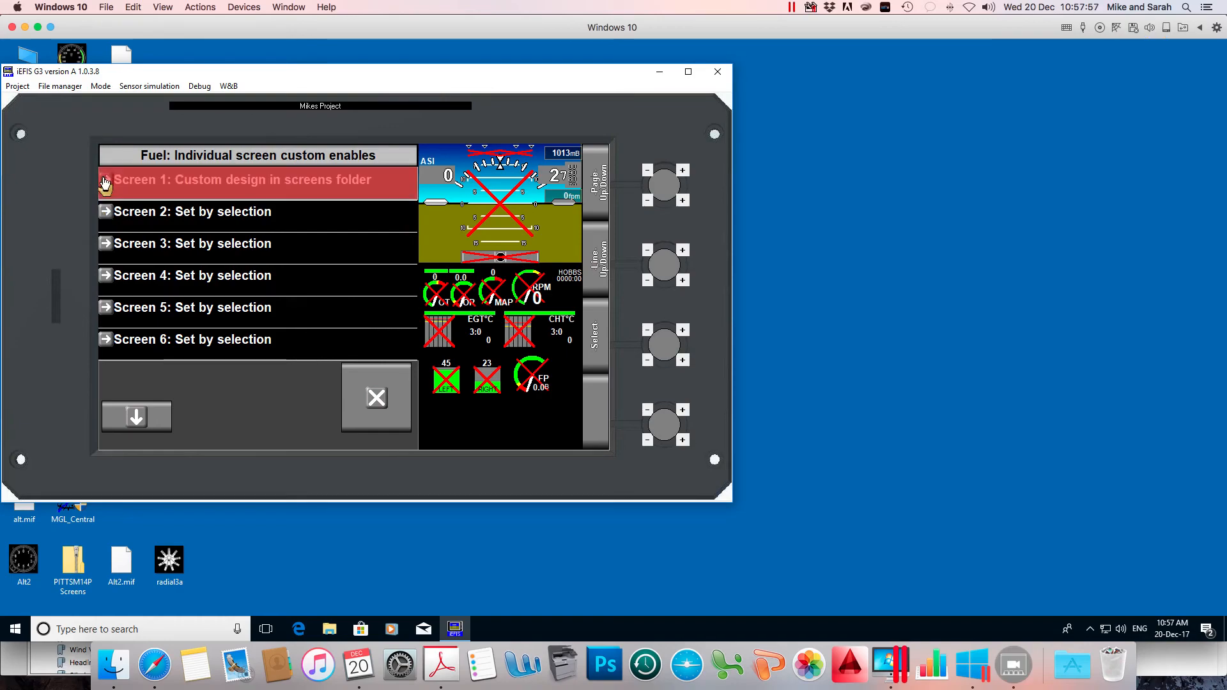
pyautogui.click(376, 398)
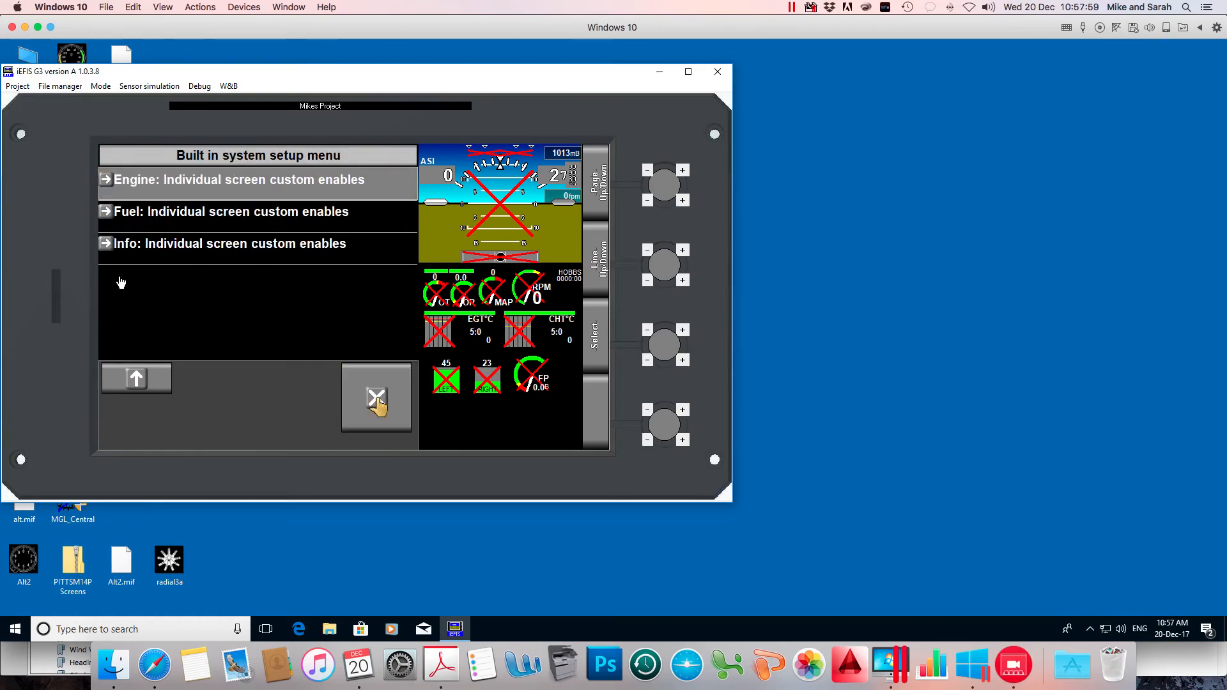
pyautogui.click(230, 243)
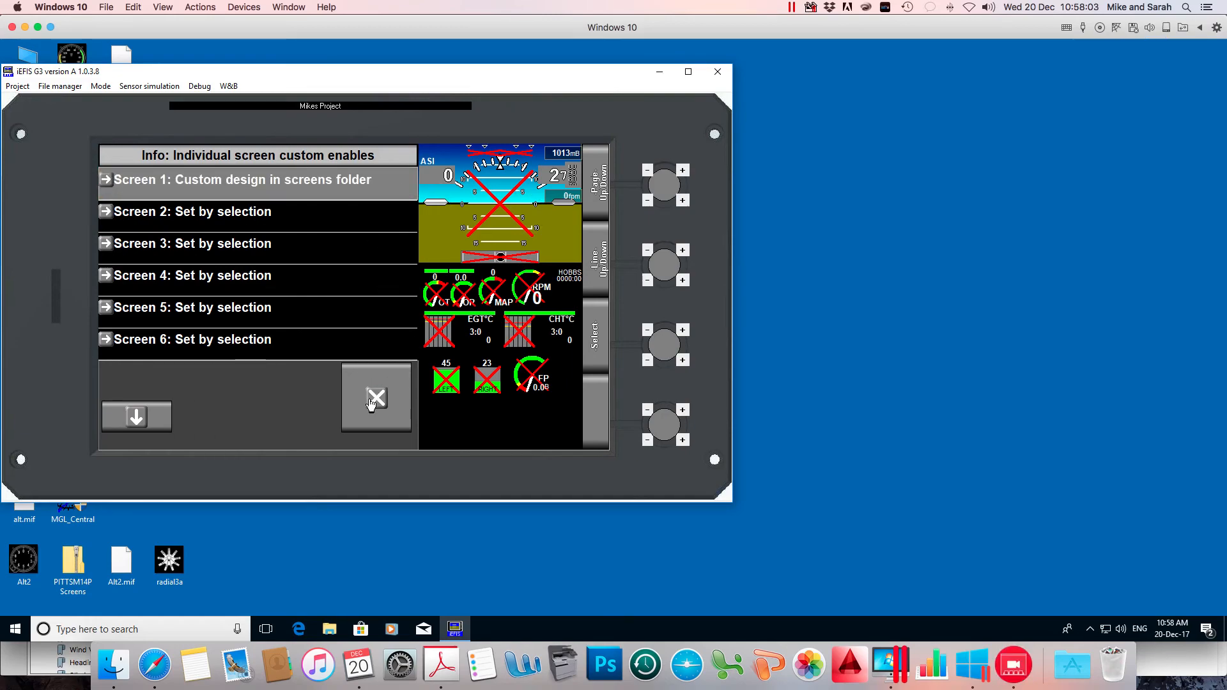
# Exit setup back to the custom flight page with enlarged horizon and tapes.
pyautogui.click(376, 401)
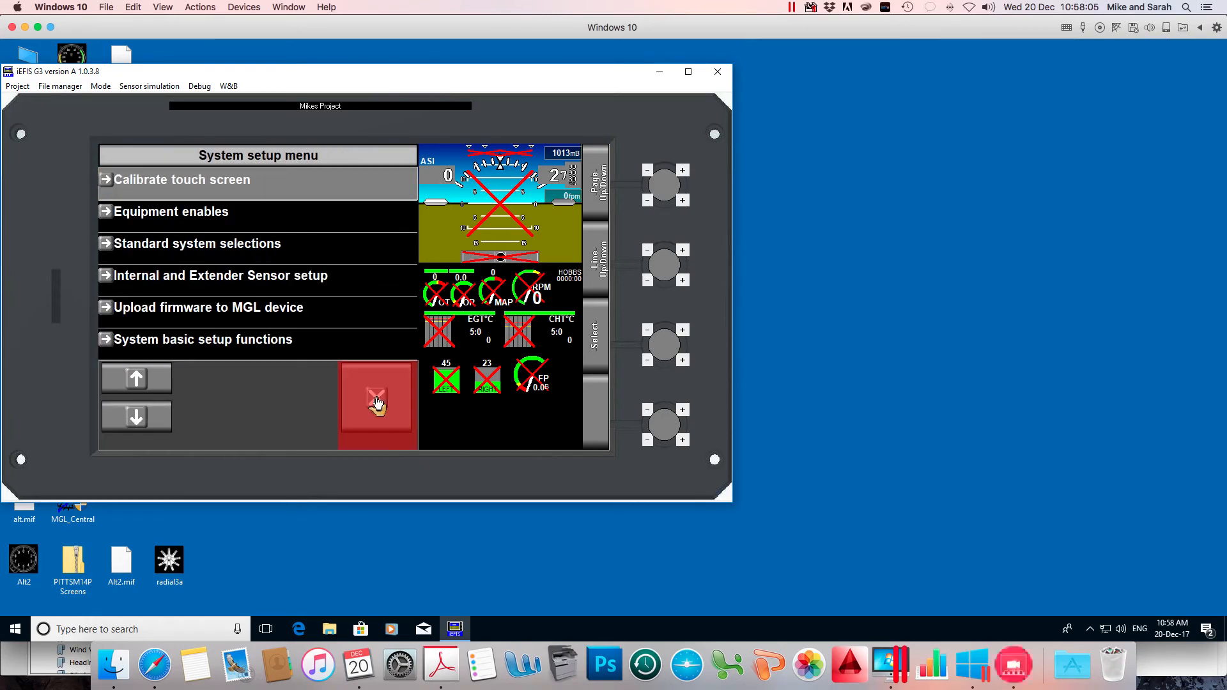
pyautogui.click(376, 402)
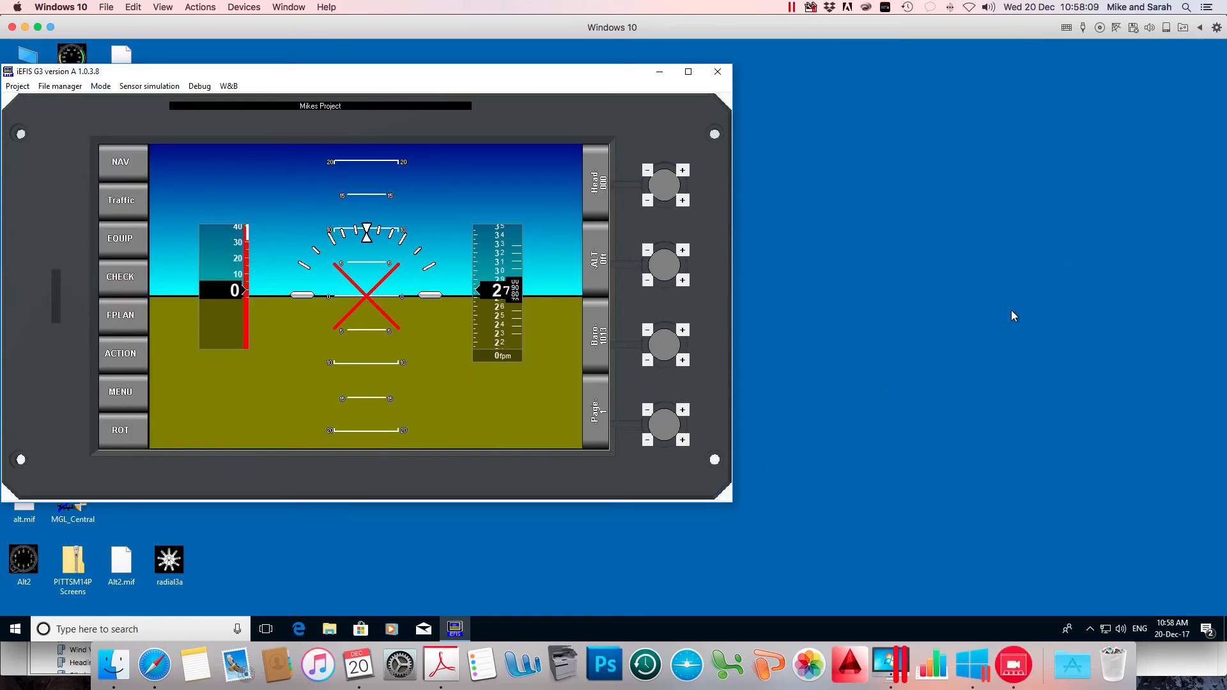
pyautogui.moveTo(515, 417)
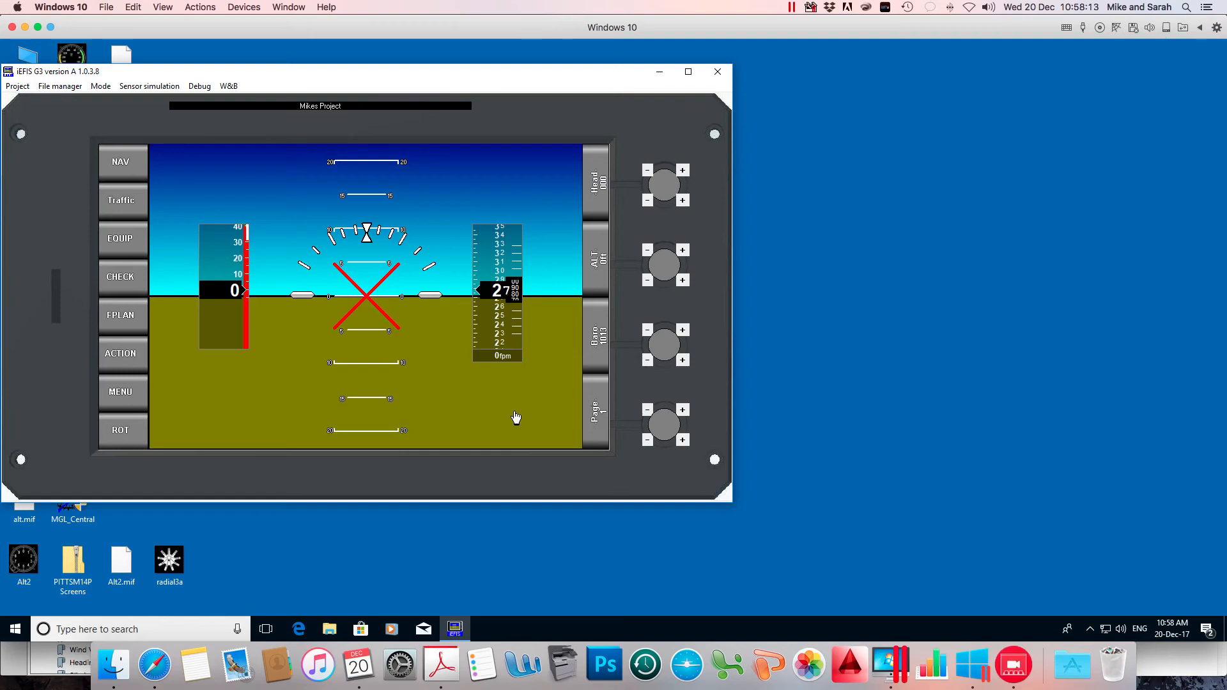
pyautogui.moveTo(298, 232)
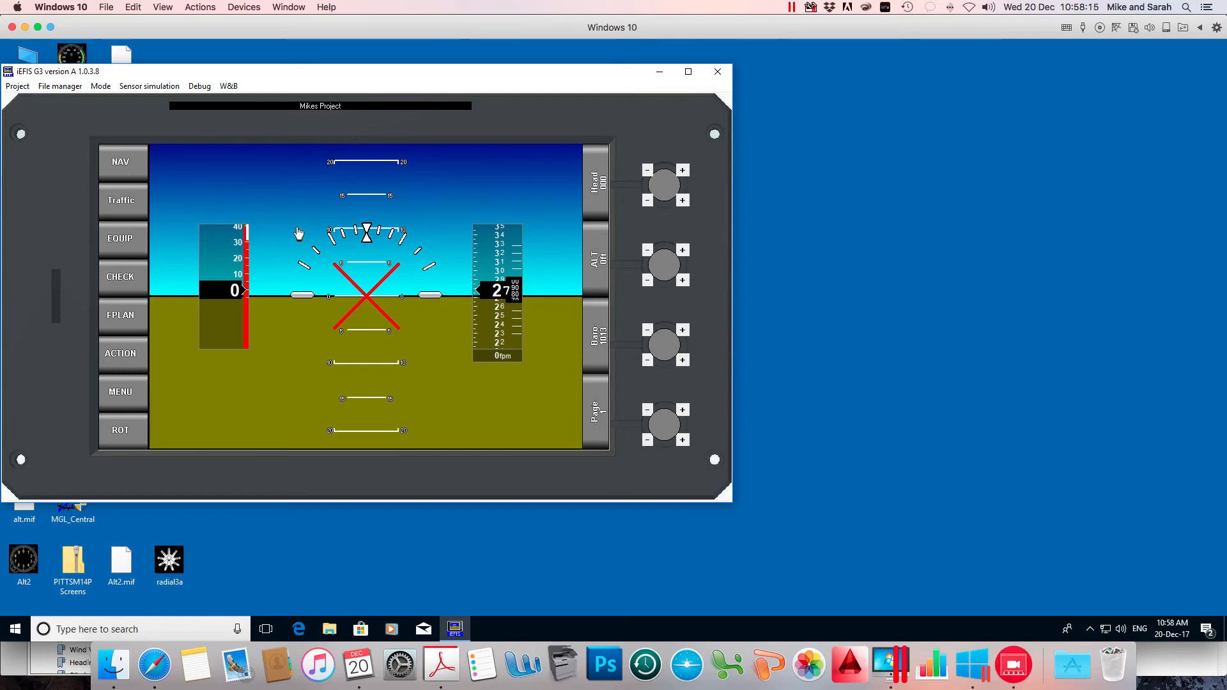
pyautogui.moveTo(685, 414)
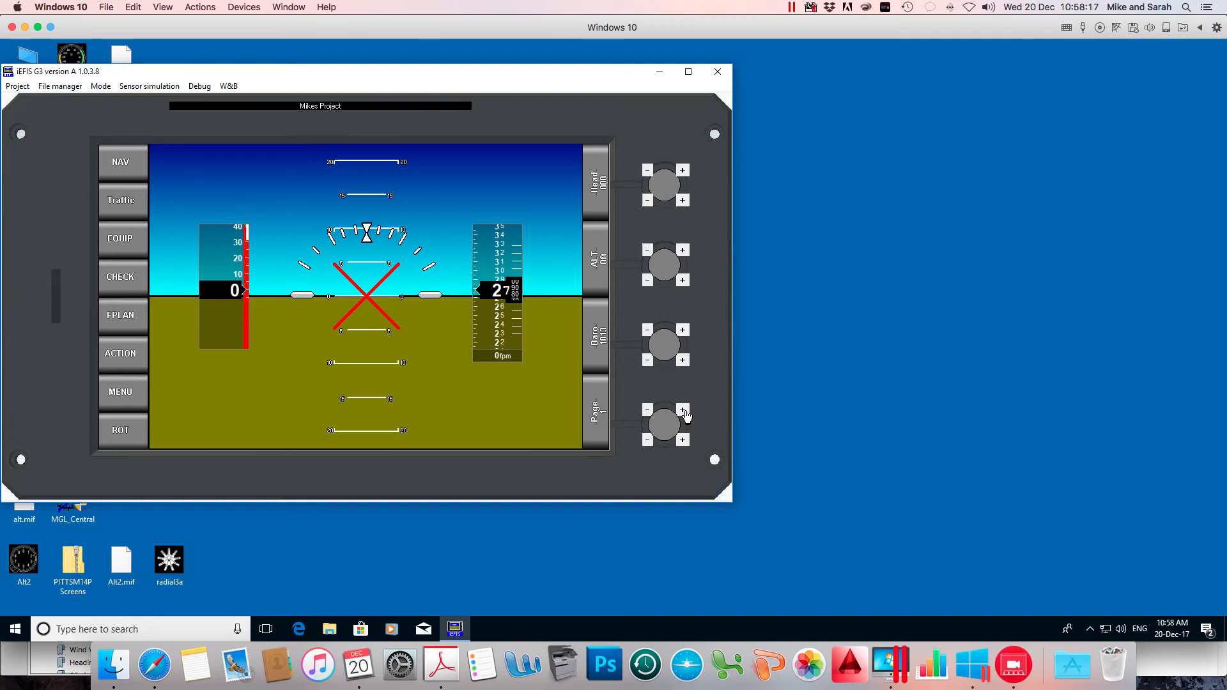
pyautogui.moveTo(682, 413)
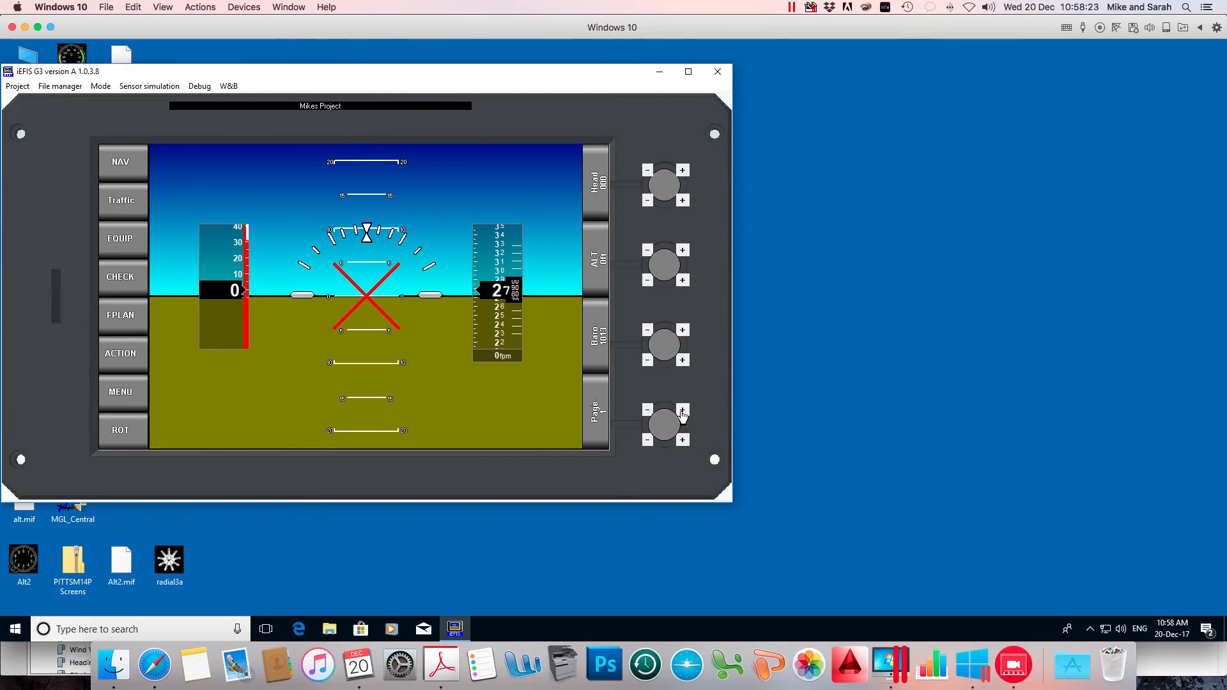
pyautogui.click(681, 409)
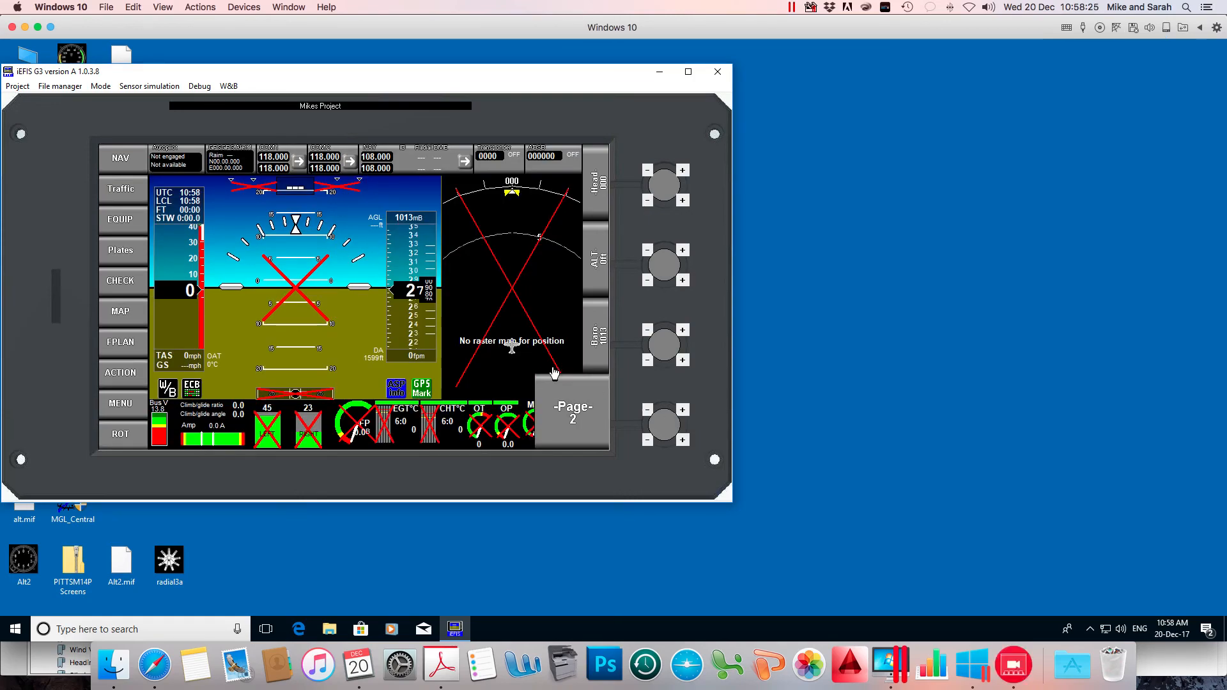
pyautogui.click(573, 412)
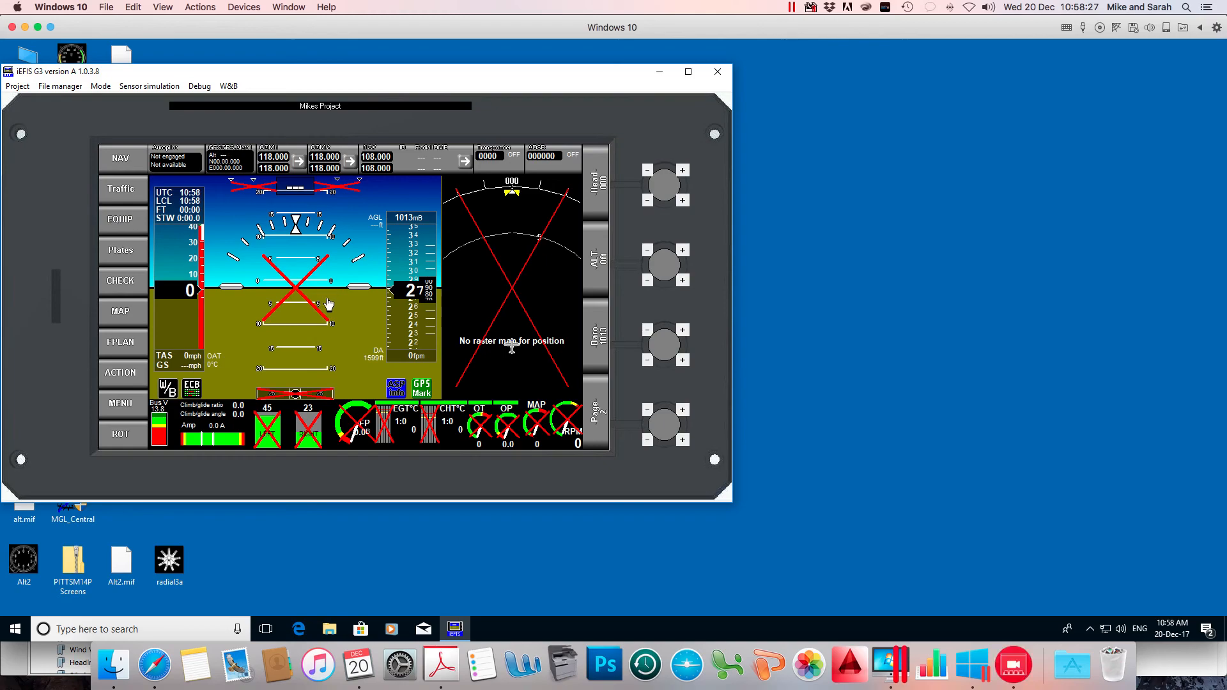
pyautogui.click(681, 409)
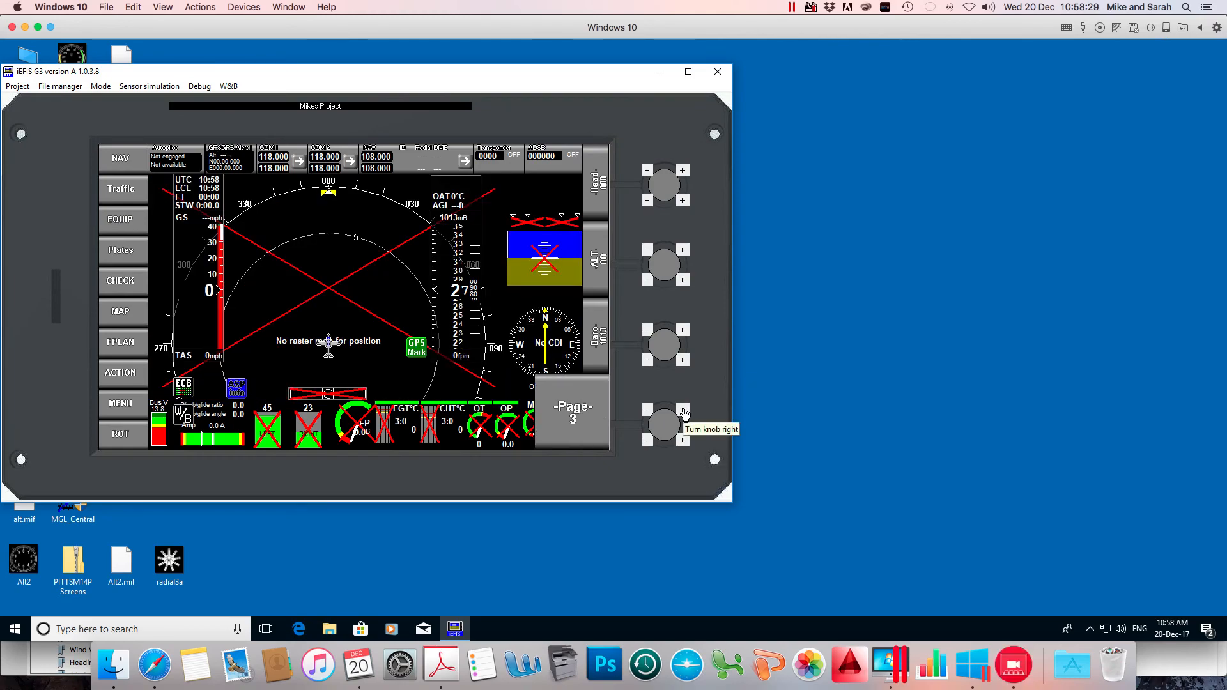
pyautogui.click(681, 410)
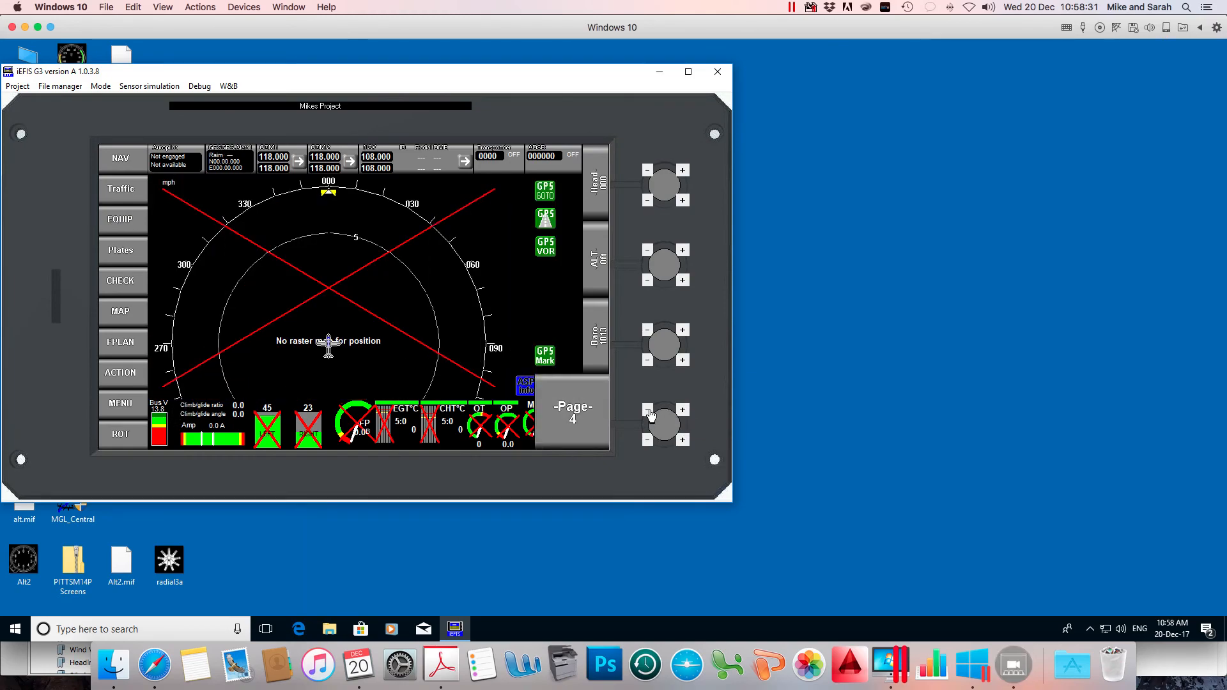
pyautogui.click(646, 410)
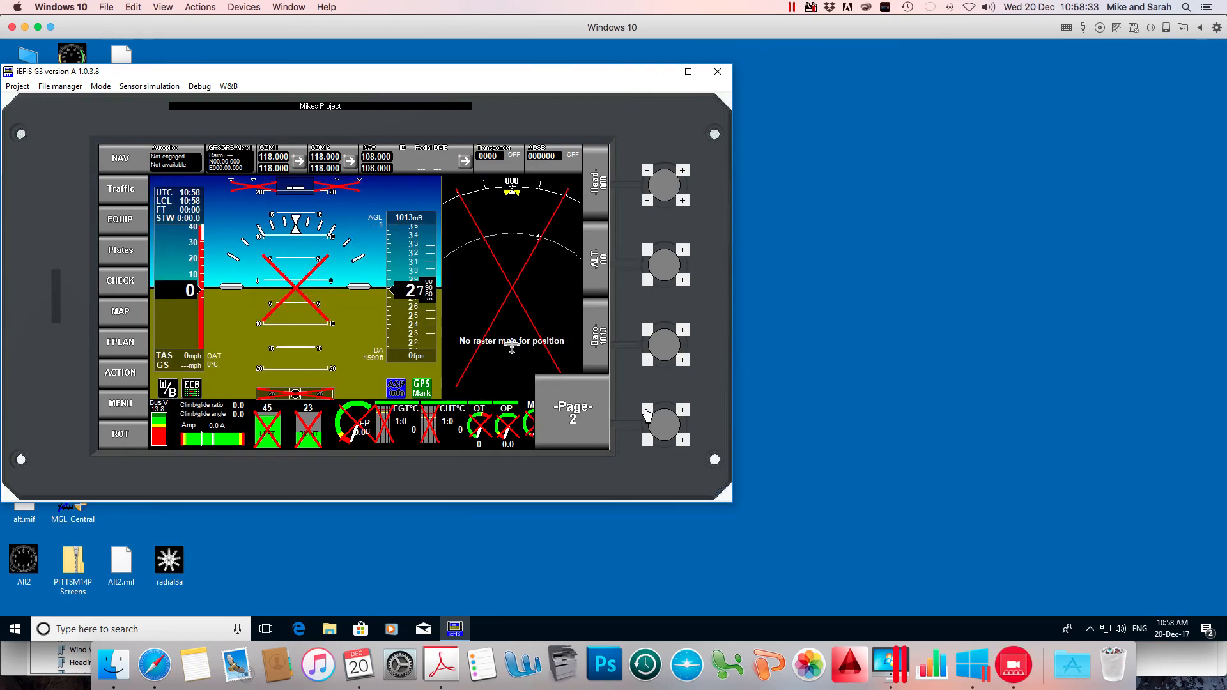
pyautogui.click(573, 413)
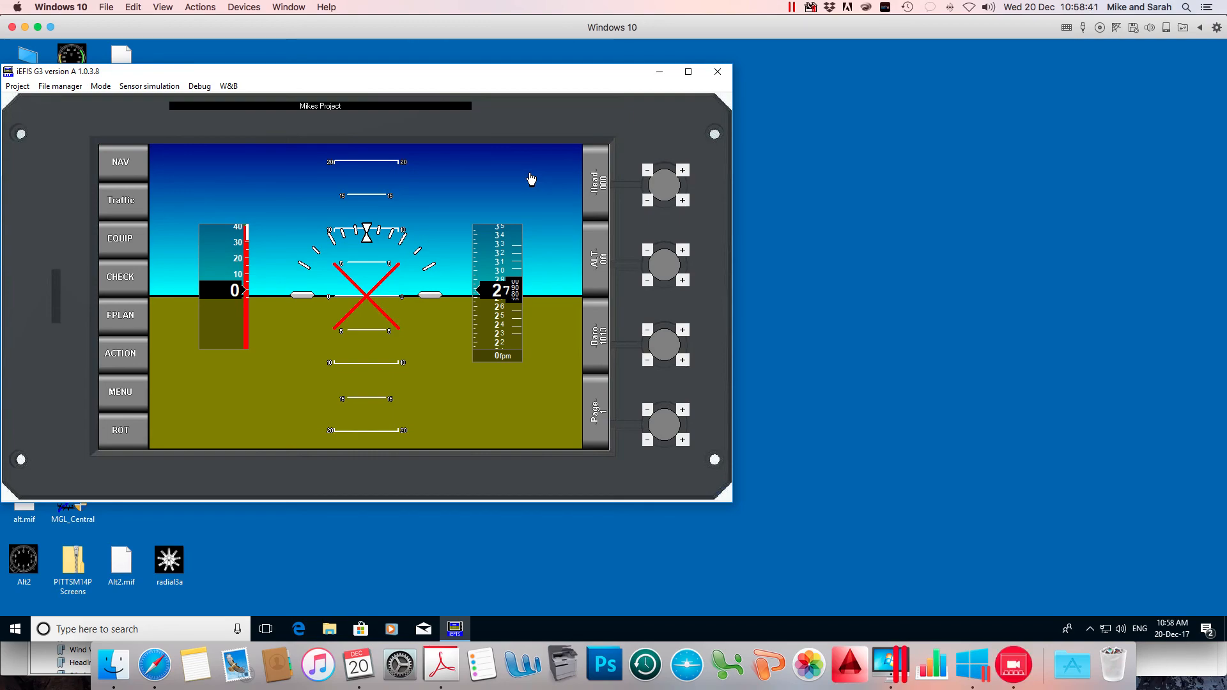
pyautogui.moveTo(489, 162)
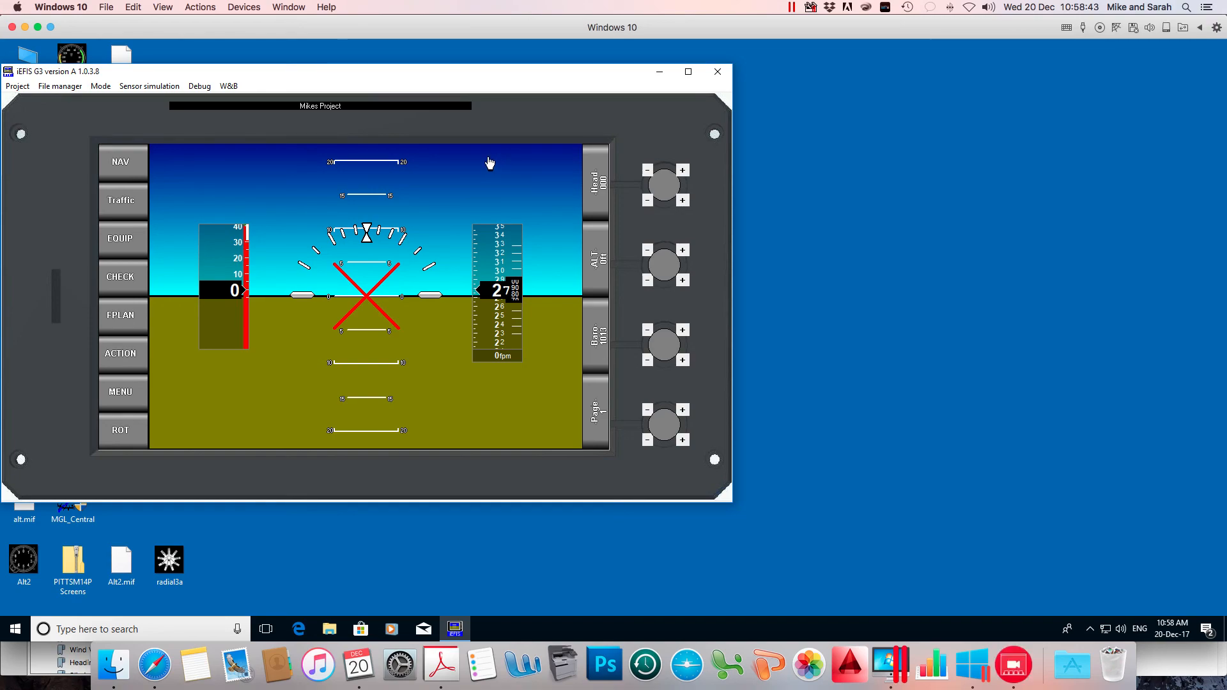
pyautogui.moveTo(506, 179)
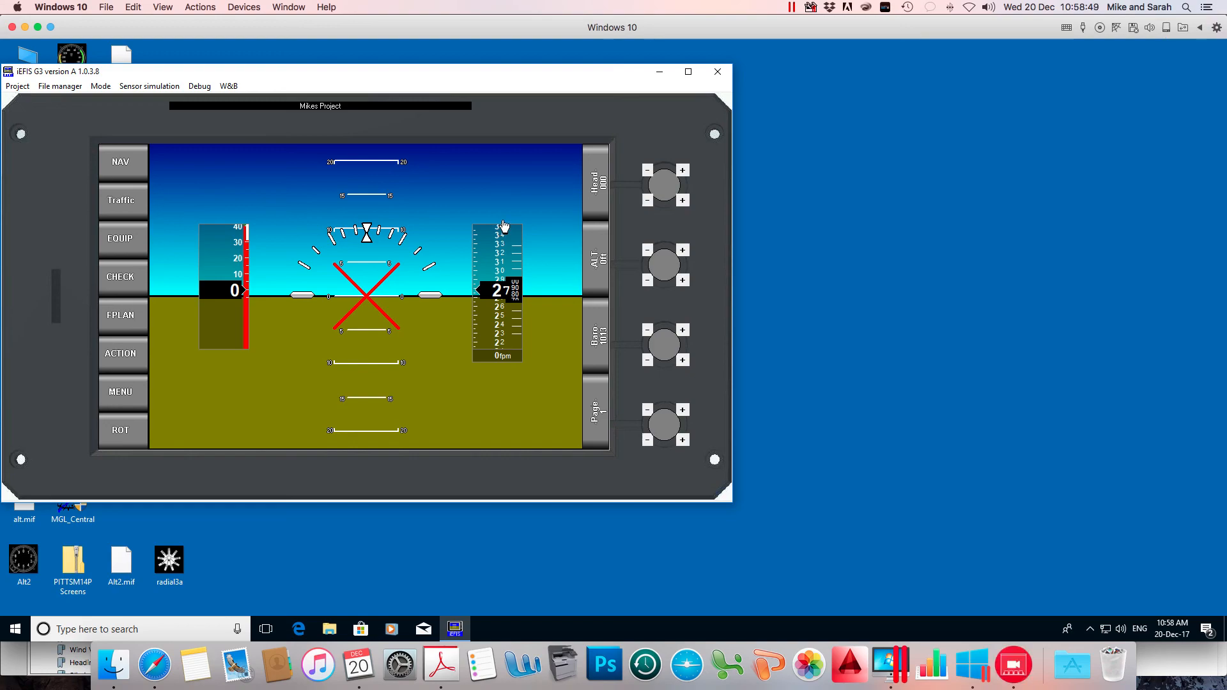
pyautogui.moveTo(496, 189)
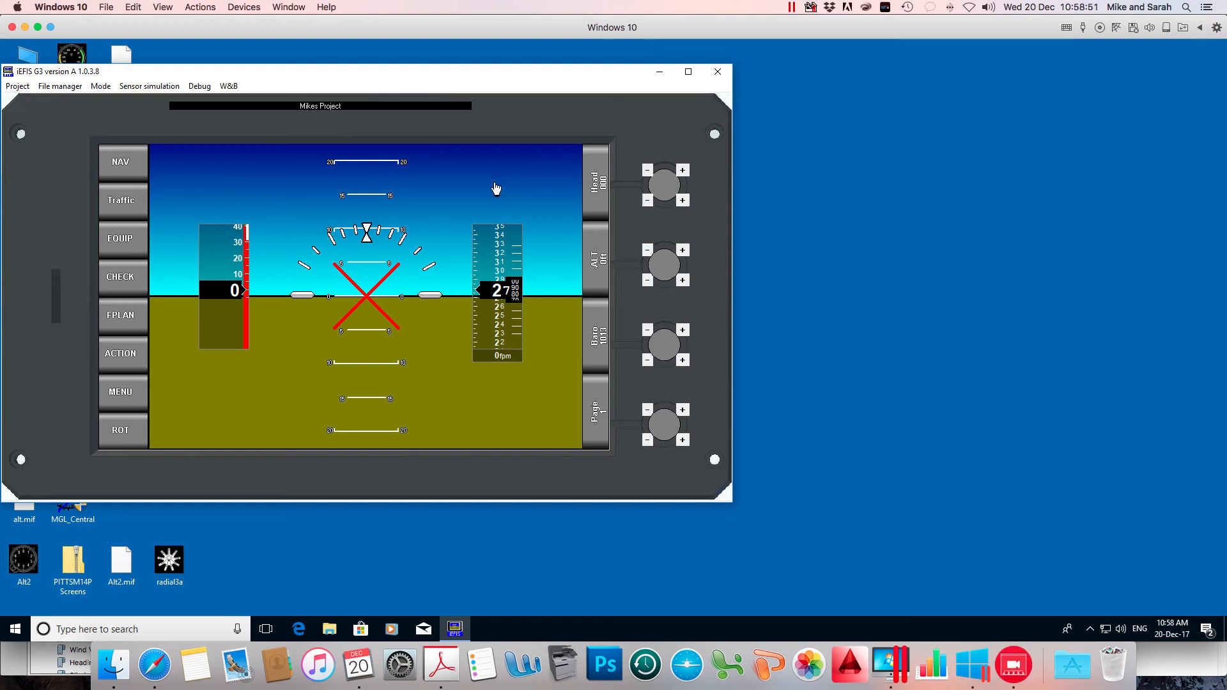
pyautogui.moveTo(505, 173)
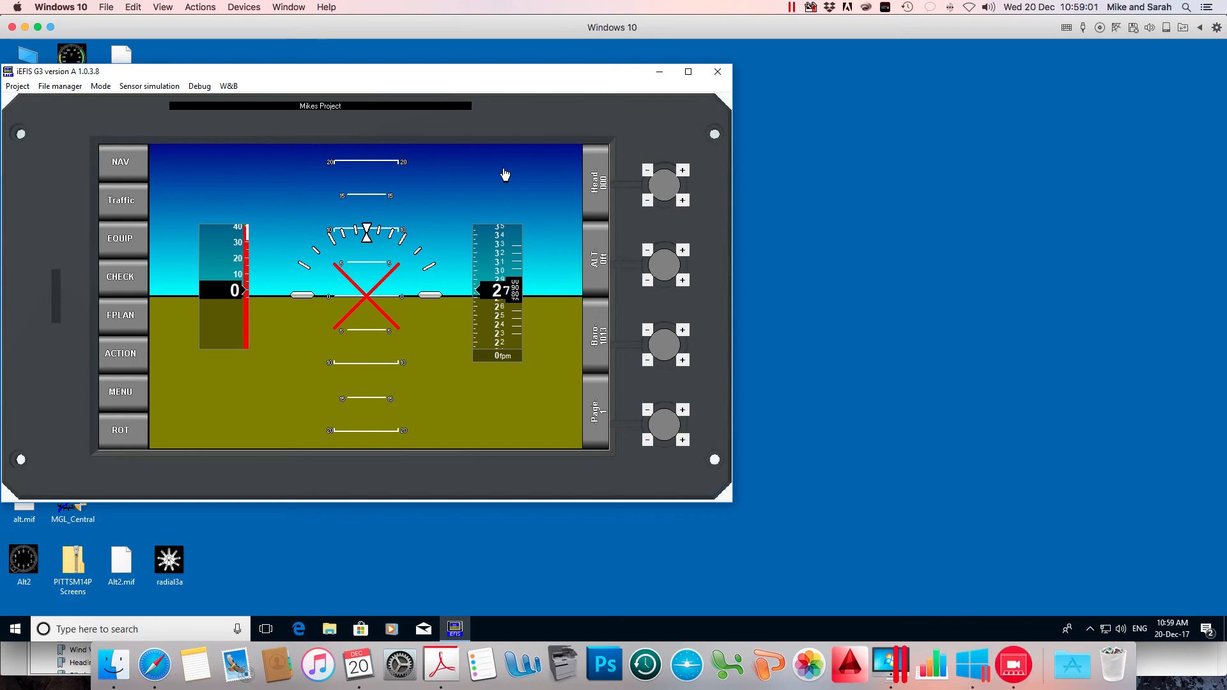
pyautogui.moveTo(463, 197)
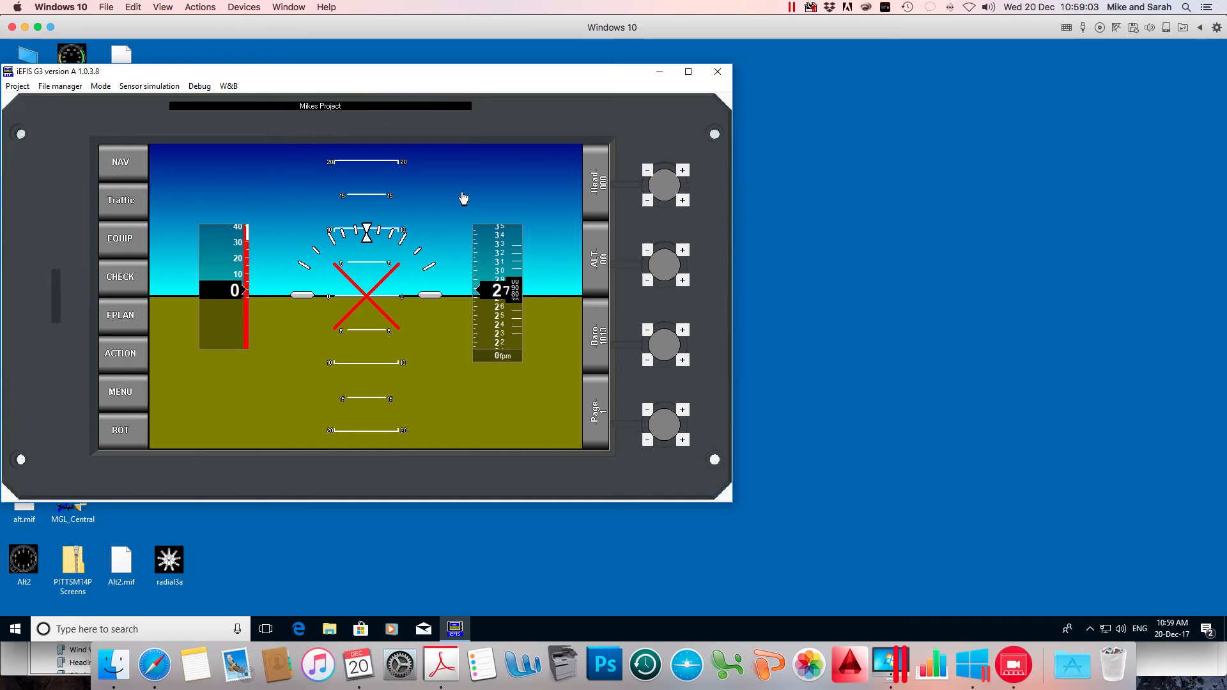
pyautogui.moveTo(538, 205)
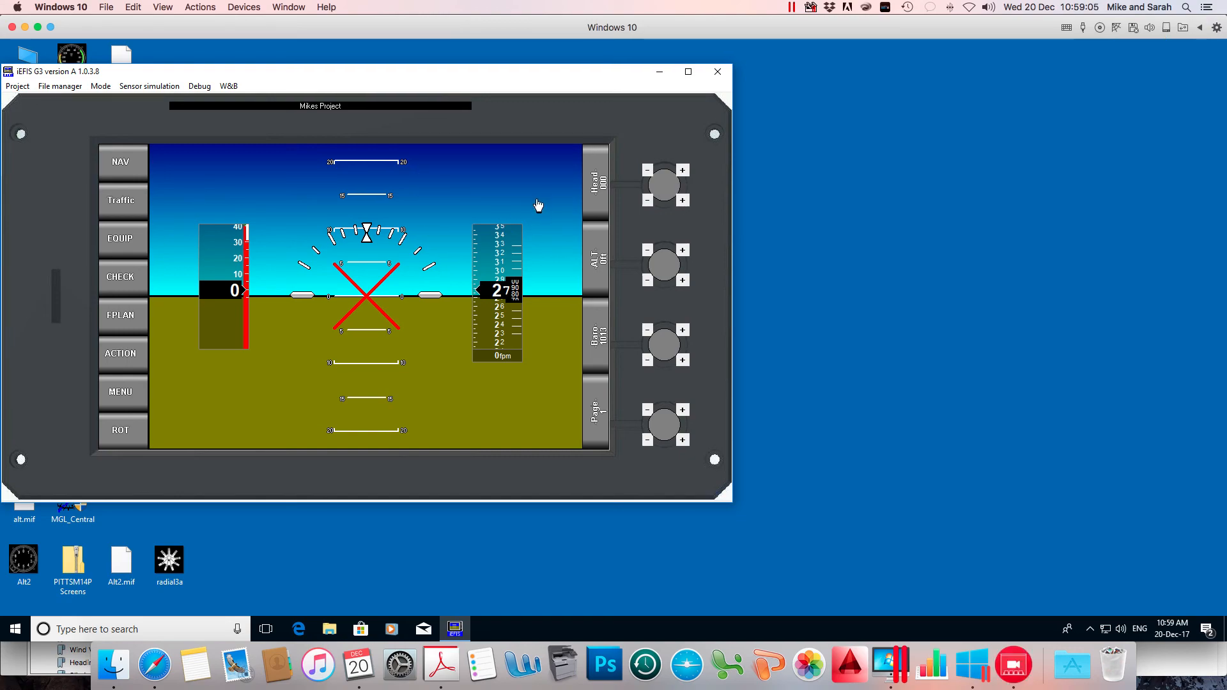